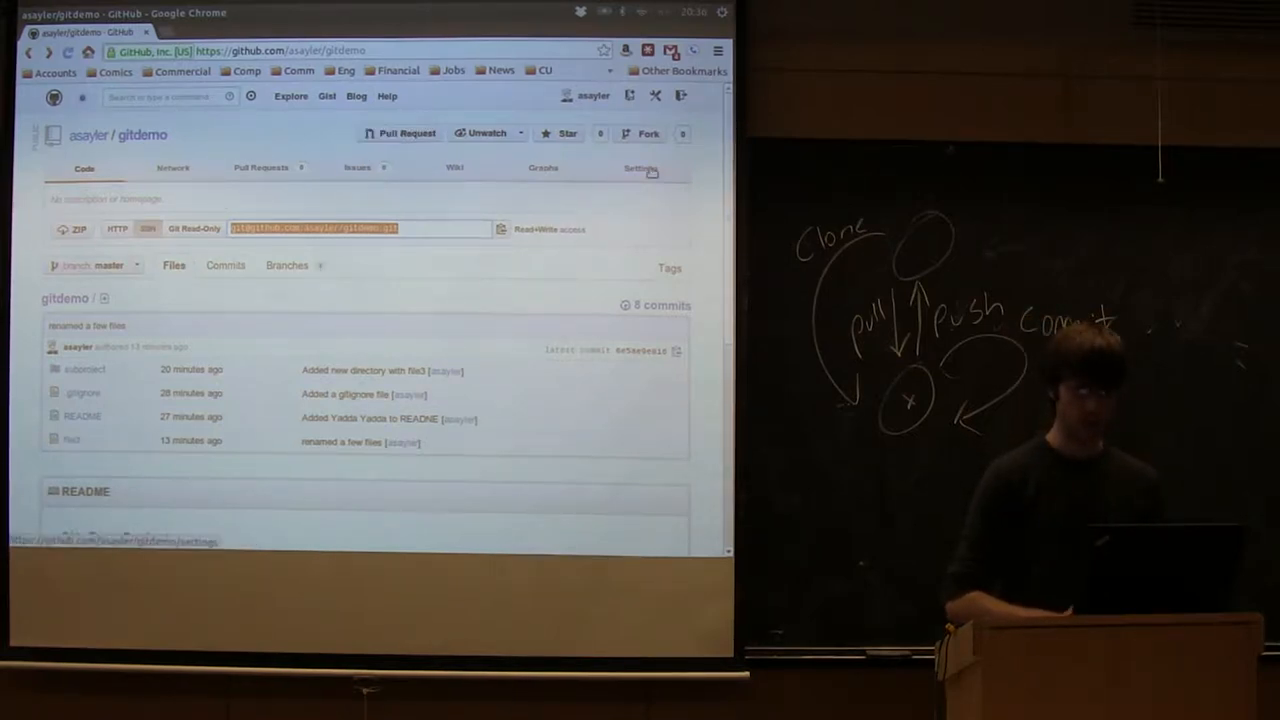
- Open the Collaborators page in the gitdemo repository's settings
{"action": "left_click", "coordinate": [640, 168]}
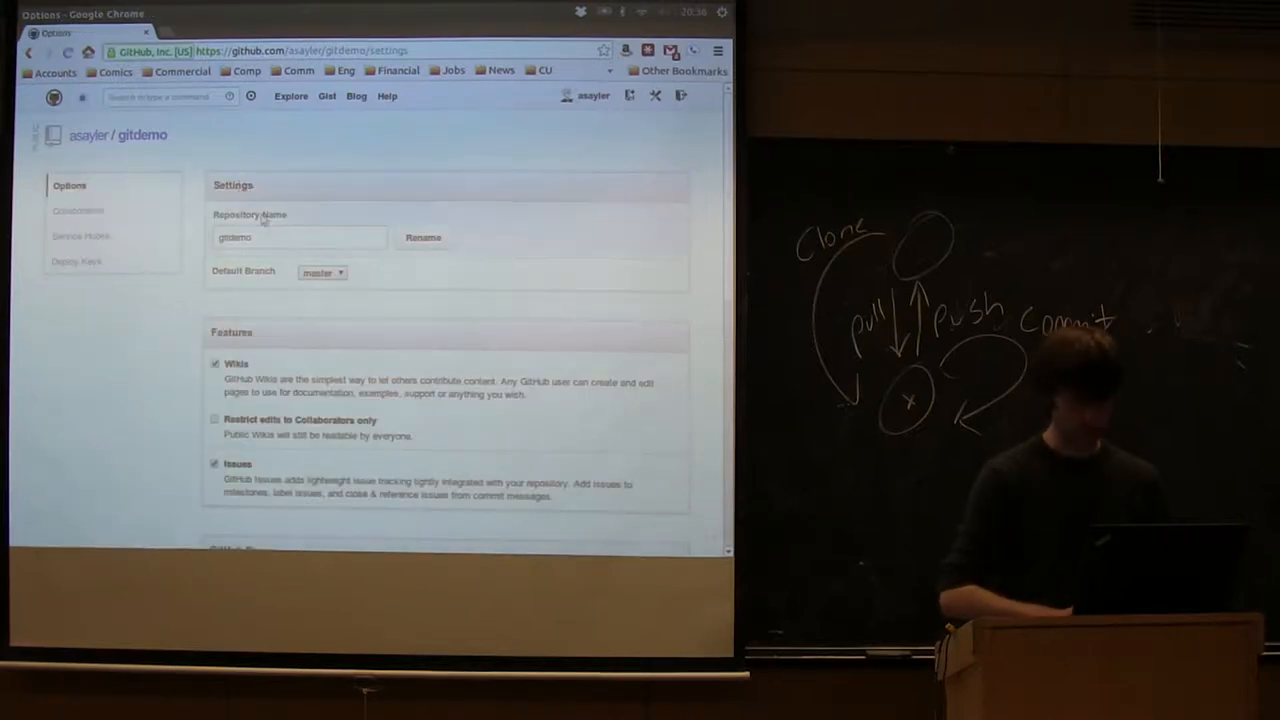
{"action": "left_click", "coordinate": [80, 210]}
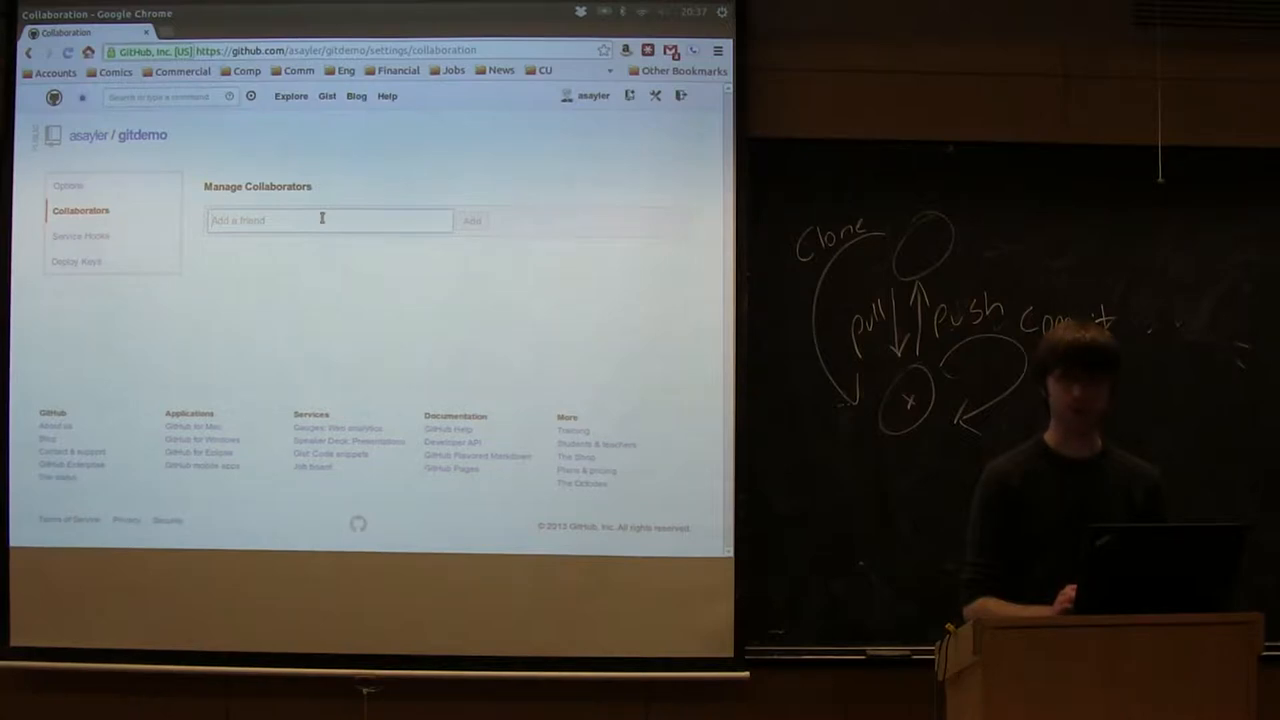
- Add collaborators 'ftc' and a 'sunshine' username, then begin typing a third name
{"action": "left_click", "coordinate": [330, 220]}
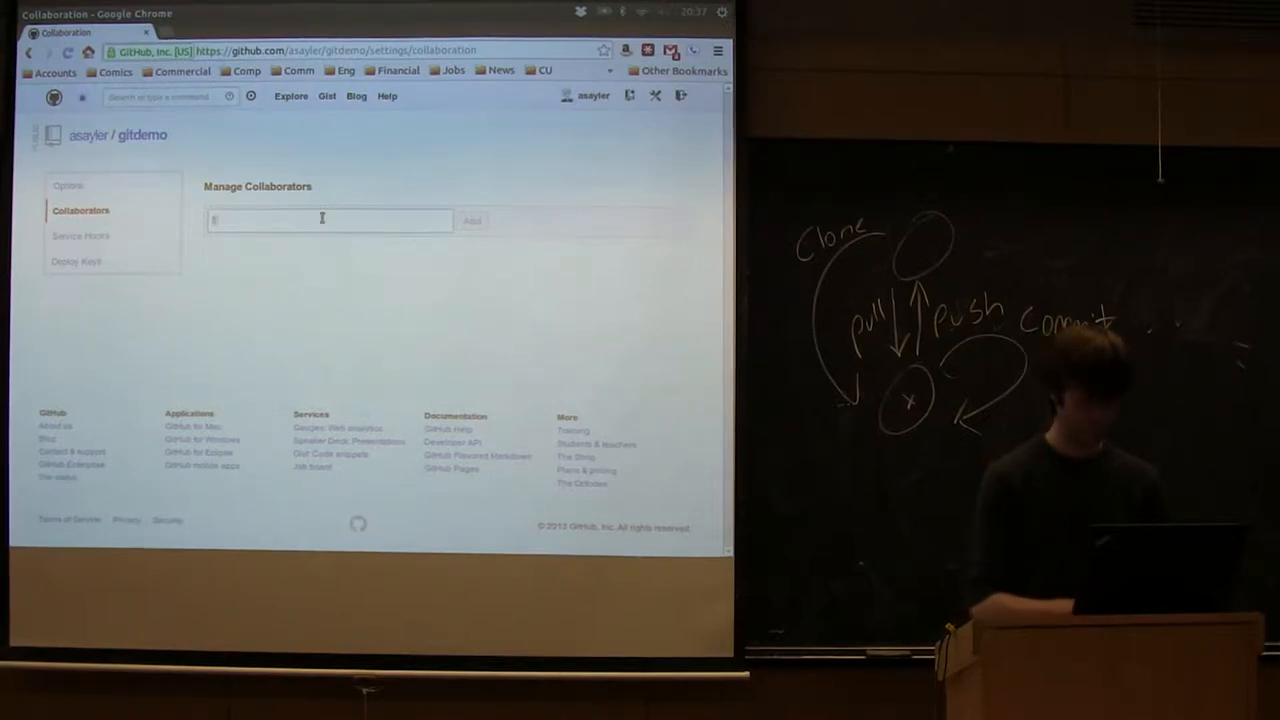
{"action": "type", "text": "ftc"}
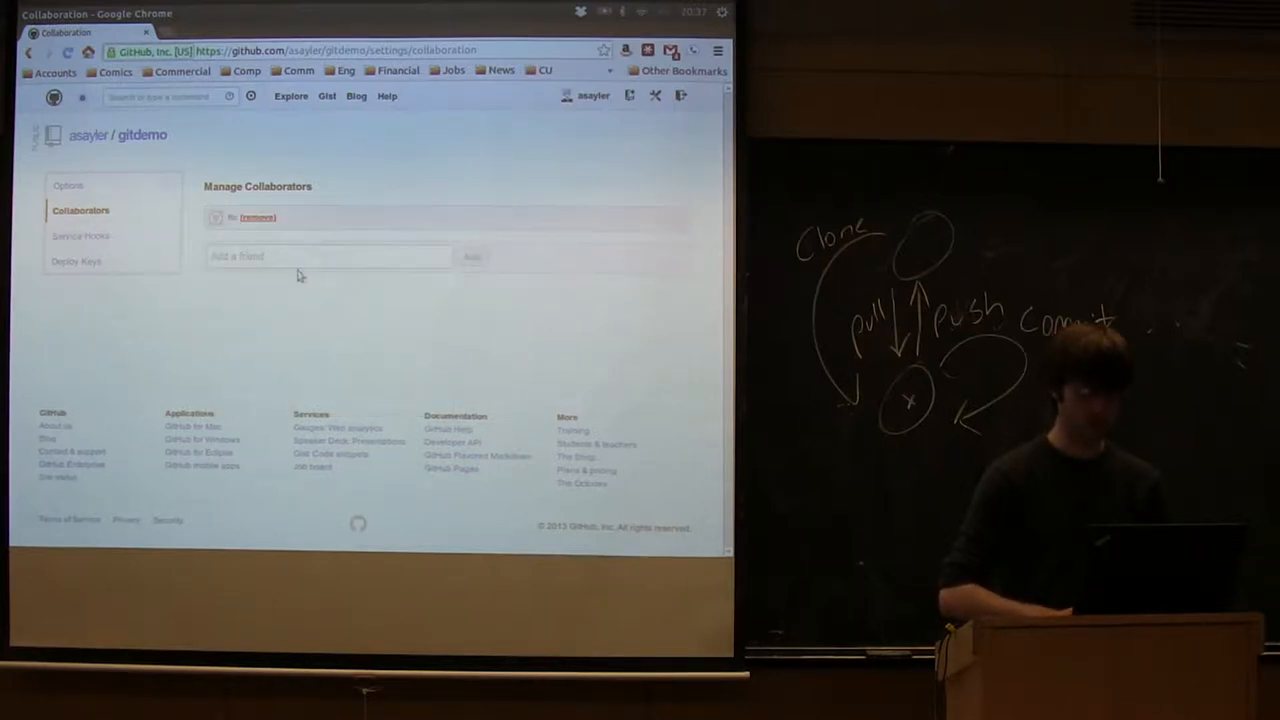
{"action": "left_click", "coordinate": [330, 256]}
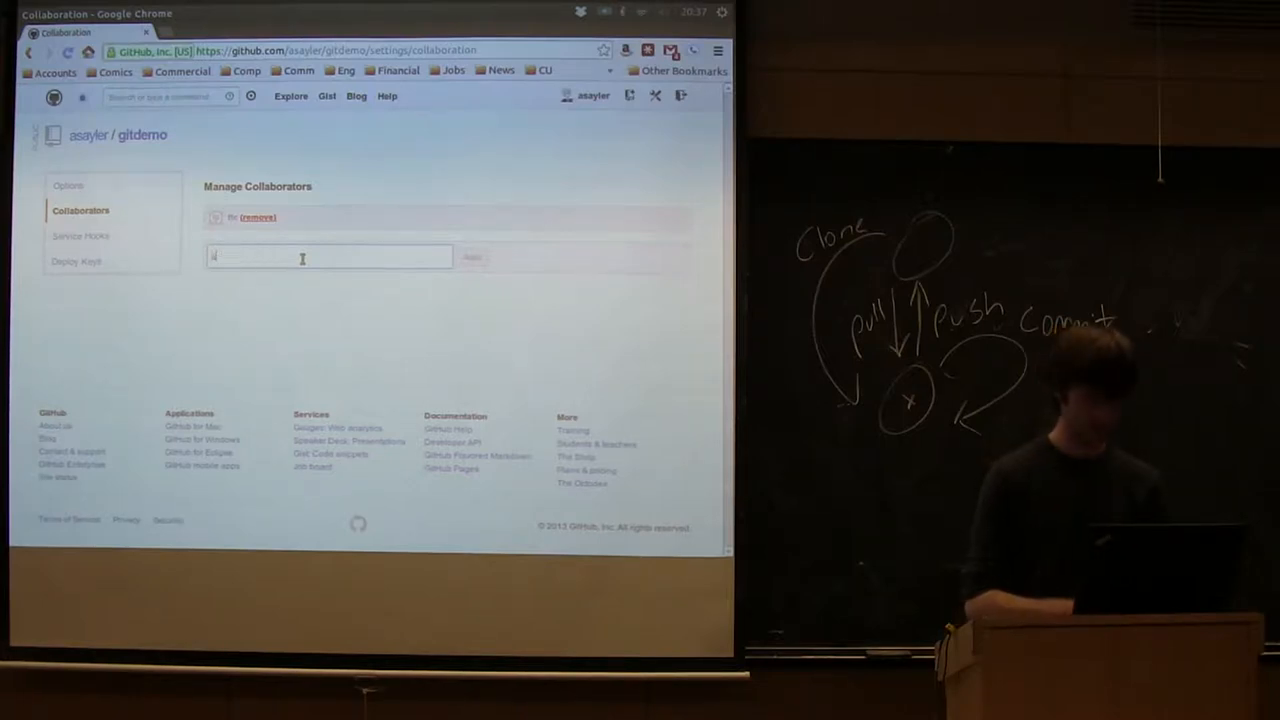
{"action": "type", "text": "sun"}
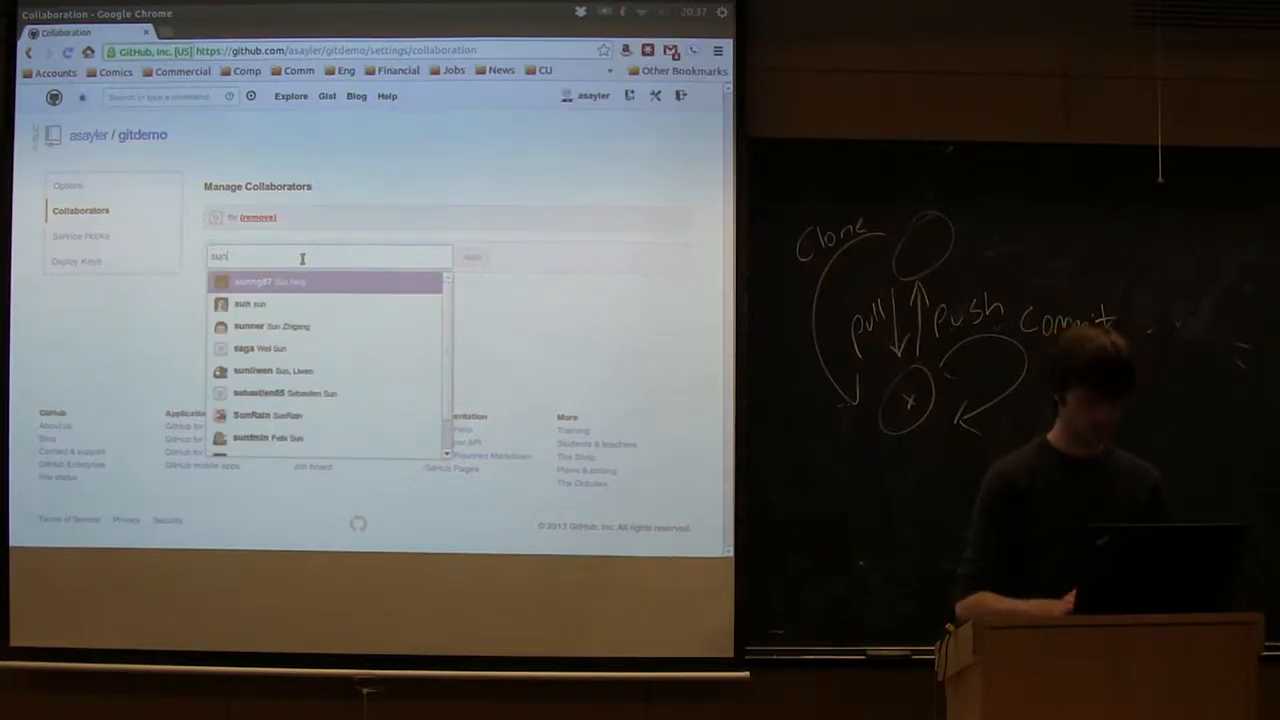
{"action": "type", "text": "sh"}
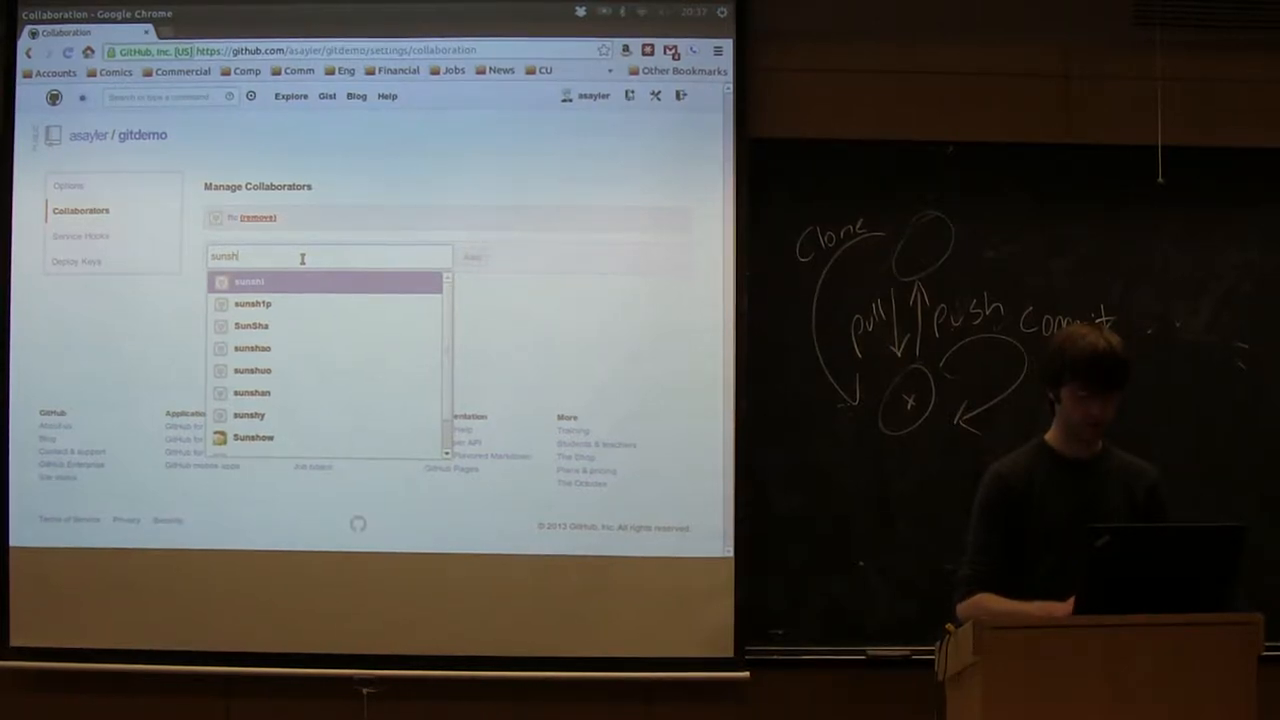
{"action": "type", "text": "ine"}
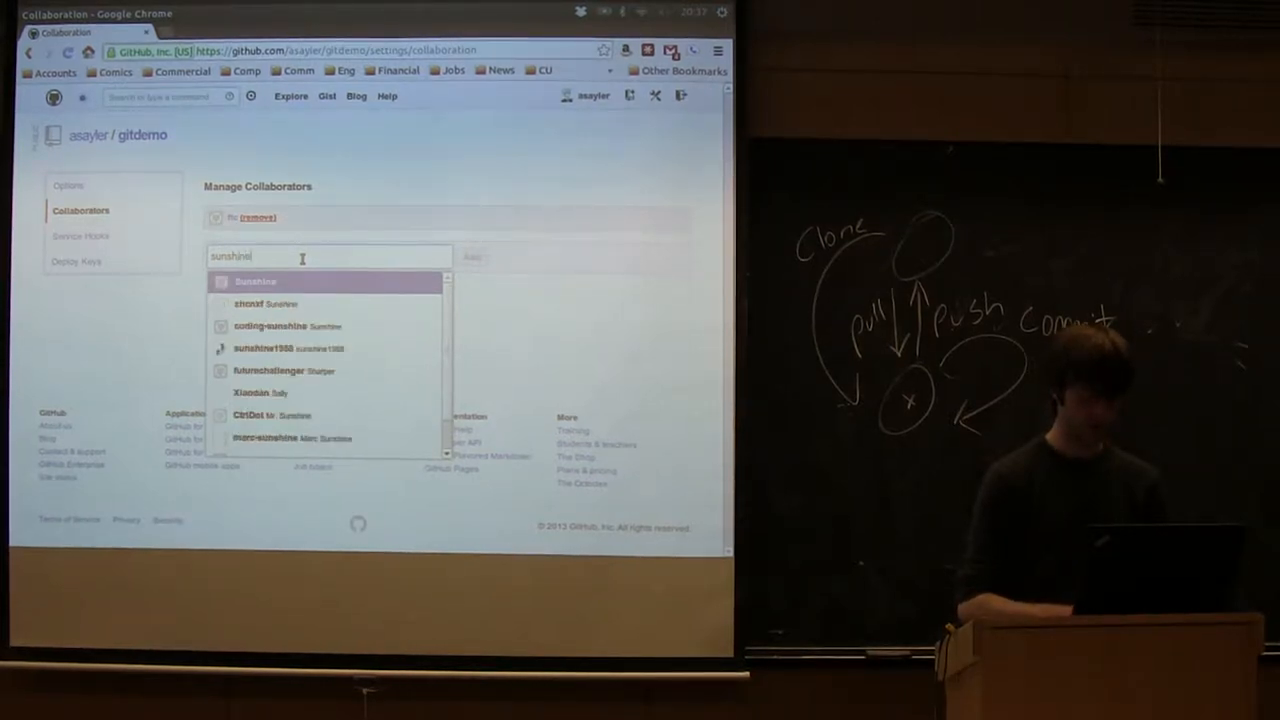
{"action": "type", "text": "an"}
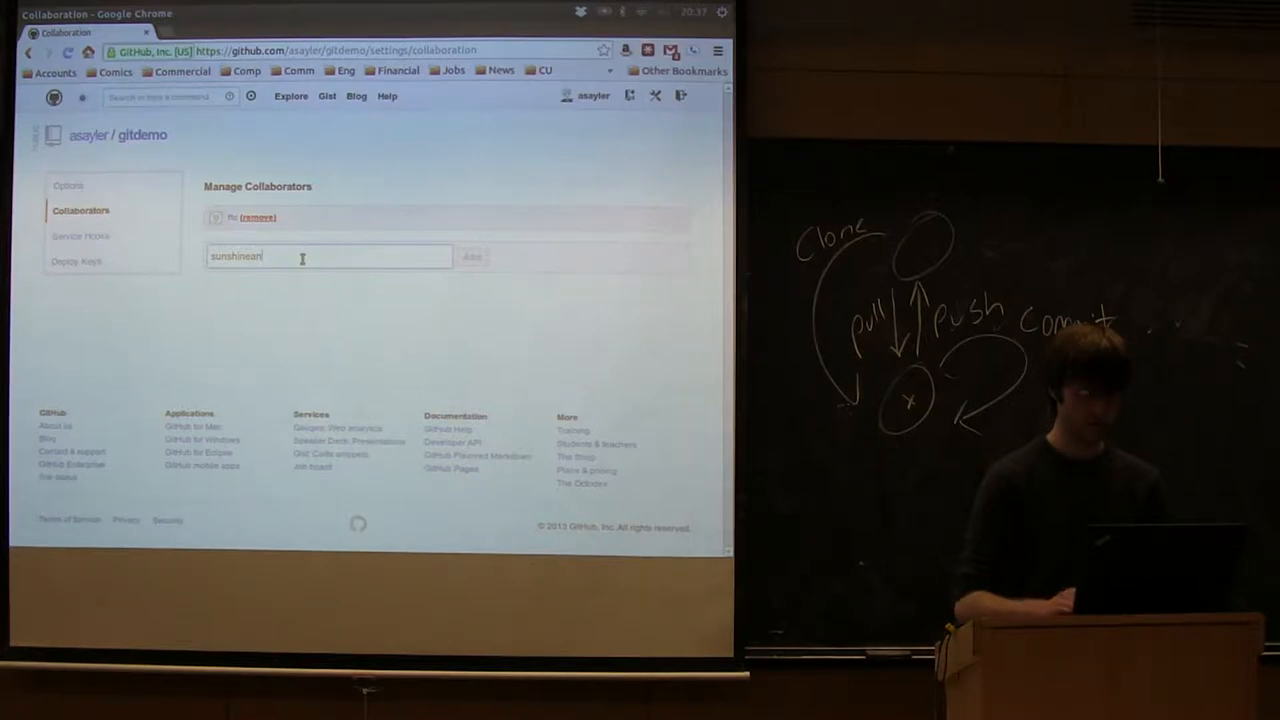
{"action": "type", "text": "sunshine"}
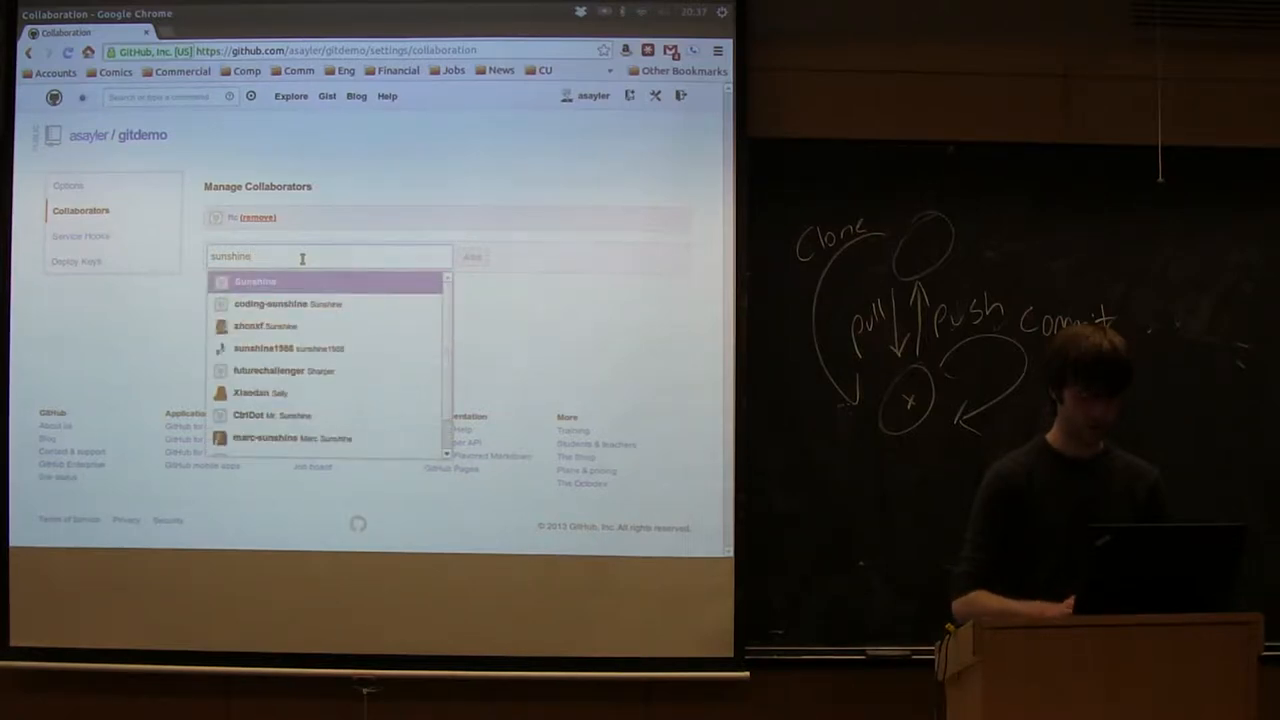
{"action": "type", "text": "am"}
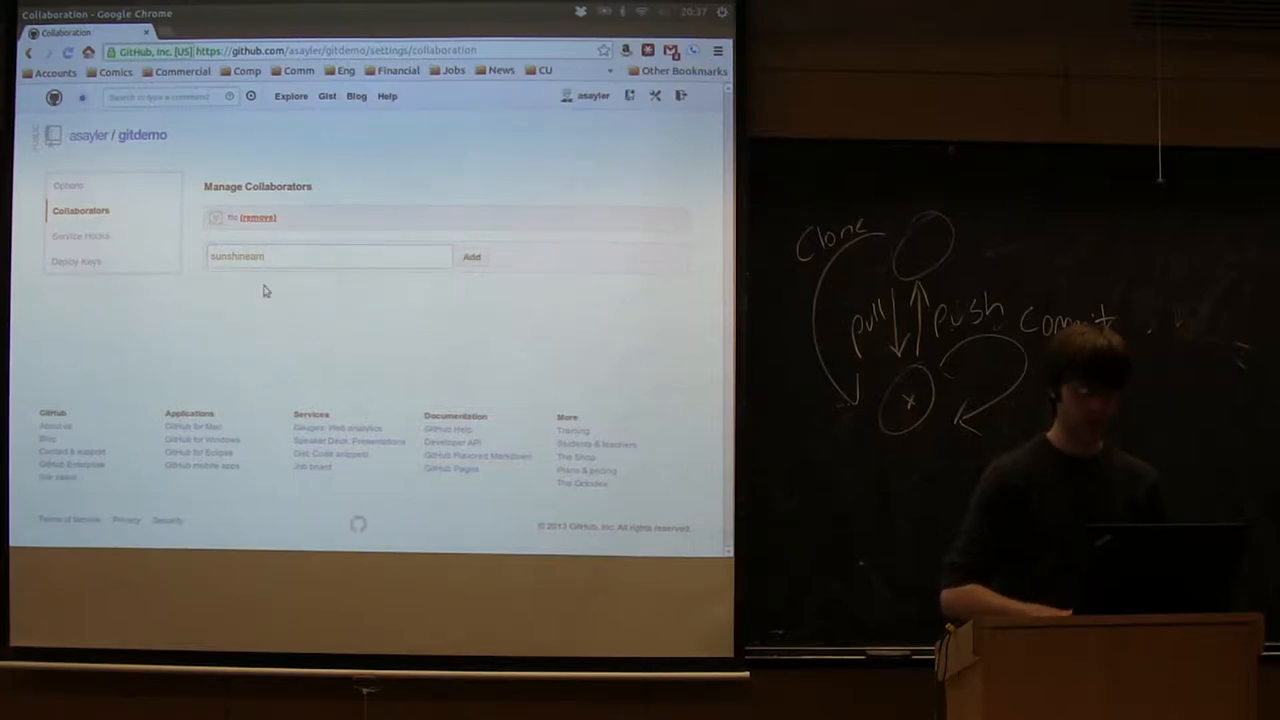
{"action": "left_click", "coordinate": [471, 257]}
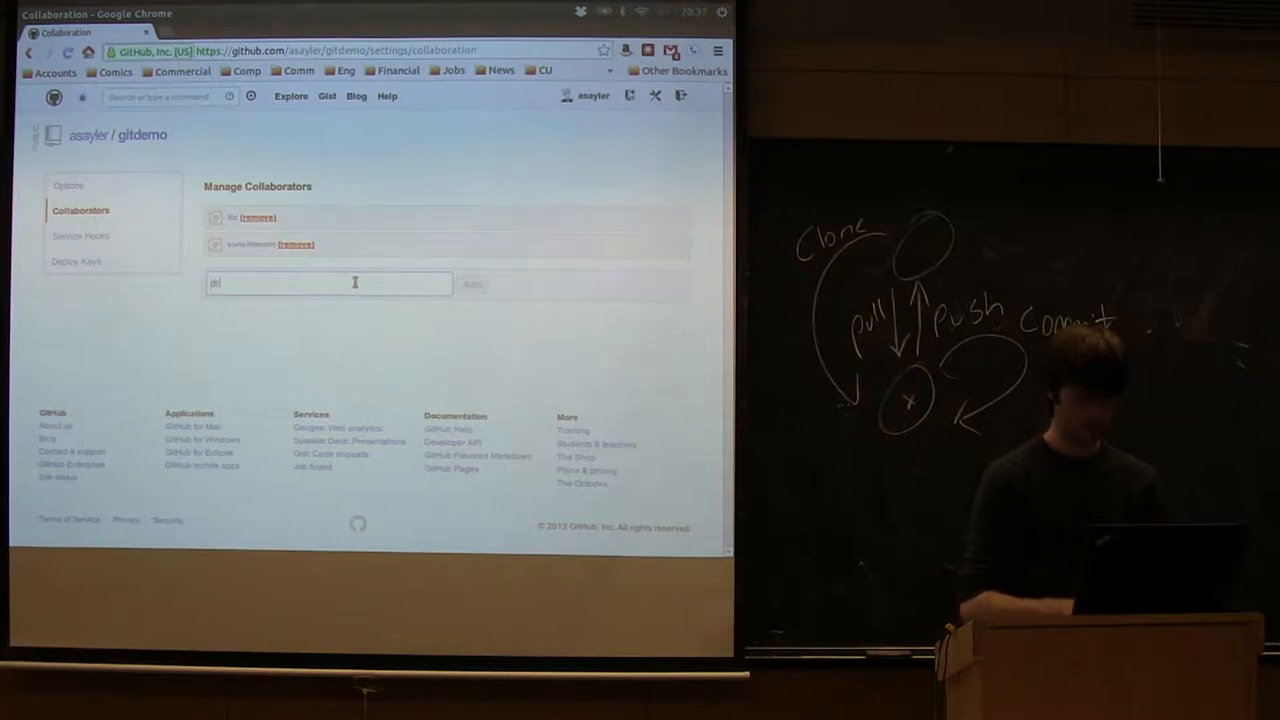
{"action": "type", "text": "dri"}
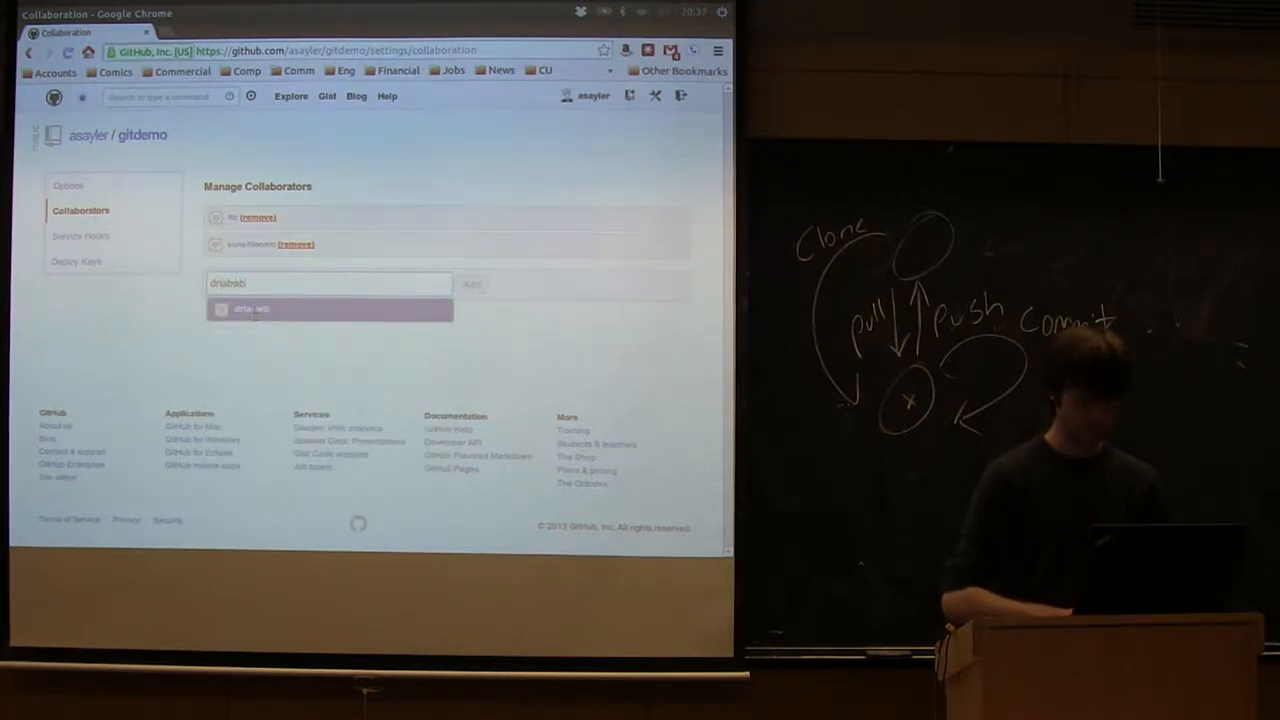
- Add the suggested user as third collaborator and a 'greg' user as fourth
{"action": "left_click", "coordinate": [330, 309]}
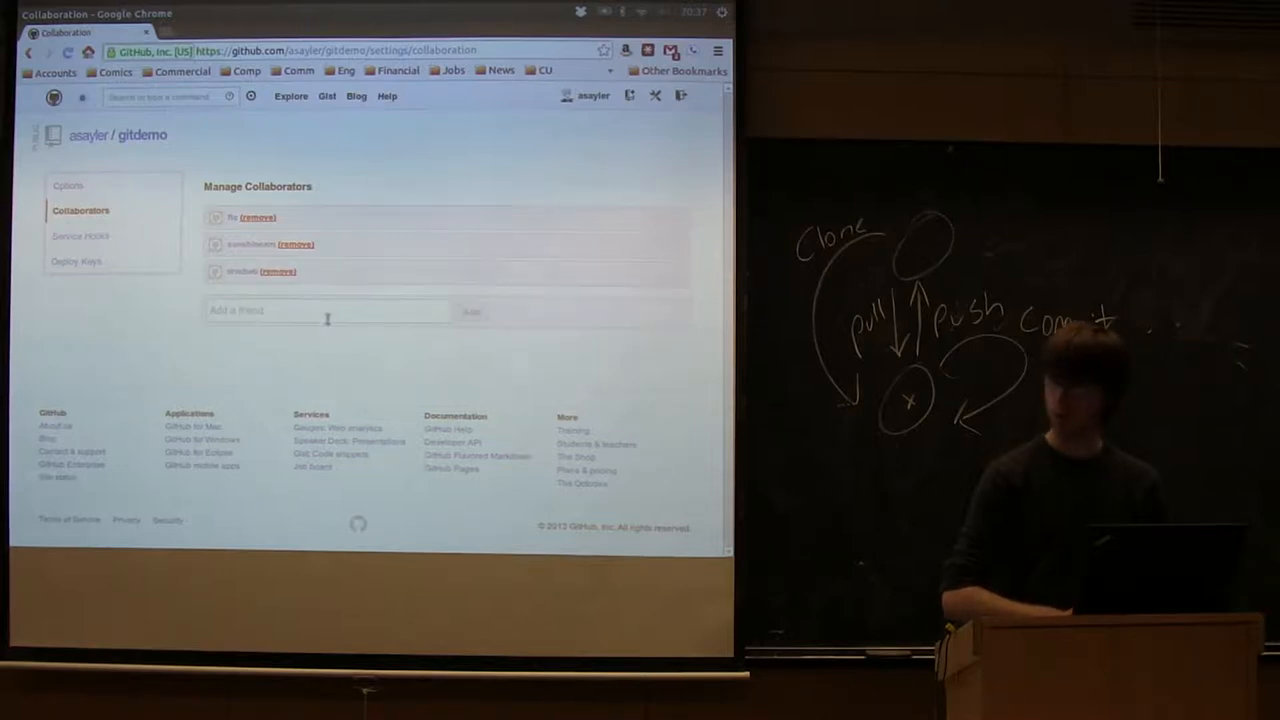
{"action": "left_click", "coordinate": [328, 310]}
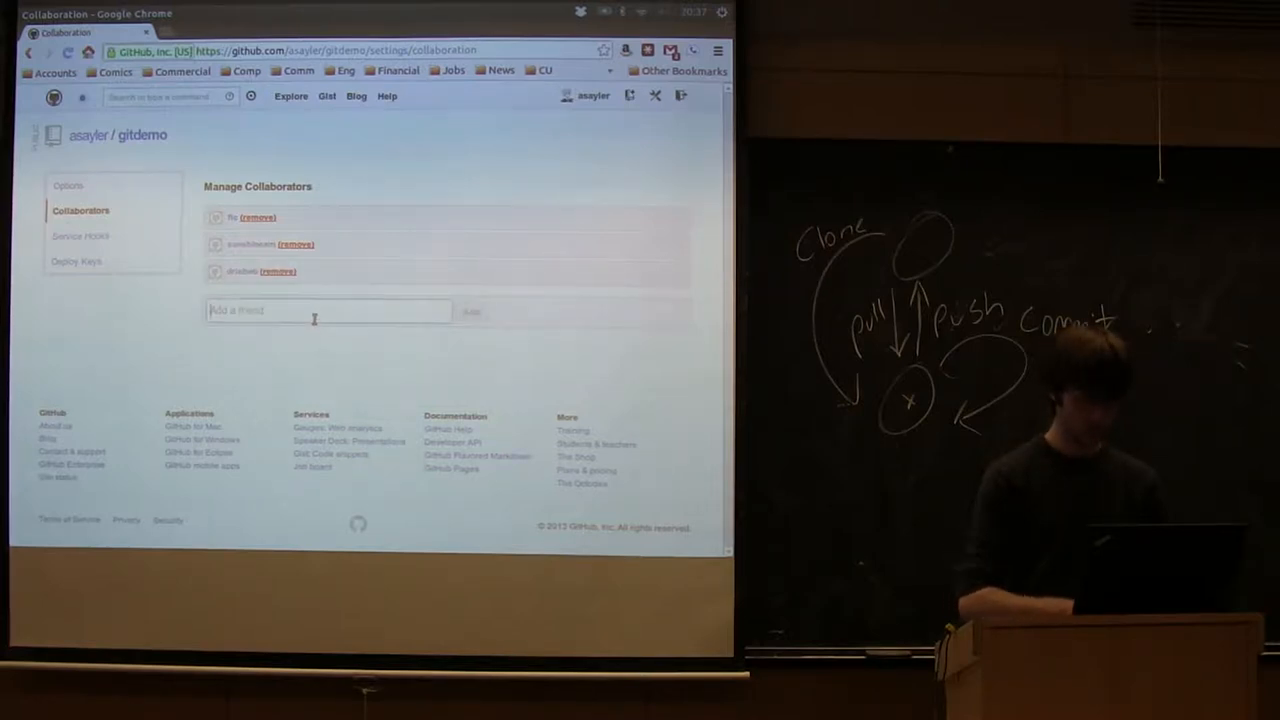
{"action": "type", "text": "greg"}
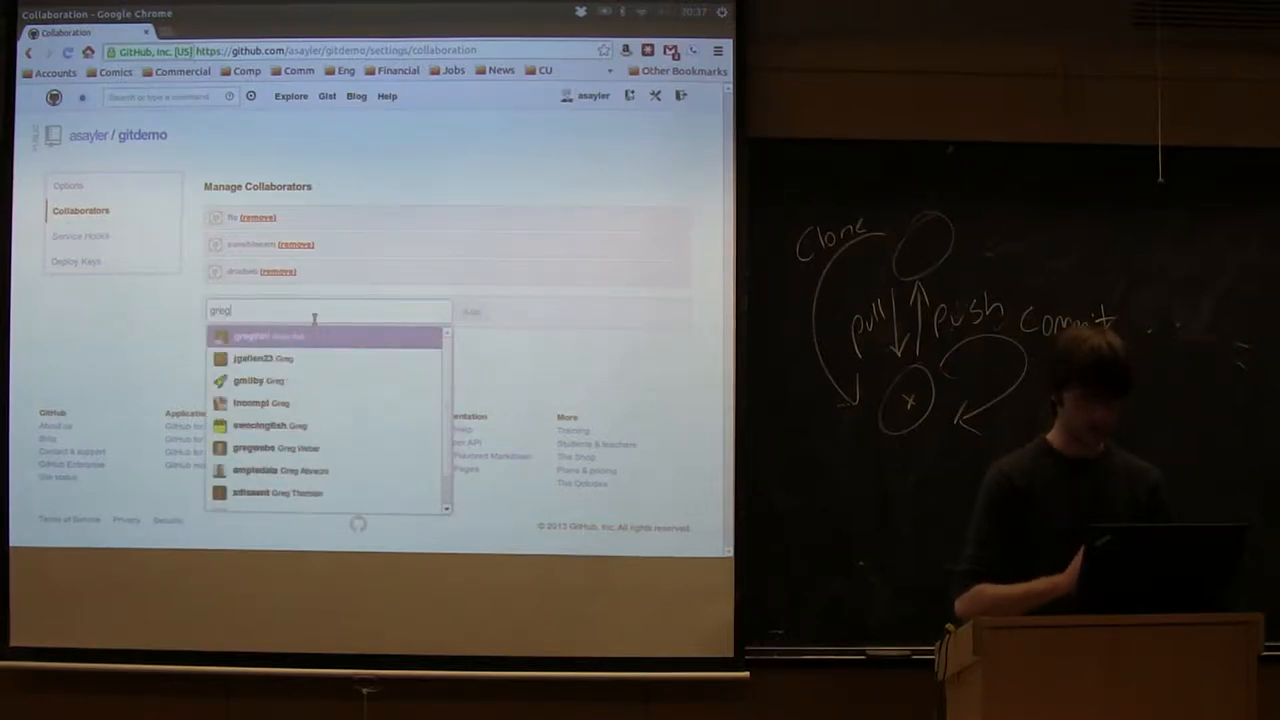
{"action": "type", "text": "gyles"}
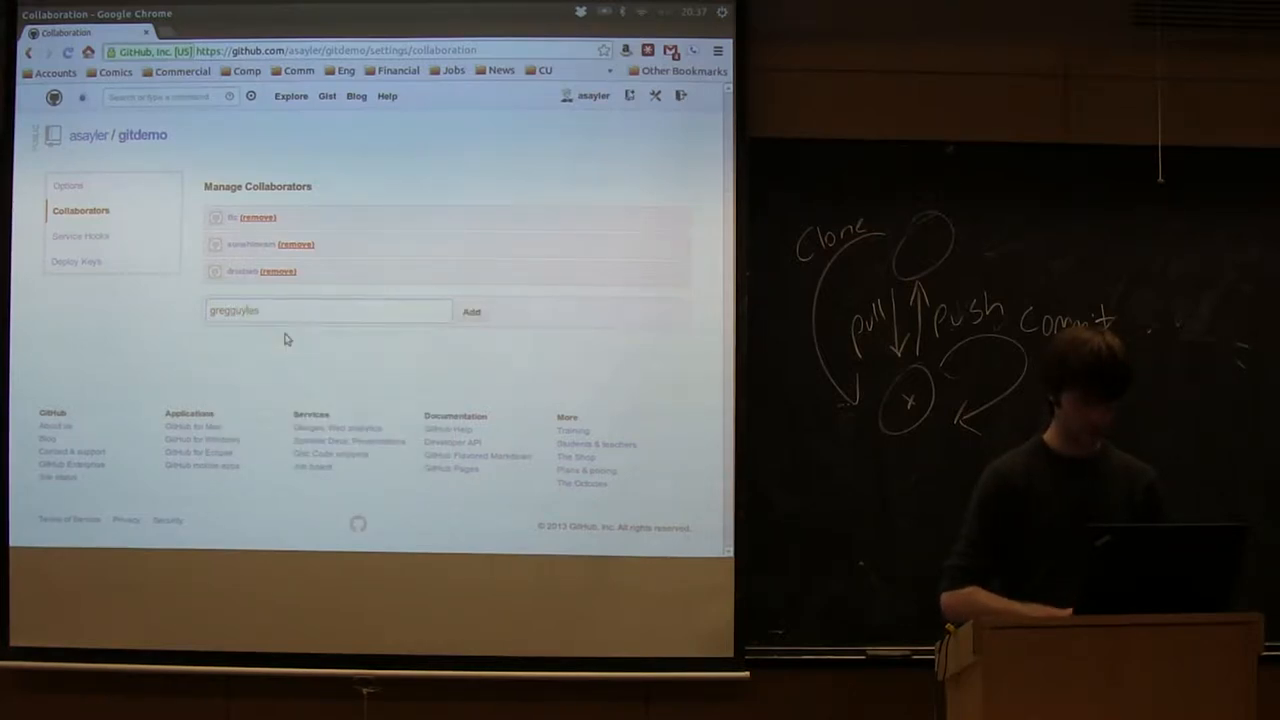
{"action": "left_click", "coordinate": [471, 311]}
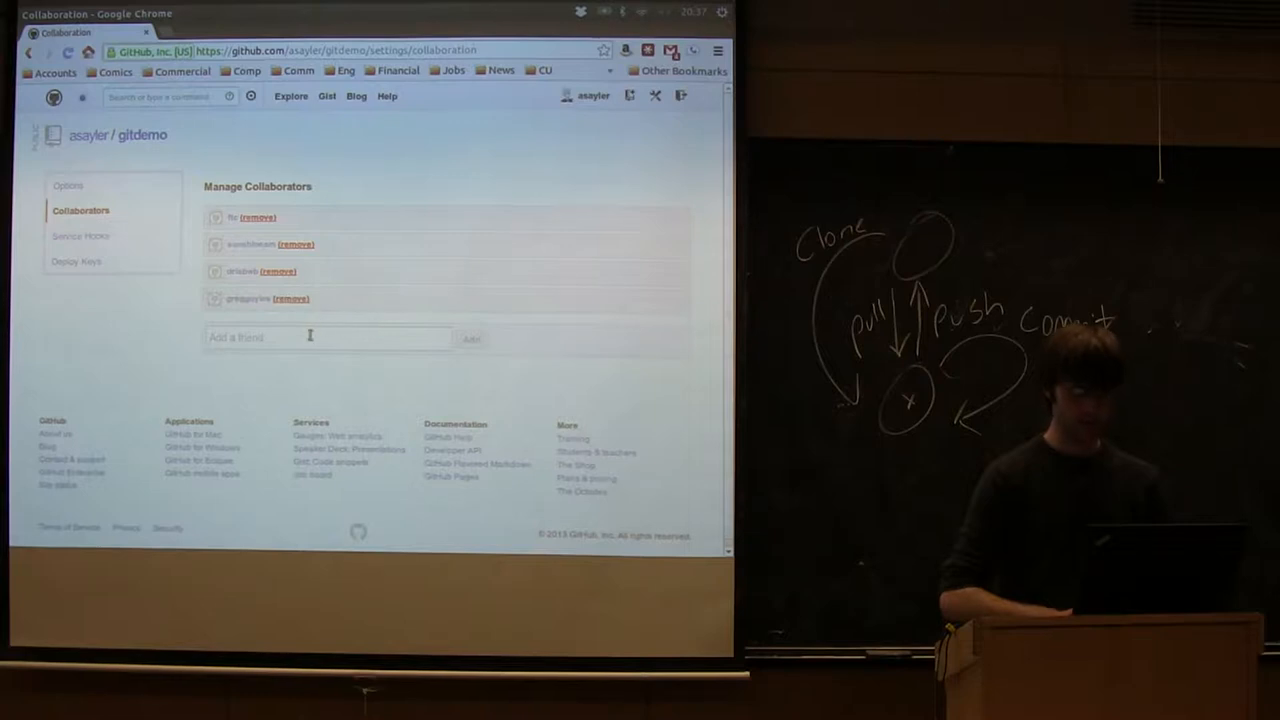
- Enter a fifth collaborator username, replacing a partial entry with 'mel'
{"action": "left_click", "coordinate": [328, 337]}
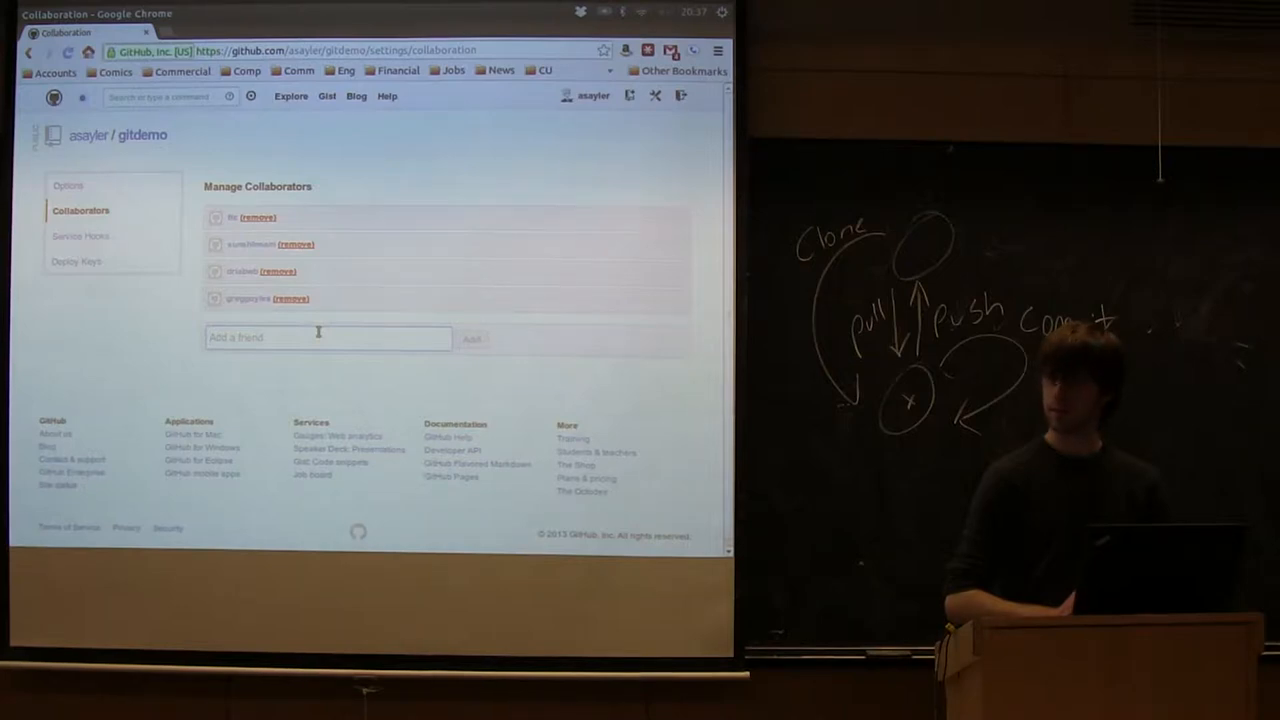
{"action": "type", "text": "doshi"}
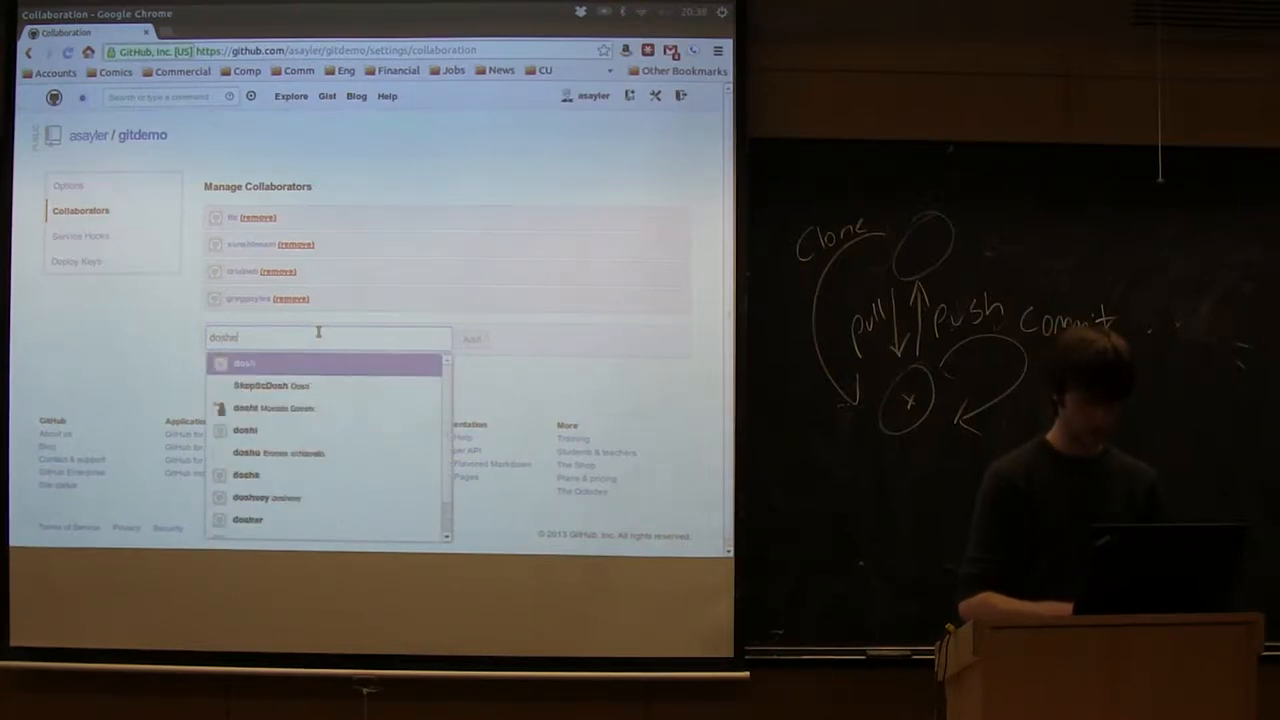
{"action": "type", "text": "e"}
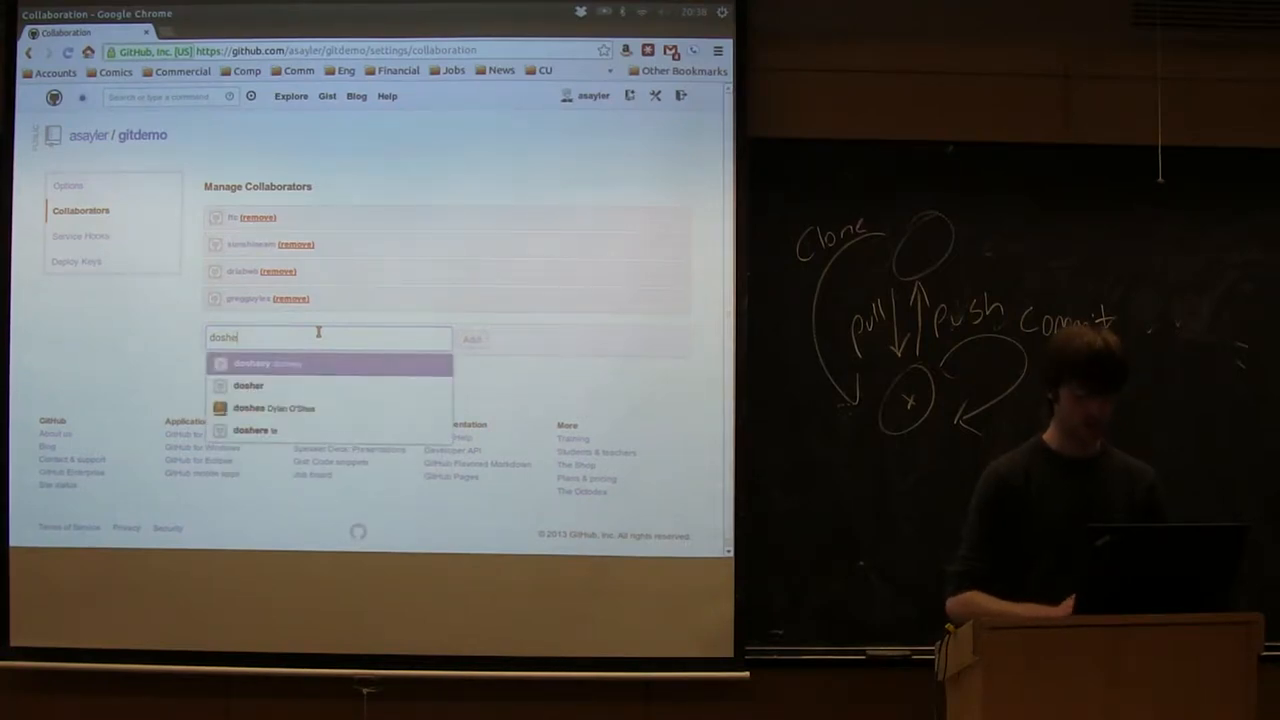
{"action": "key", "text": "Backspace"}
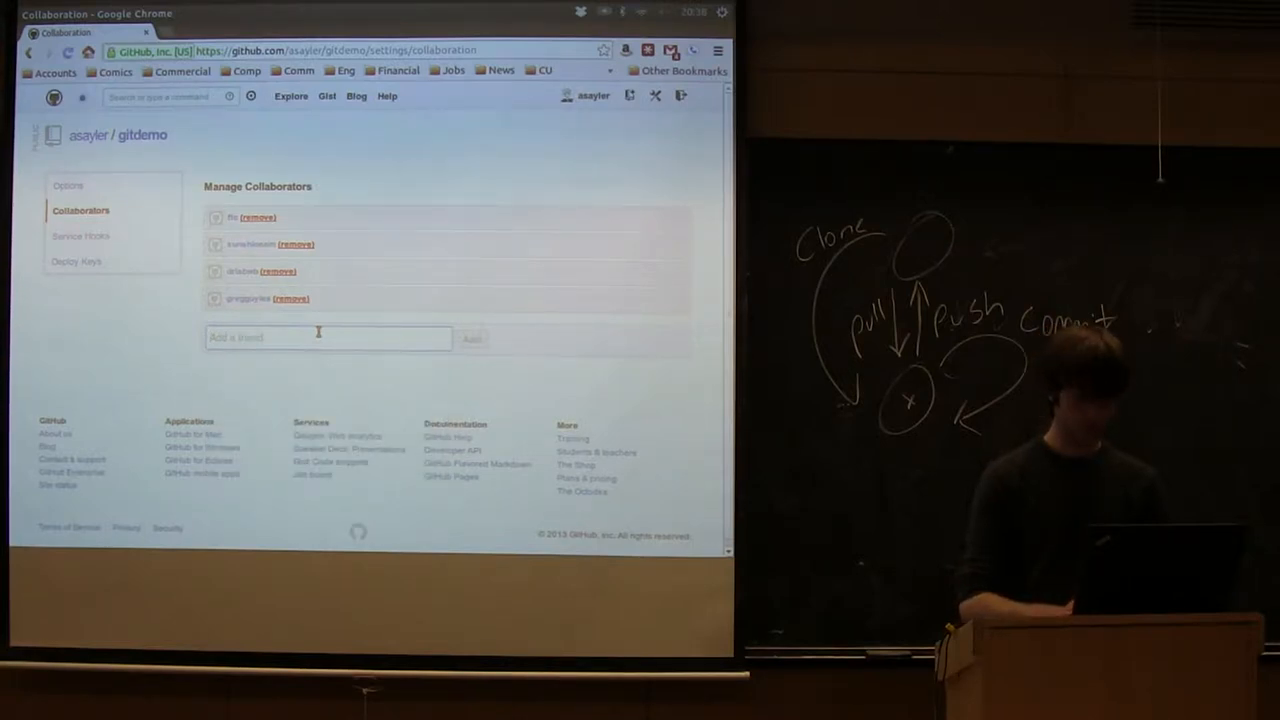
{"action": "type", "text": "fel"}
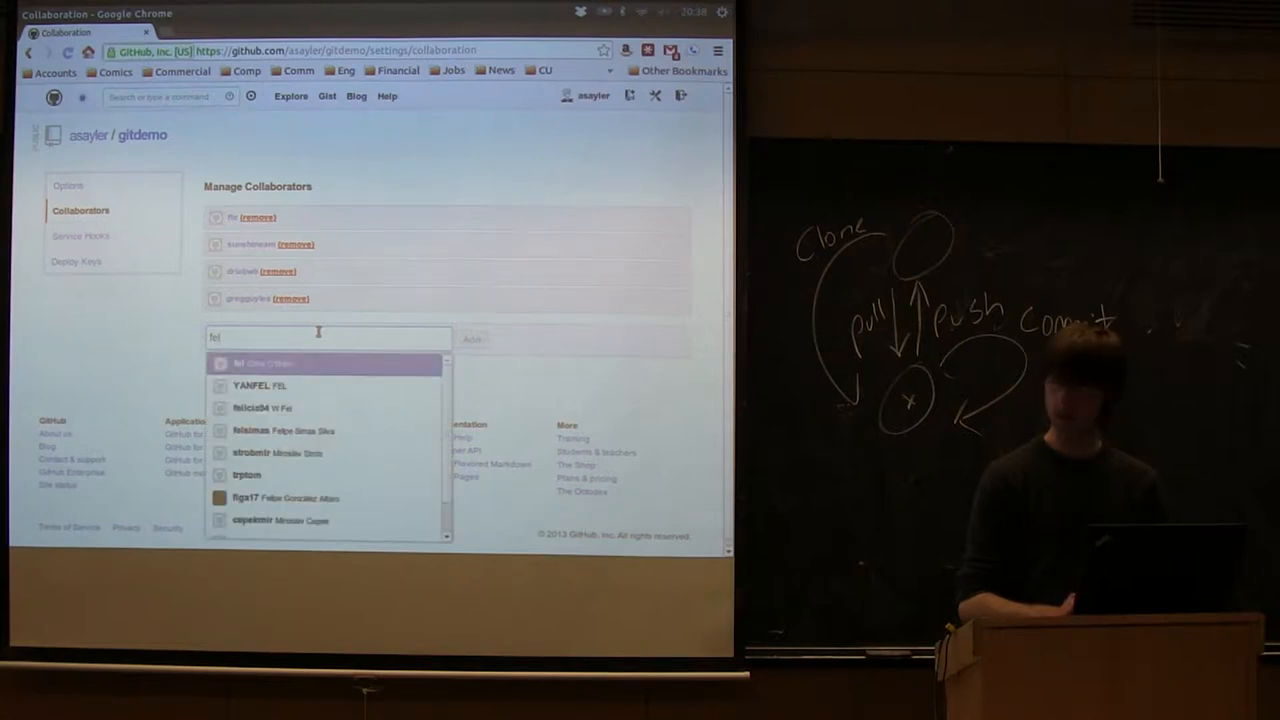
{"action": "type", "text": "m"}
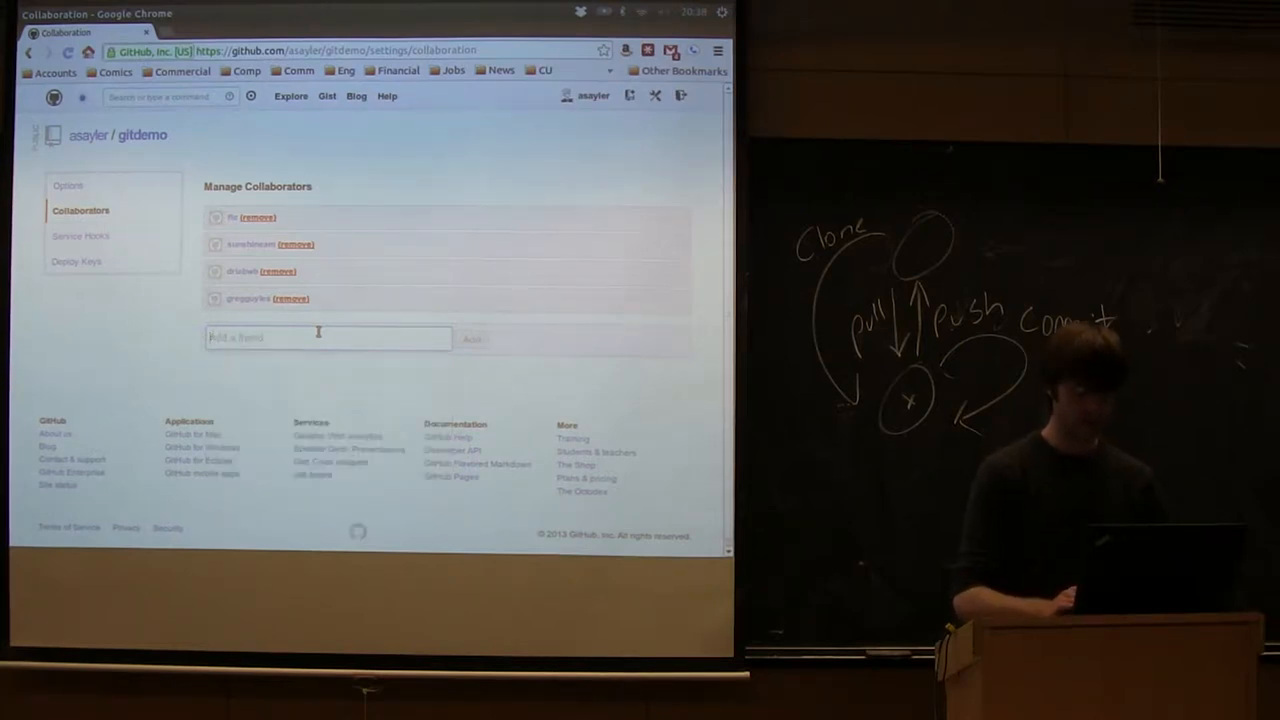
{"action": "type", "text": "mel"}
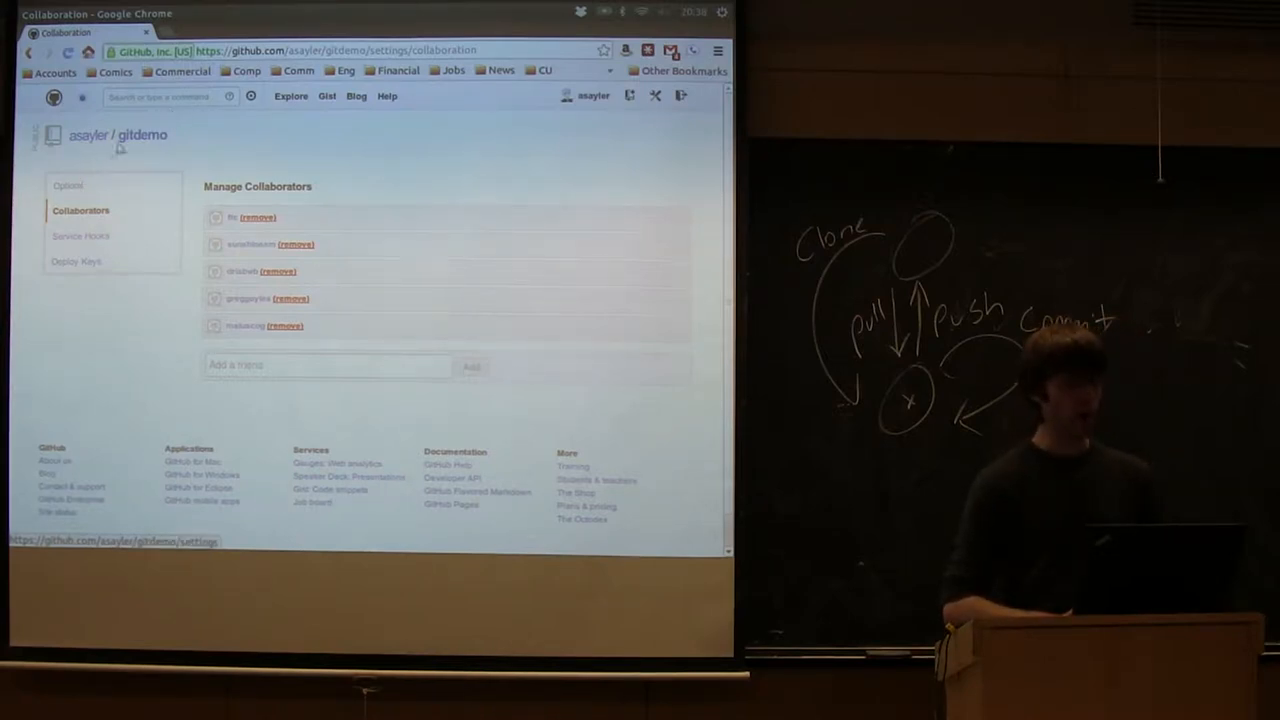
- Switch the gitdemo main page's clone address to SSH and skim the README
{"action": "left_click", "coordinate": [116, 135]}
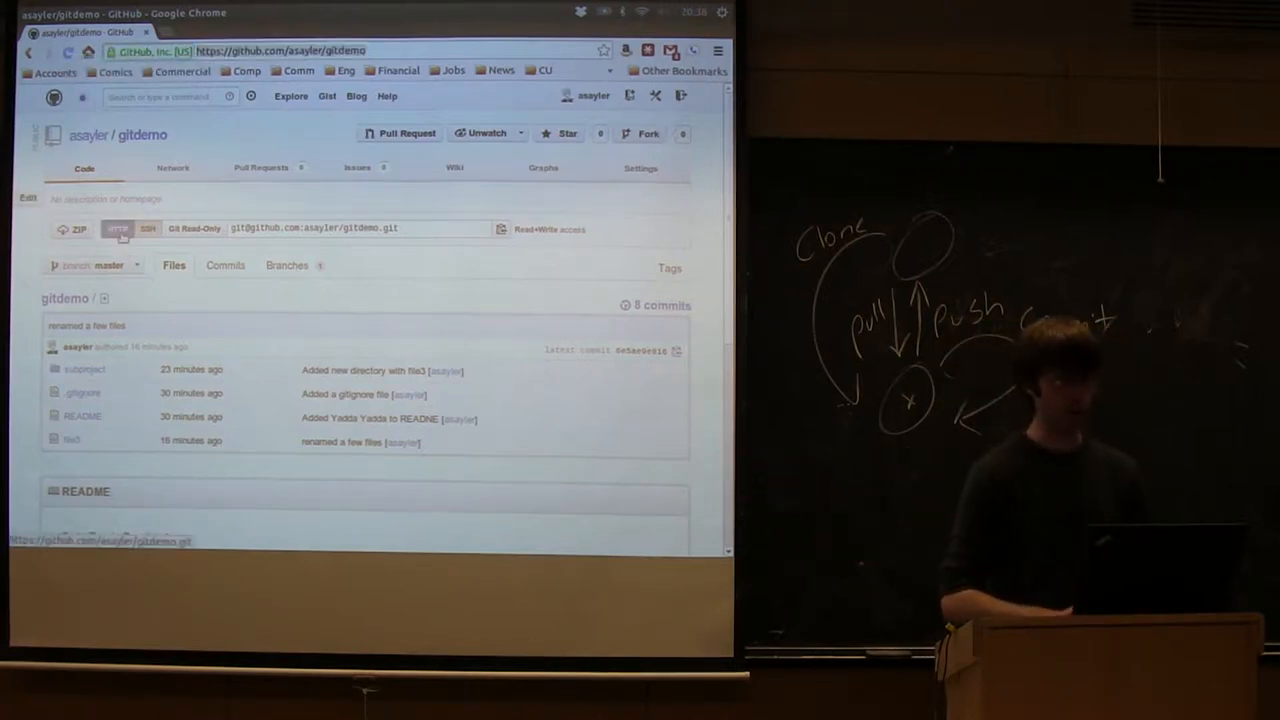
{"action": "left_click", "coordinate": [147, 228]}
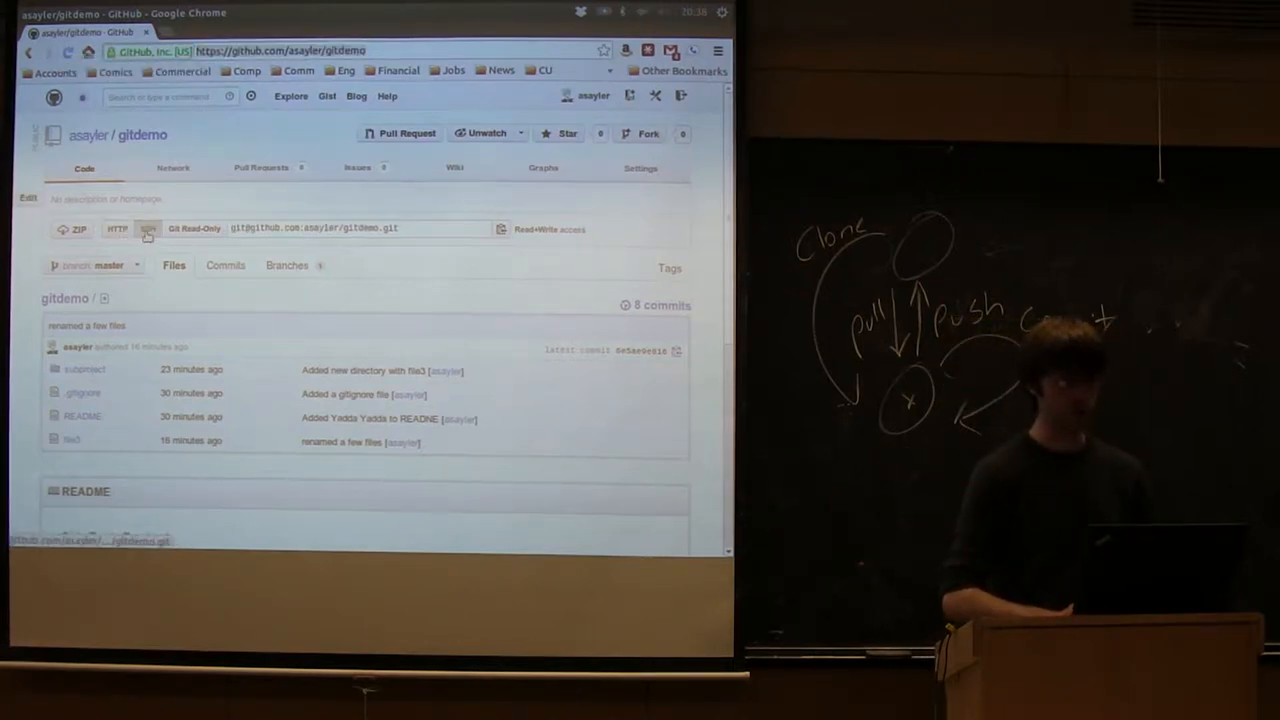
{"action": "left_click", "coordinate": [117, 229]}
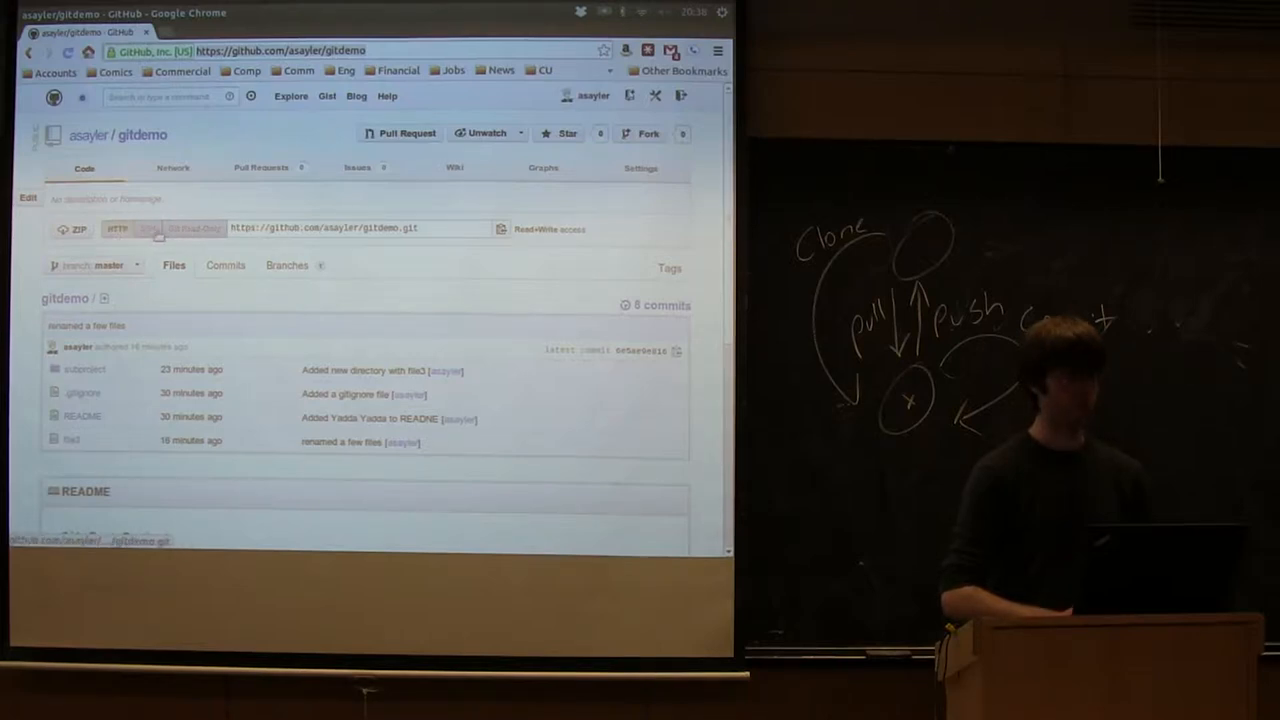
{"action": "left_click", "coordinate": [148, 228]}
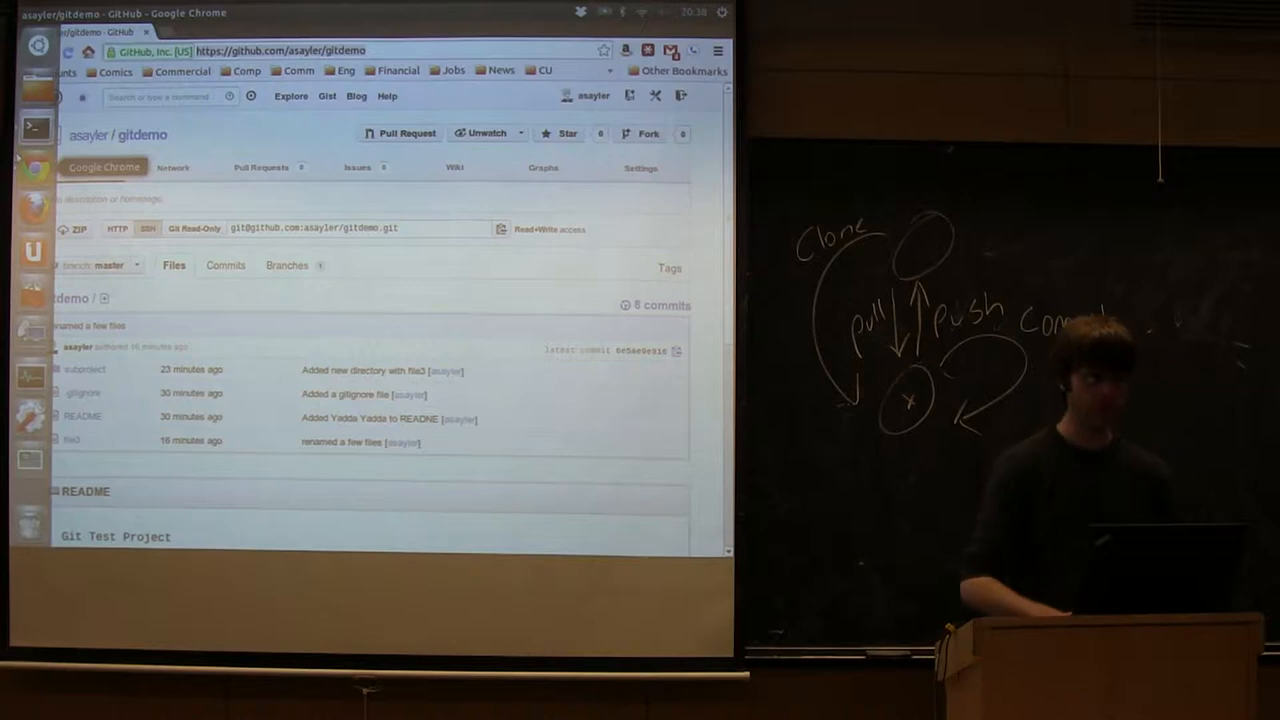
{"action": "scroll", "scroll_direction": "down", "scroll_amount": 3}
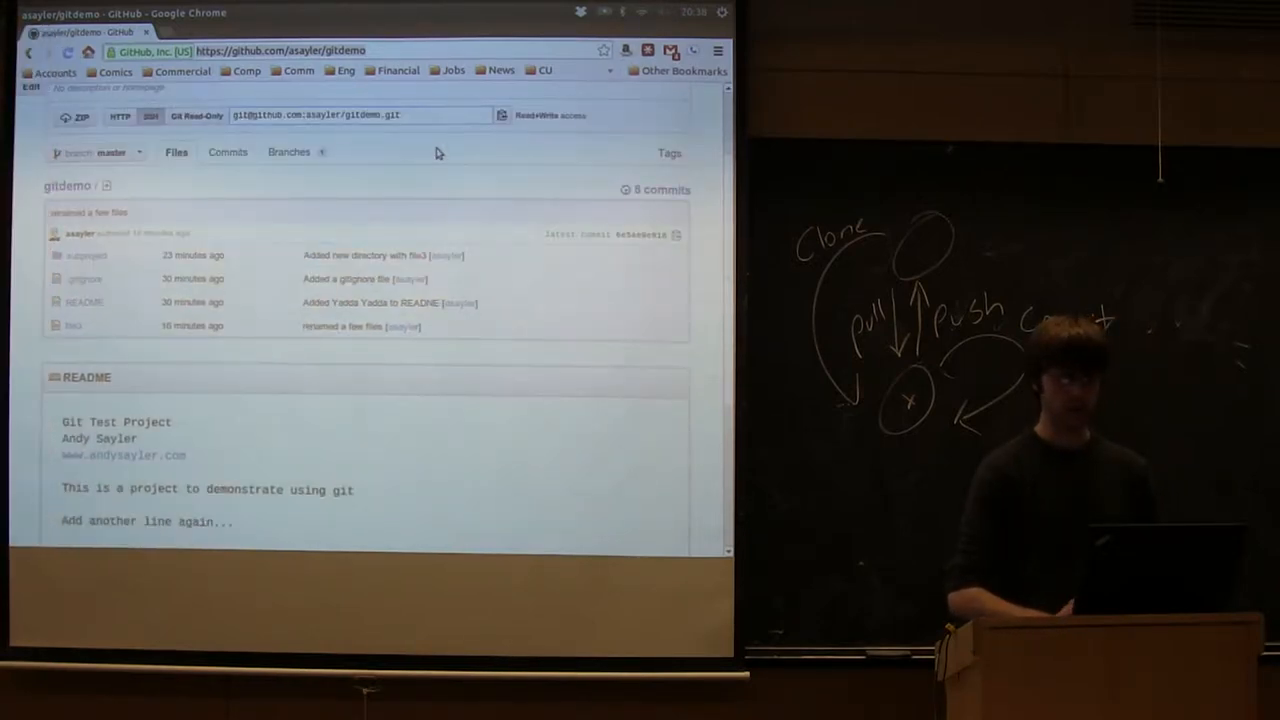
{"action": "scroll", "scroll_direction": "up", "scroll_amount": 3}
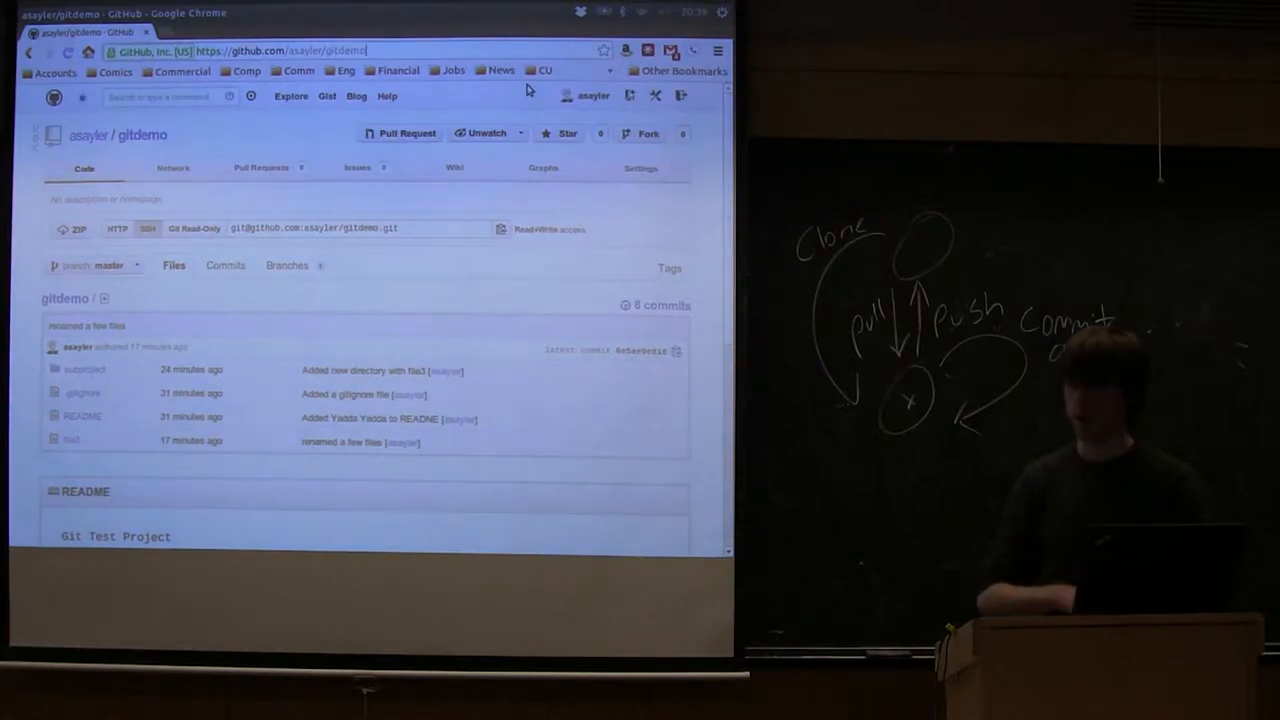
{"action": "left_click", "coordinate": [147, 229]}
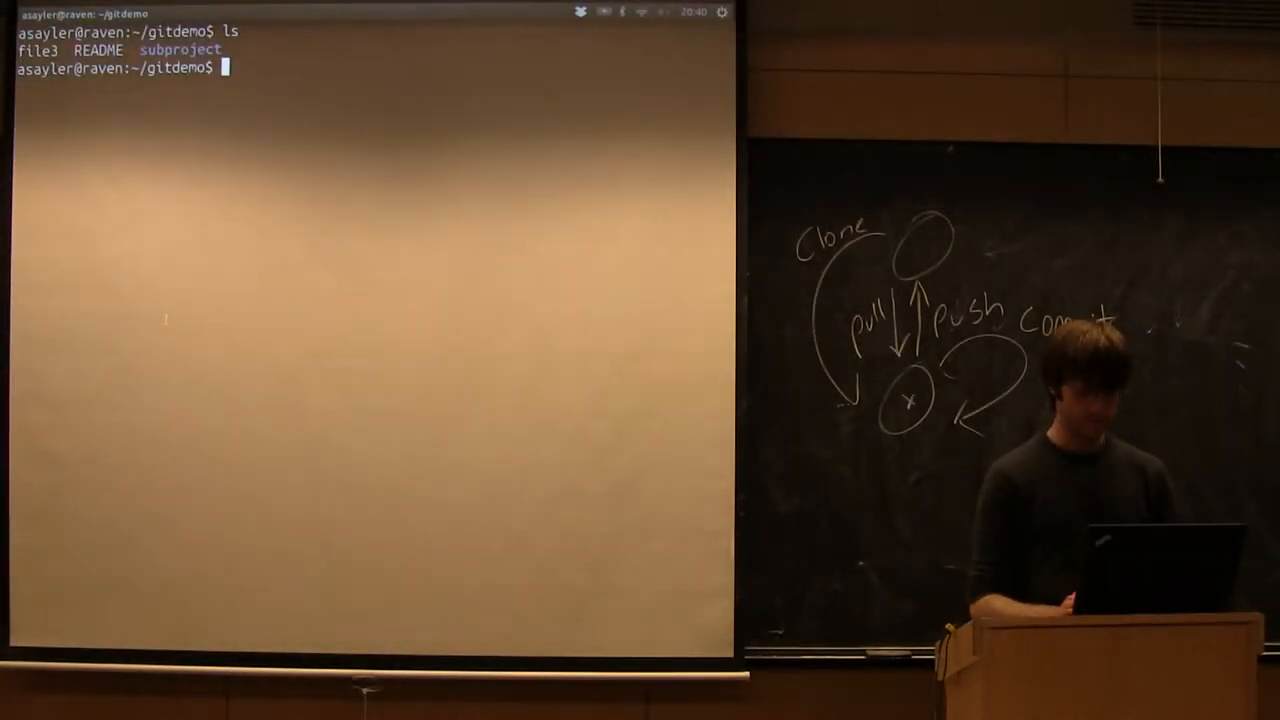
- List the gitdemo folder's files (file3, README, subproject) with ls
{"action": "key", "text": "Return"}
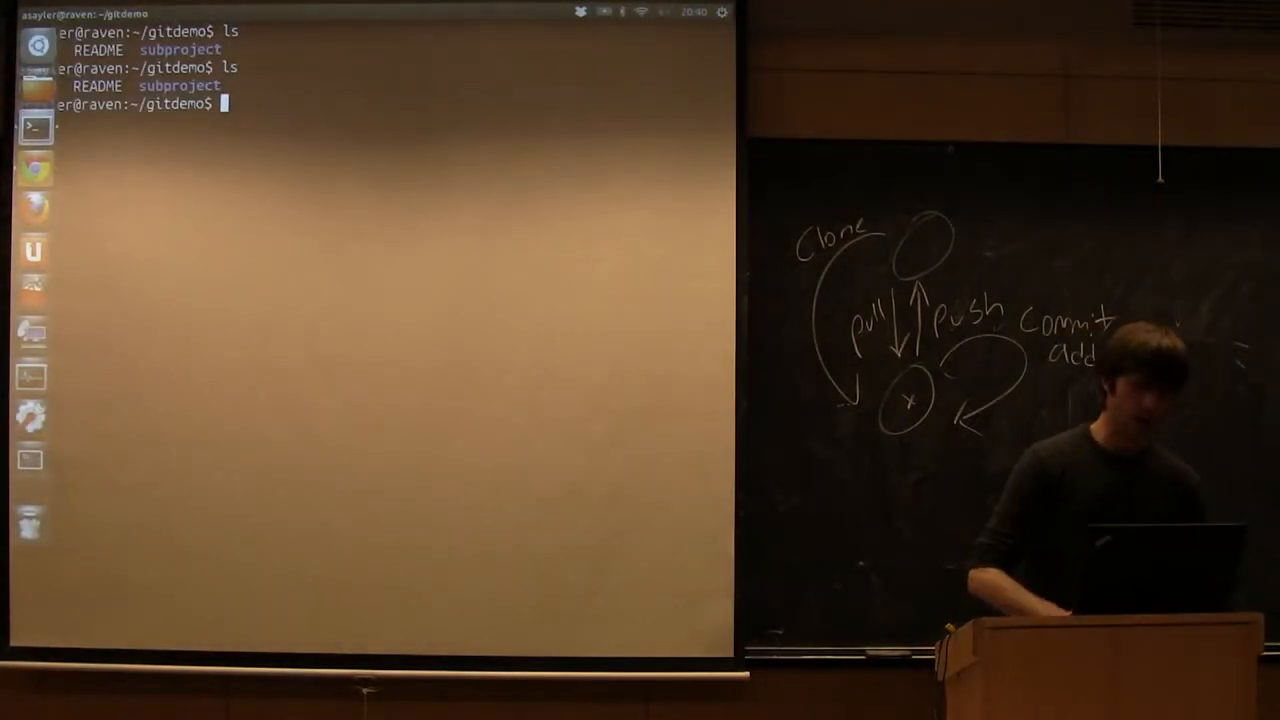
{"action": "key", "text": "Return"}
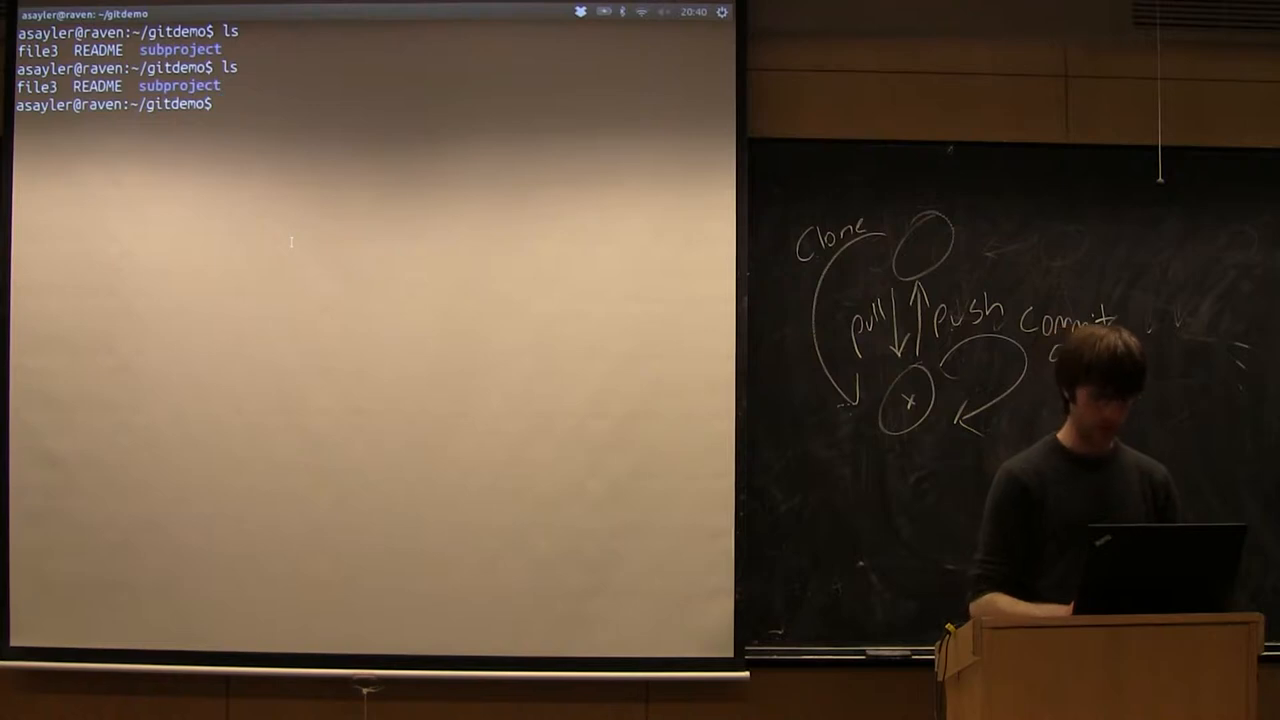
- Open README in Emacs and add the line 'Go team!' at the end
{"action": "type", "text": "ema"}
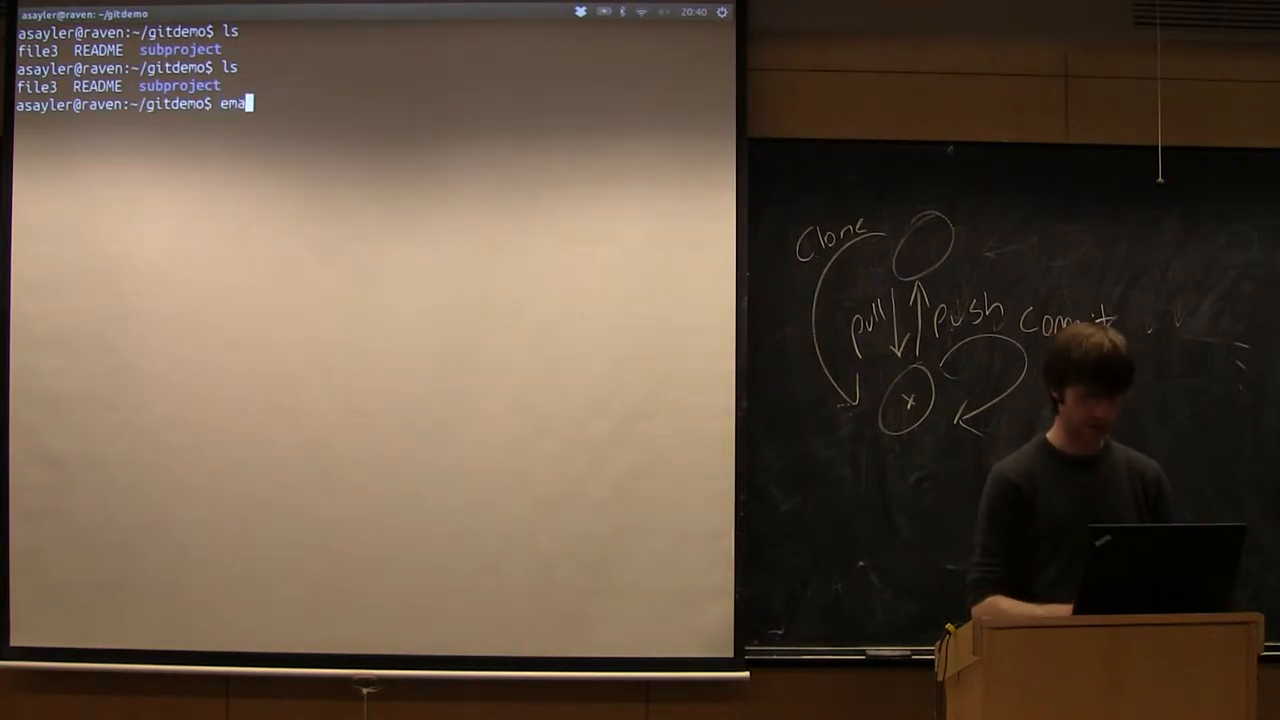
{"action": "key", "text": "Return"}
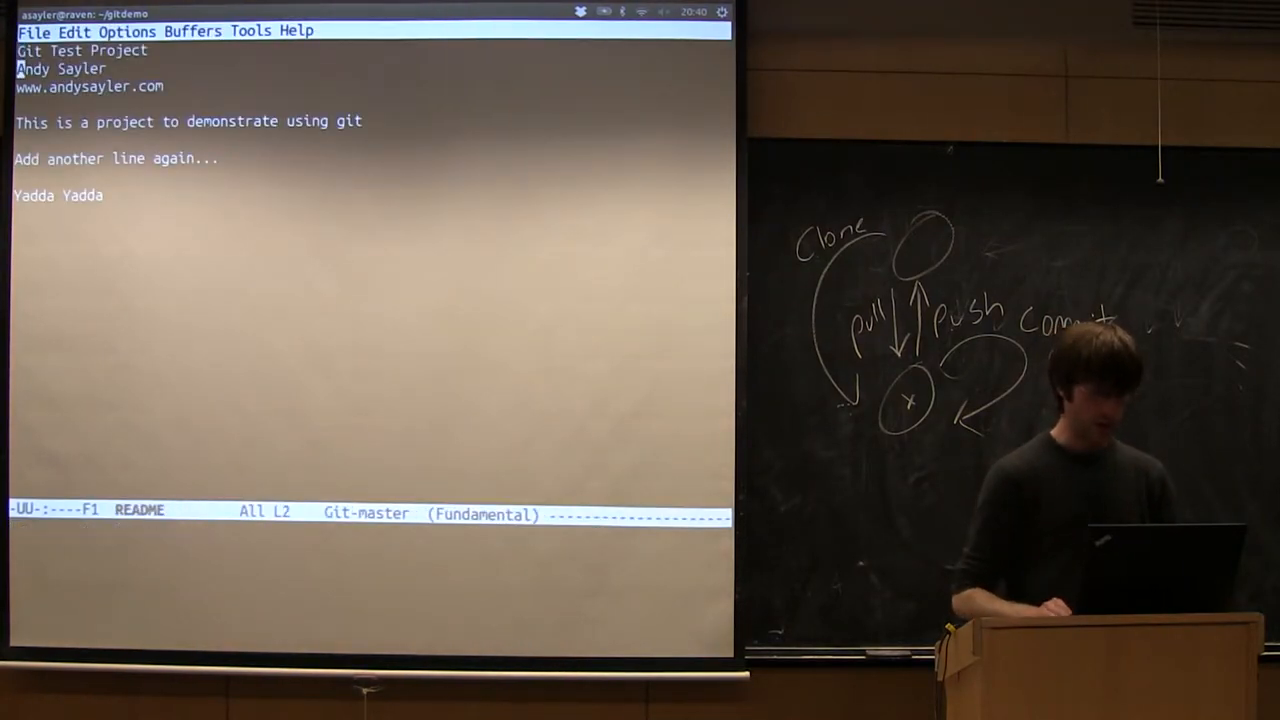
{"action": "type", "text": "Go"}
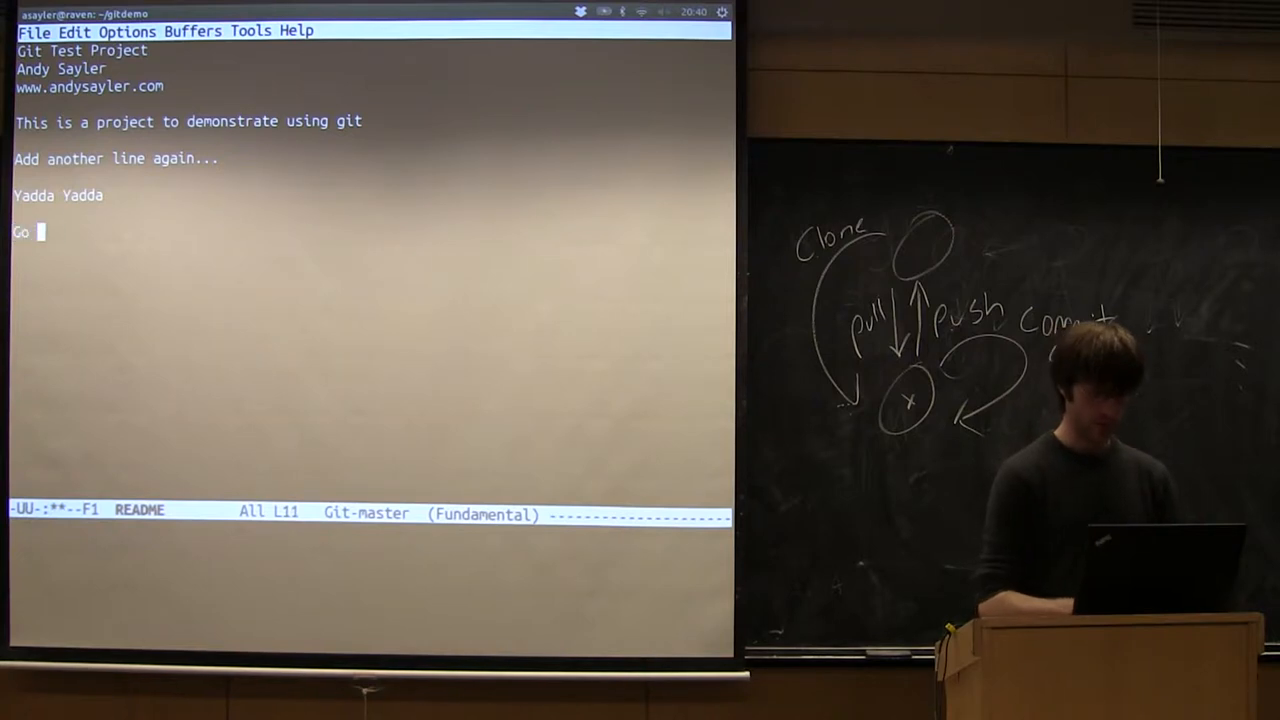
{"action": "type", "text": "team!"}
{"action": "type", "text": "git status"}
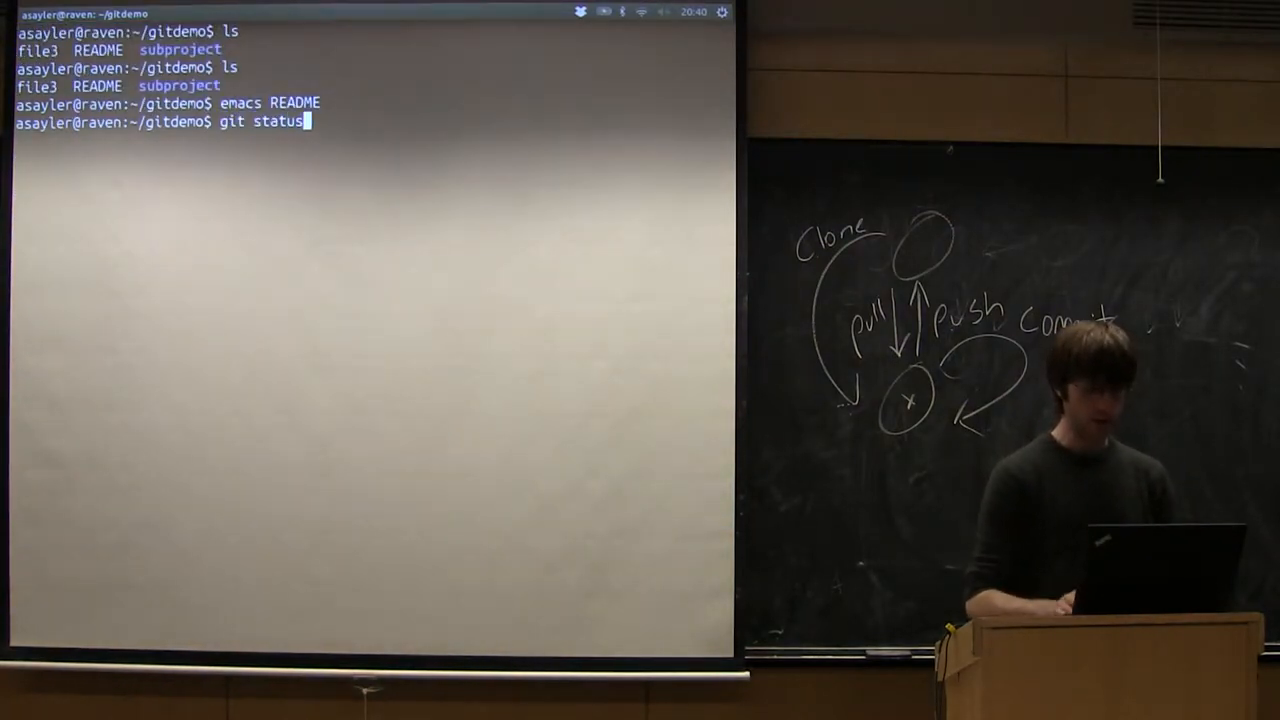
- Check git status and commit all changes with message 'Updated README'
{"action": "key", "text": "Return"}
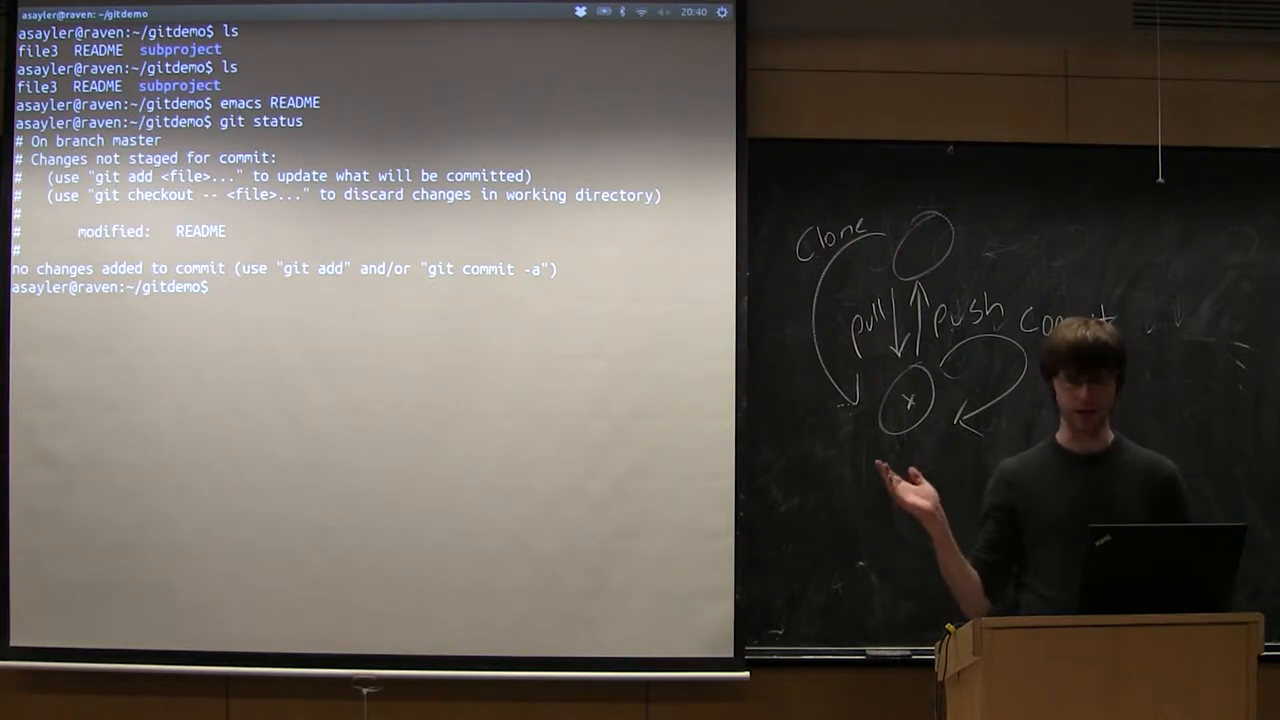
{"action": "type", "text": "git"}
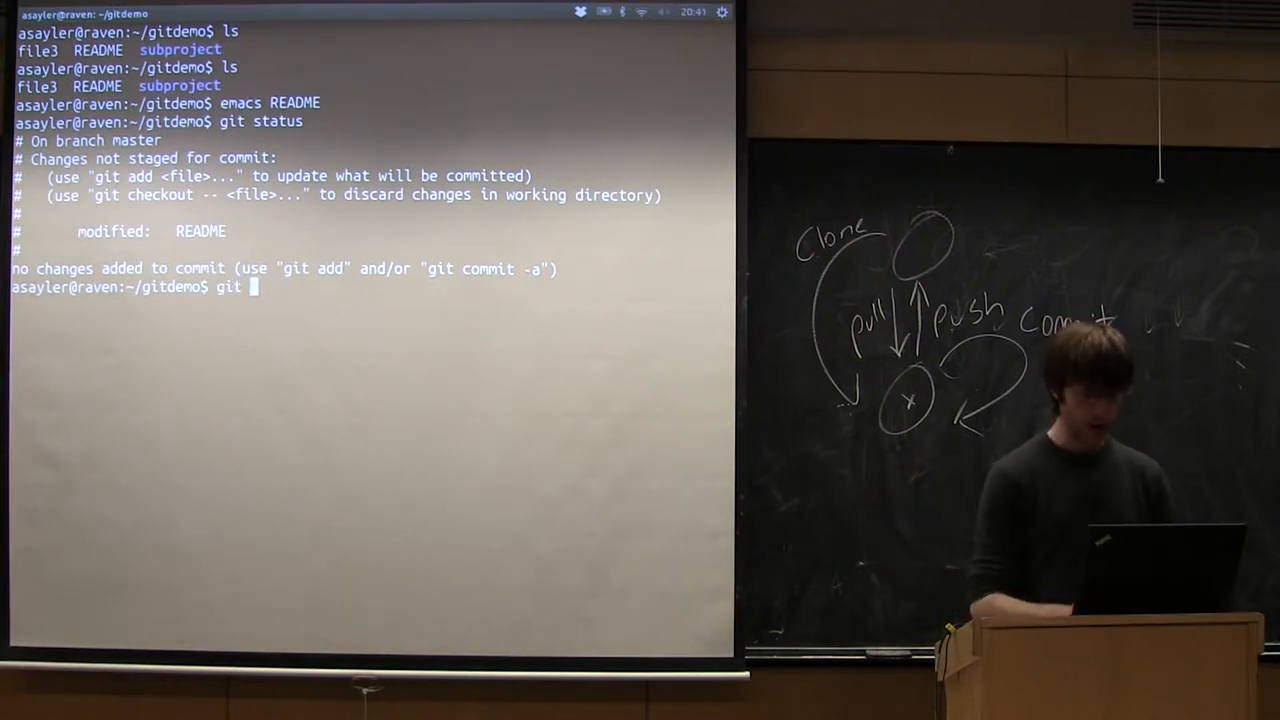
{"action": "type", "text": "commit -a"}
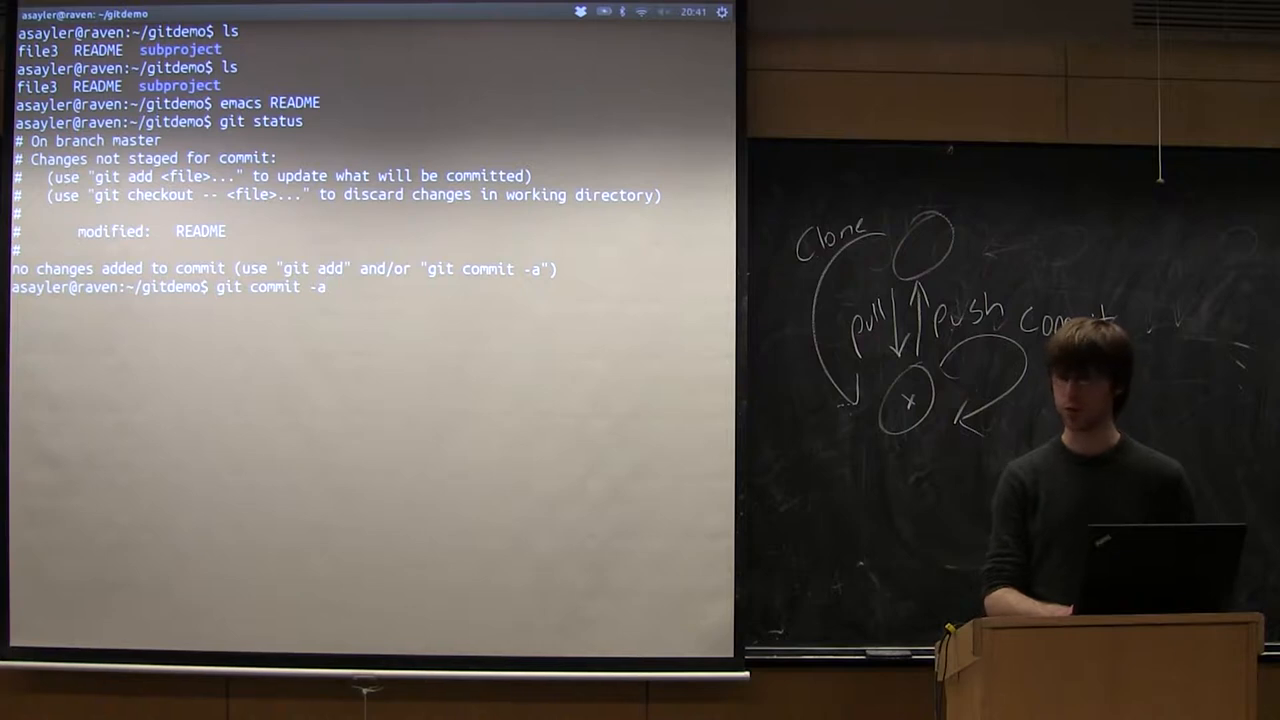
{"action": "type", "text": "-m \""}
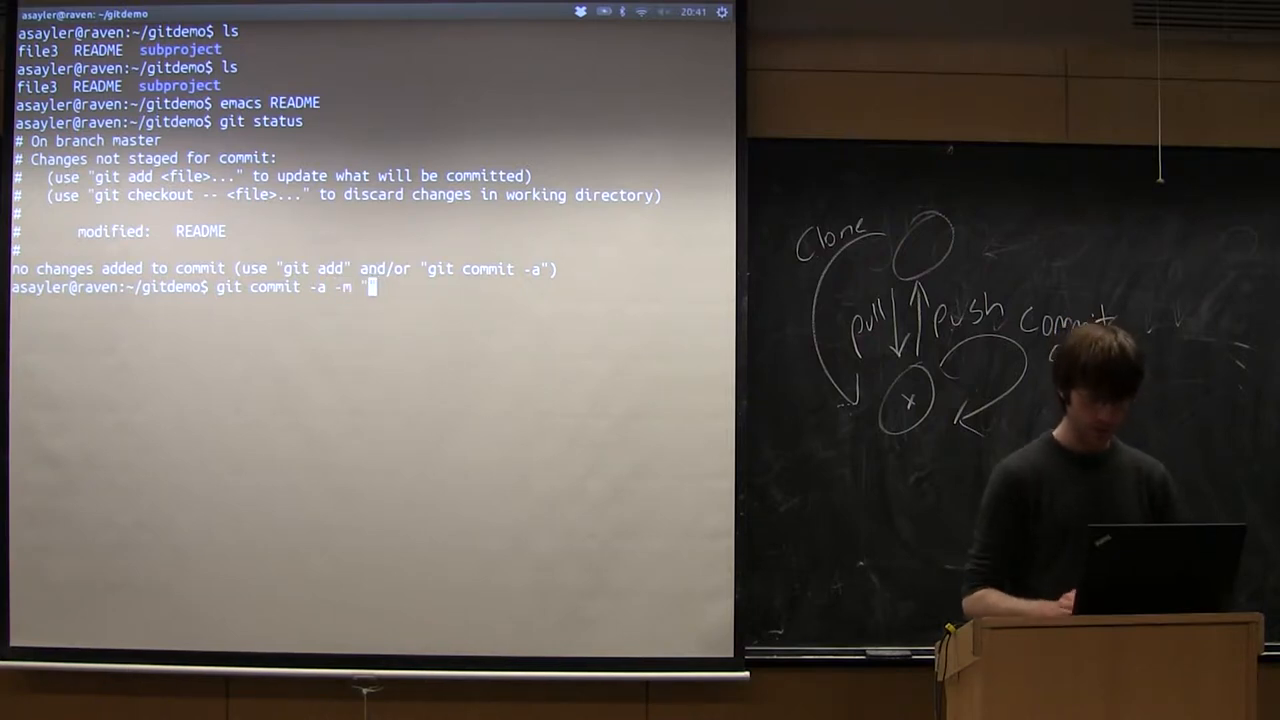
{"action": "type", "text": "Updated README"}
{"action": "type", "text": "git"}
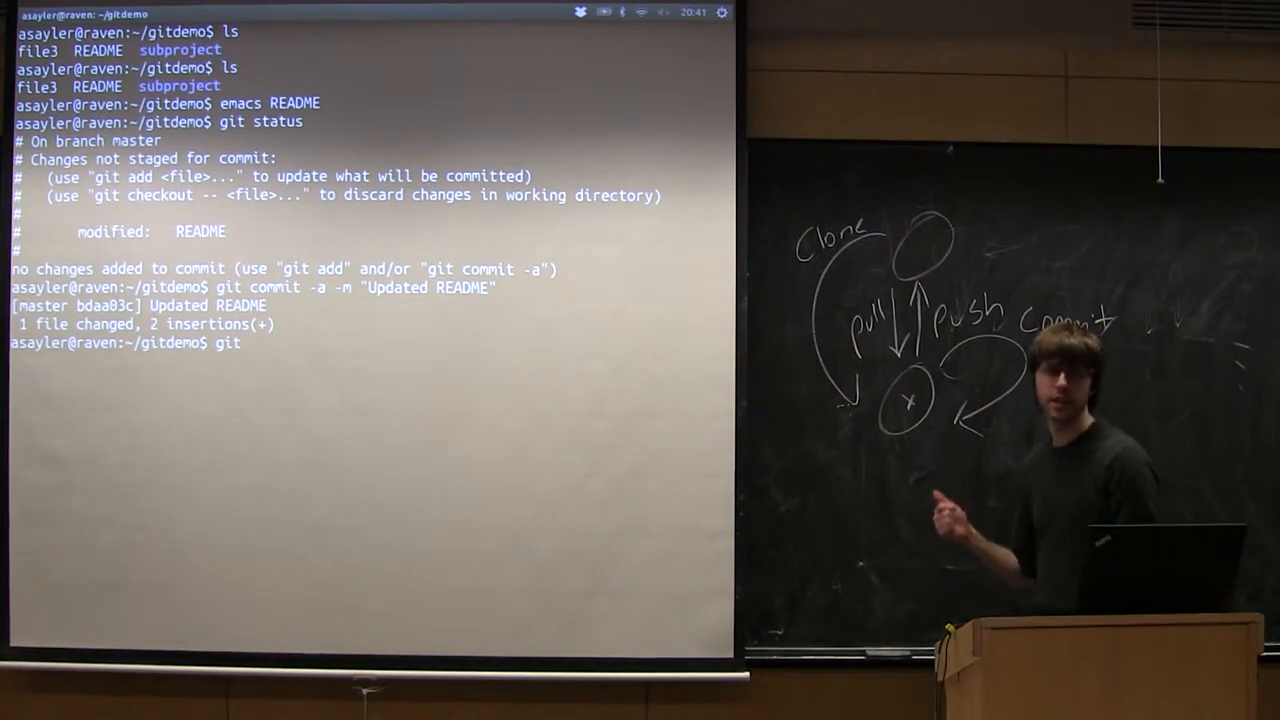
- Push the 'Updated README' commit to GitHub master with git push
{"action": "type", "text": "[pu"}
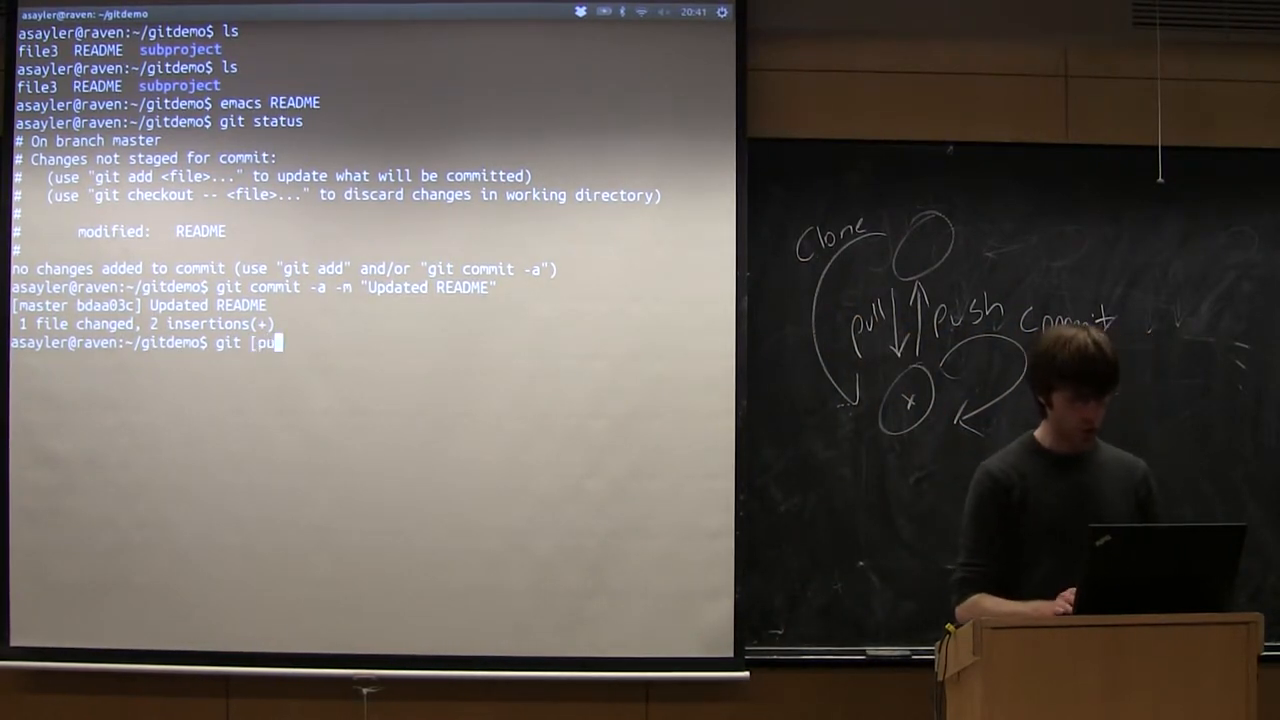
{"action": "type", "text": "pus"}
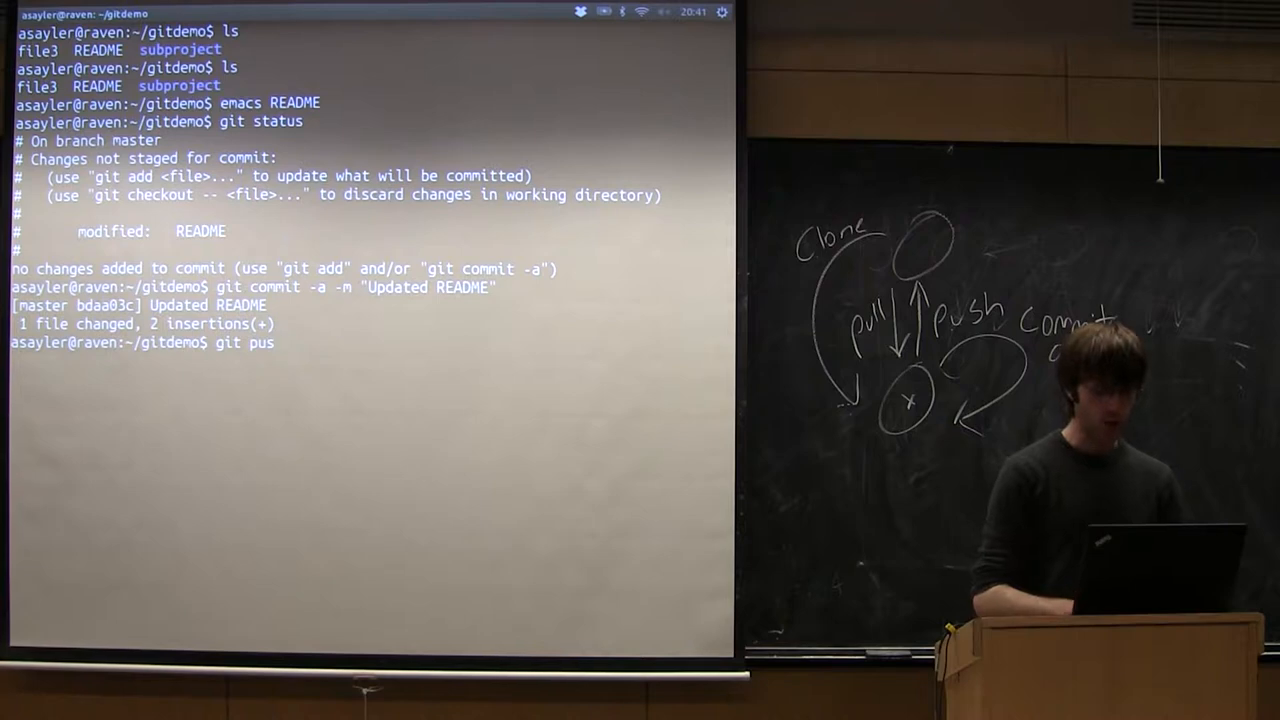
{"action": "type", "text": "h origin m"}
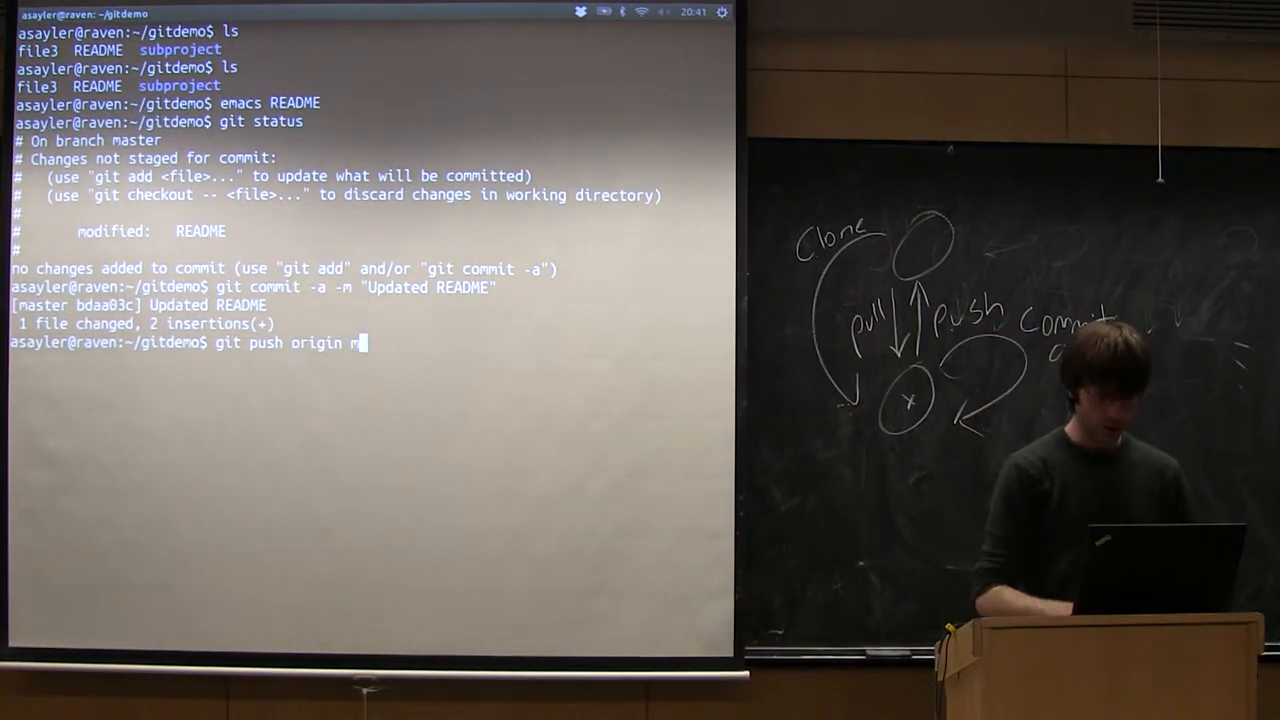
{"action": "type", "text": "aster"}
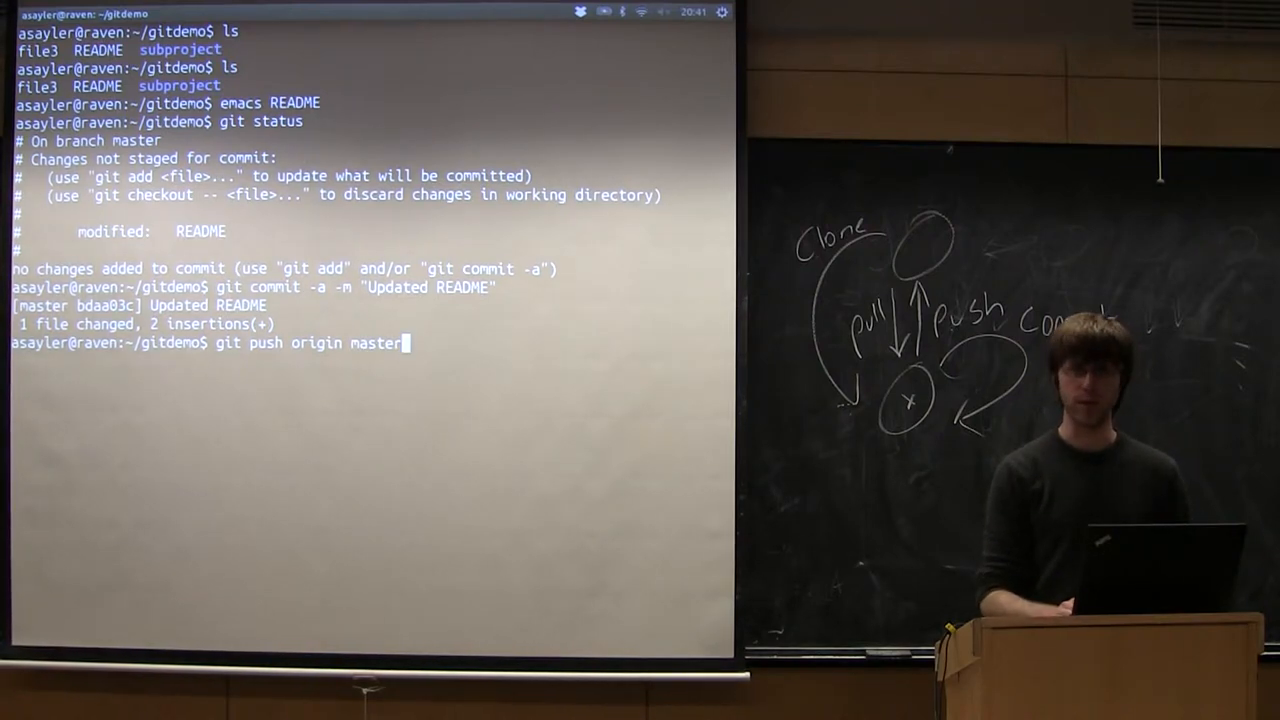
{"action": "key", "text": "BackSpace"}
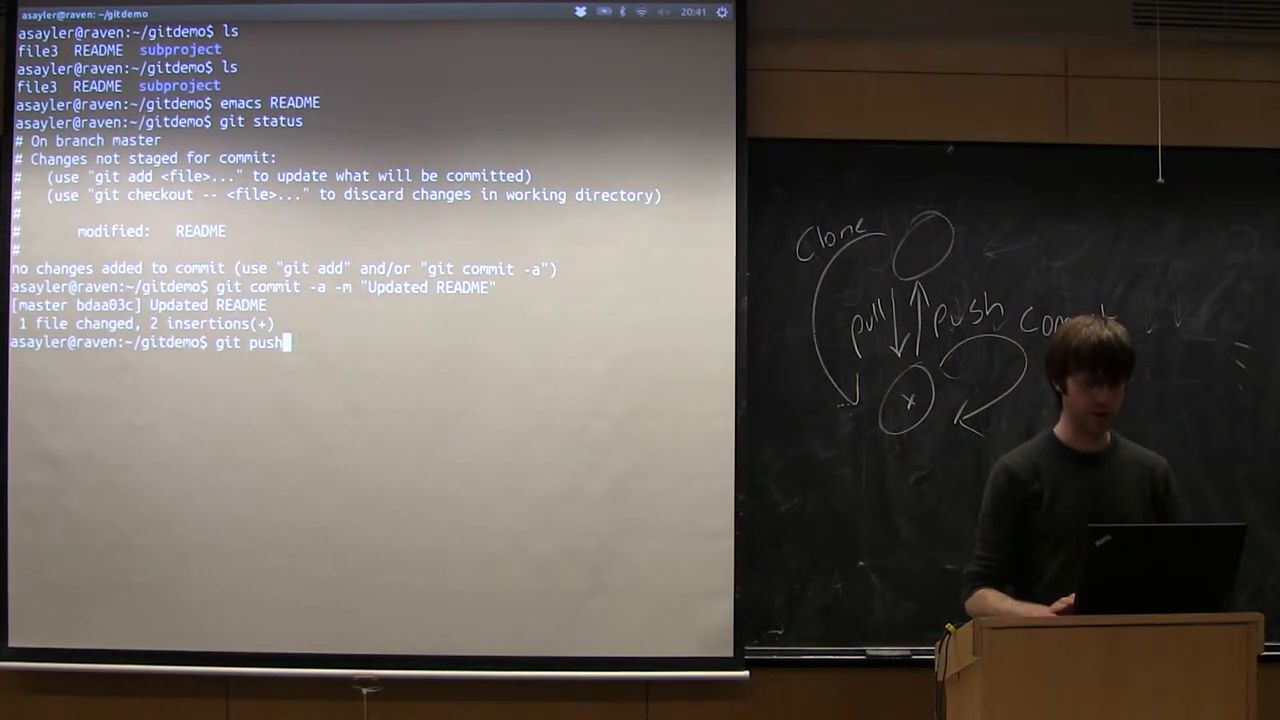
{"action": "key", "text": "Return"}
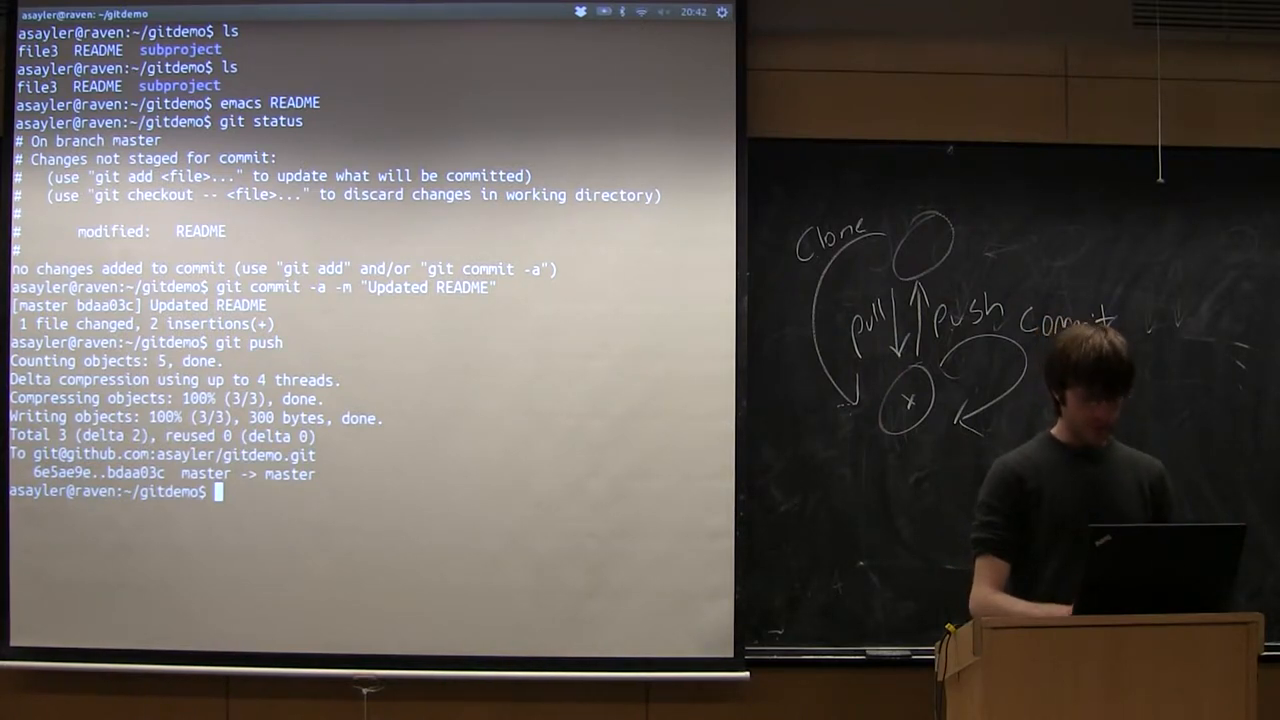
{"action": "type", "text": "emacs"}
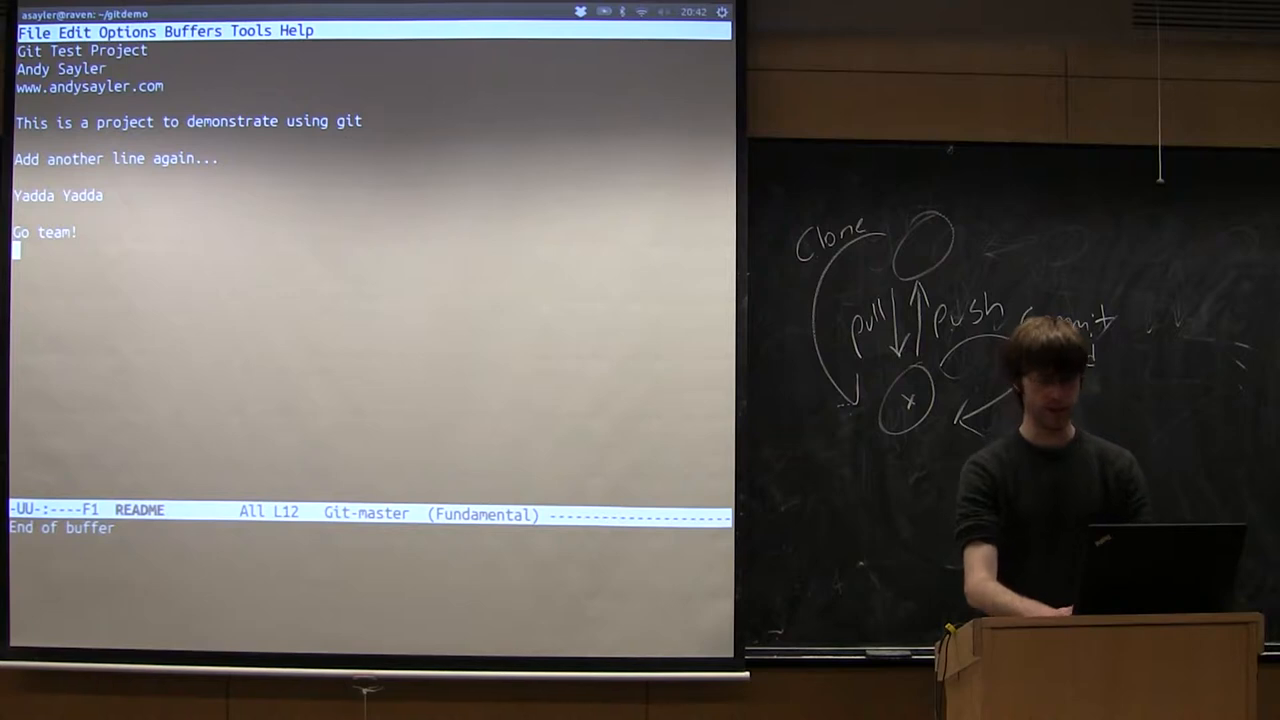
- Add the line 'This is Andy's line' below 'Go team!' in README
{"action": "key", "text": "Return"}
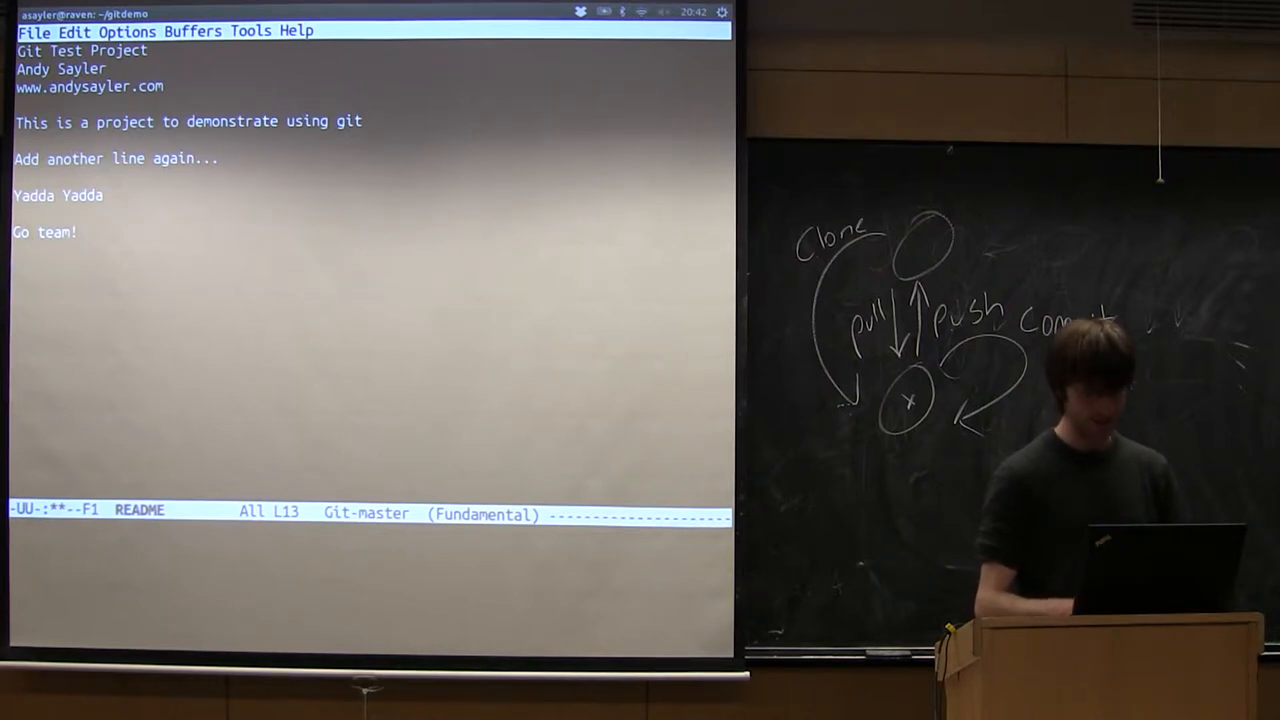
{"action": "type", "text": "This is"}
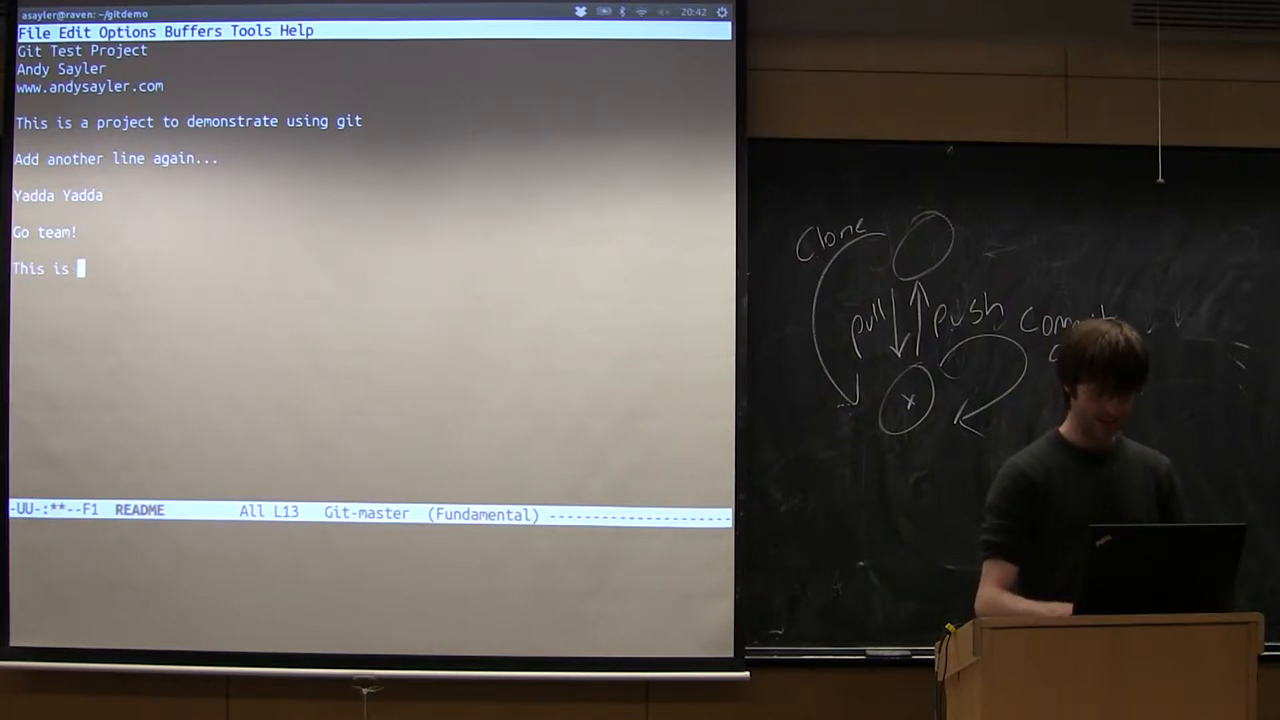
{"action": "type", "text": "Andy's line"}
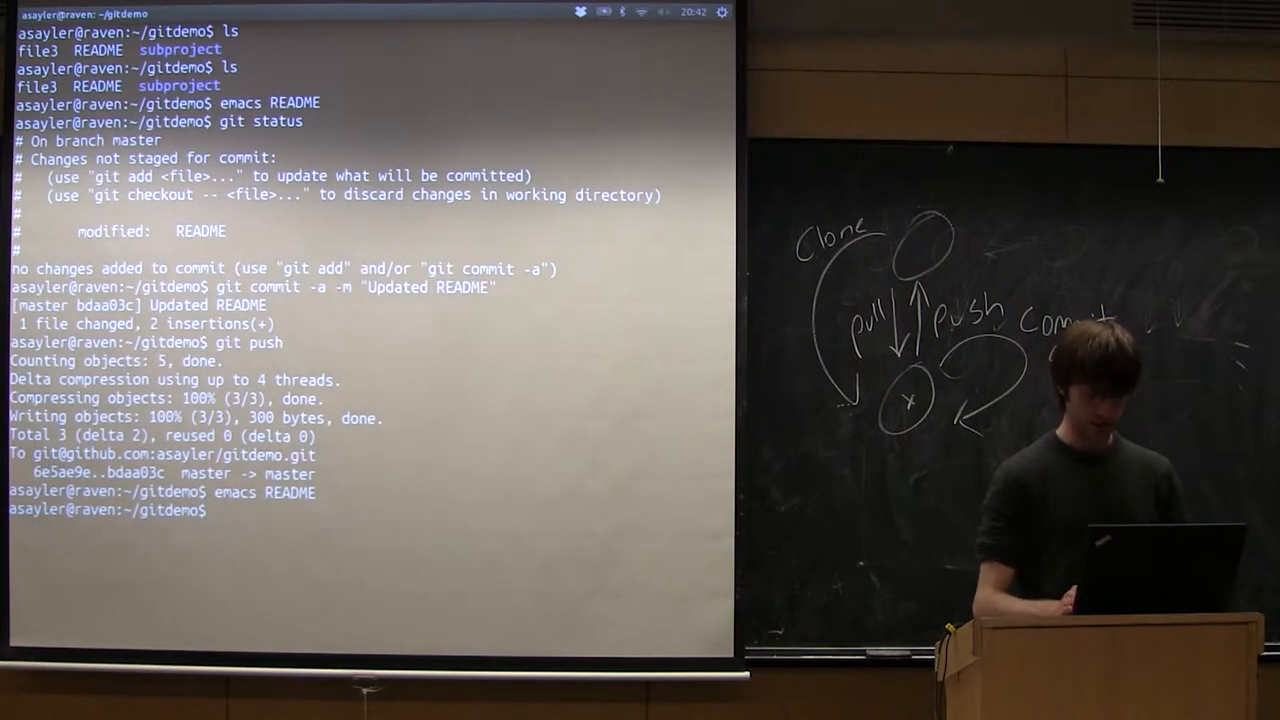
- Commit all changes with the message 'More readme changes'
{"action": "type", "text": "git com"}
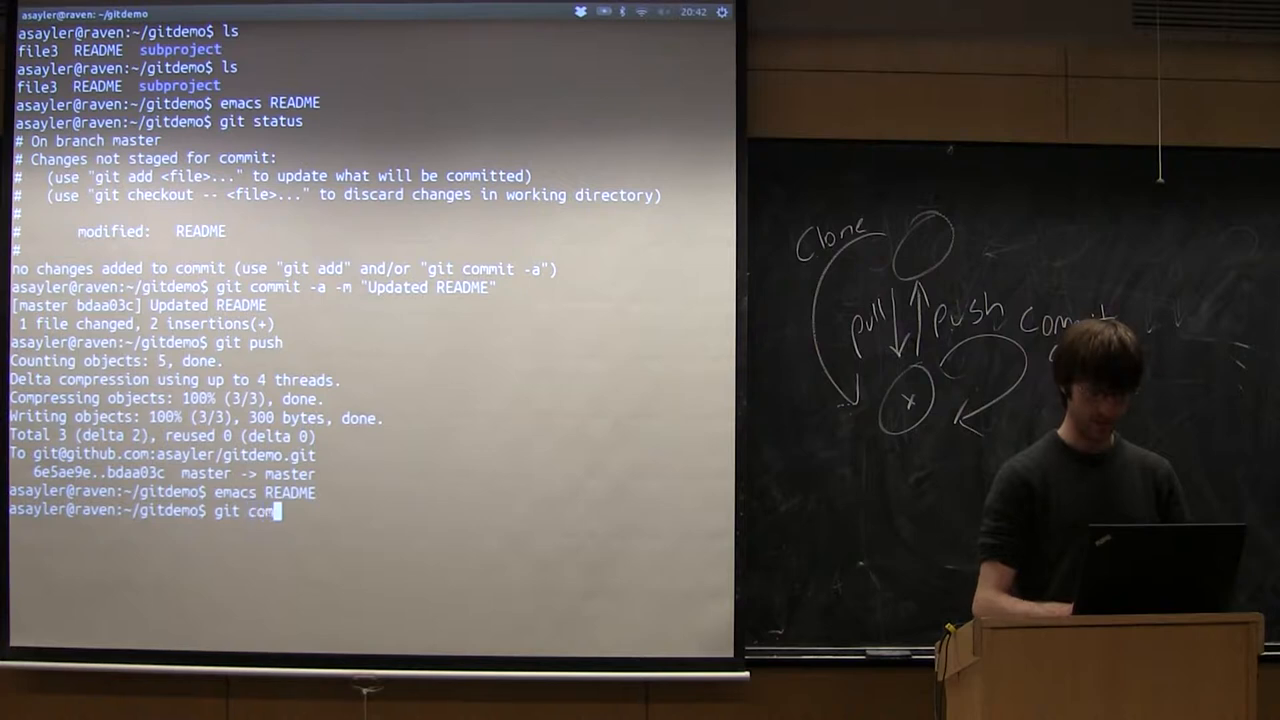
{"action": "type", "text": "mit"}
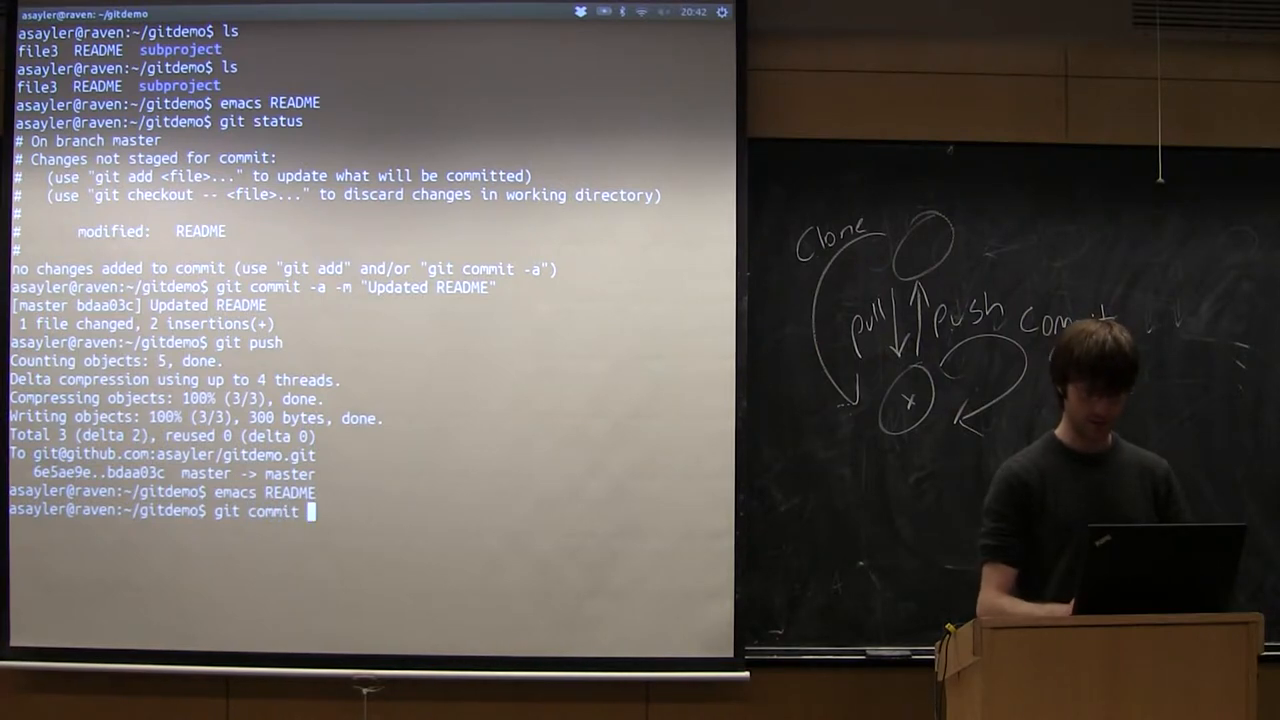
{"action": "type", "text": "-a -m \""}
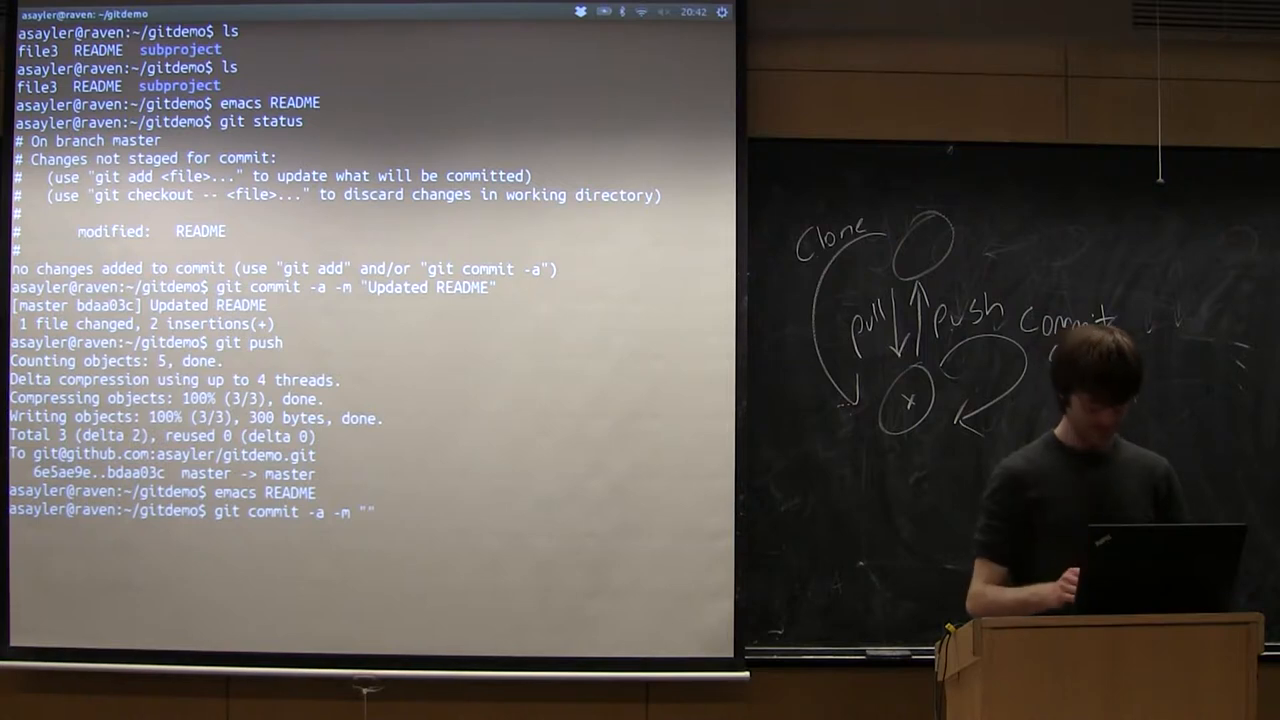
{"action": "type", "text": "More rea"}
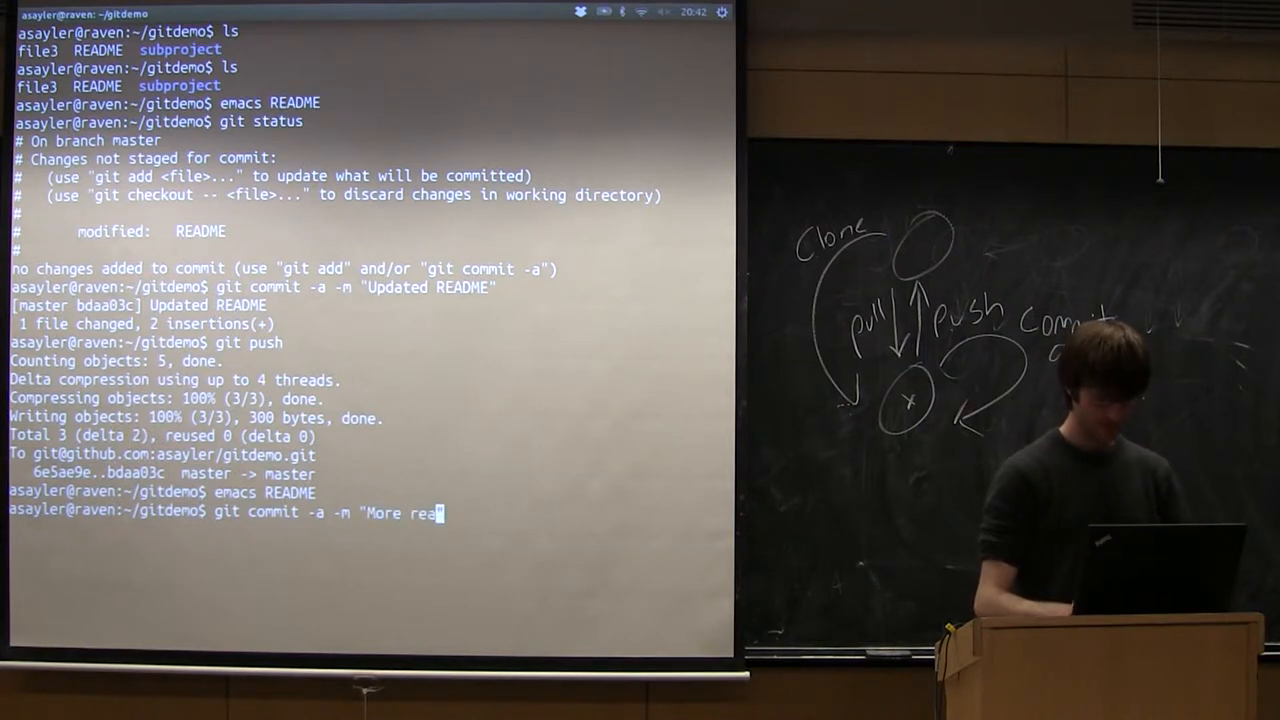
{"action": "key", "text": "Return"}
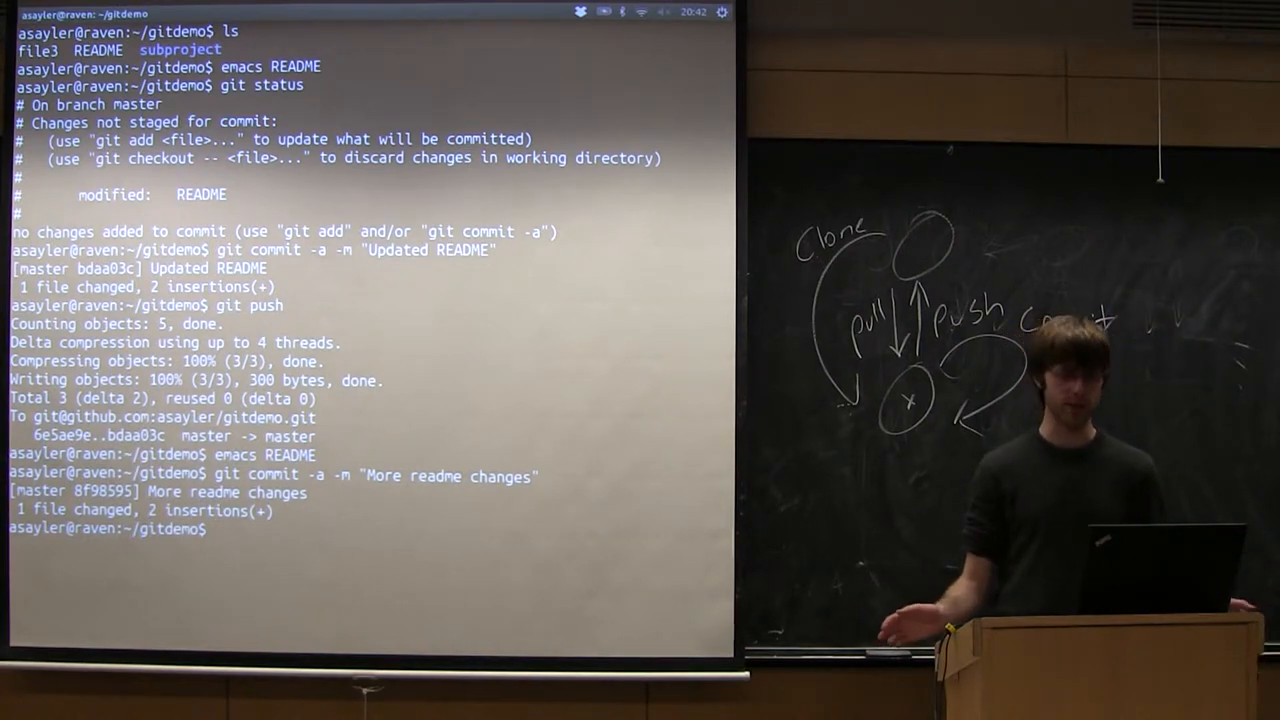
- Push the 'More readme changes' commit to GitHub master with git push
{"action": "type", "text": "git pus"}
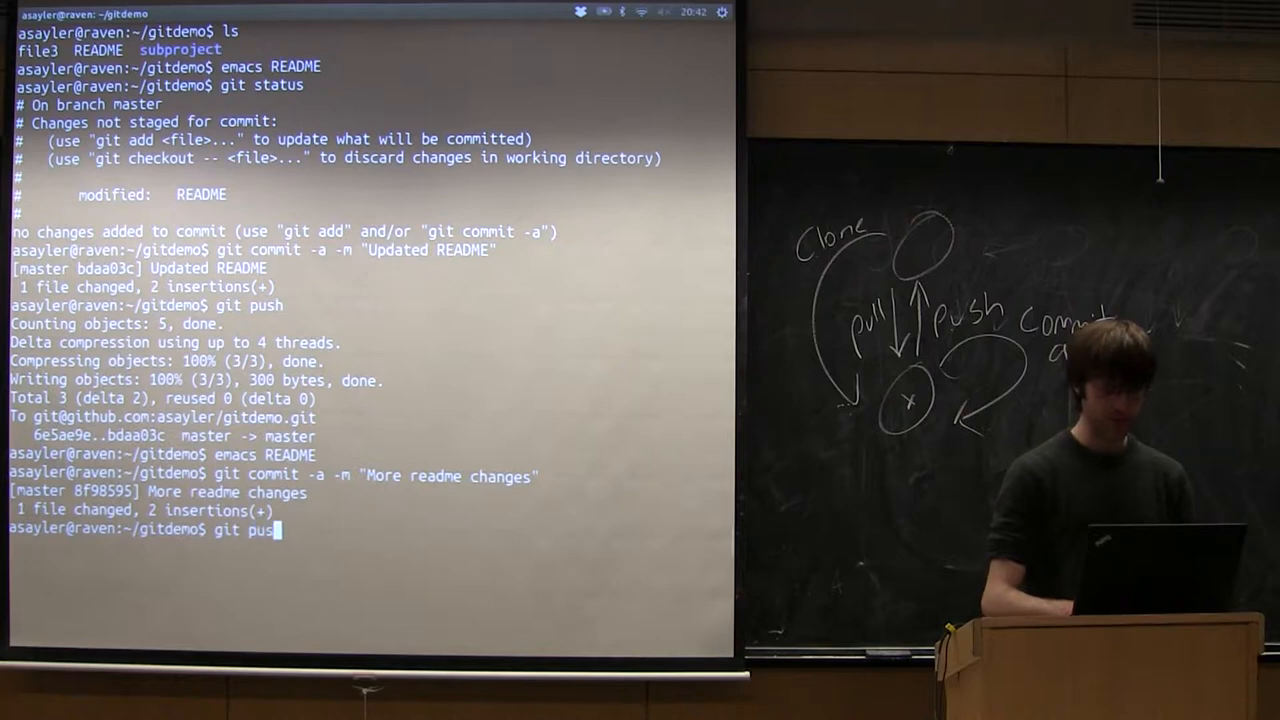
{"action": "key", "text": "Return"}
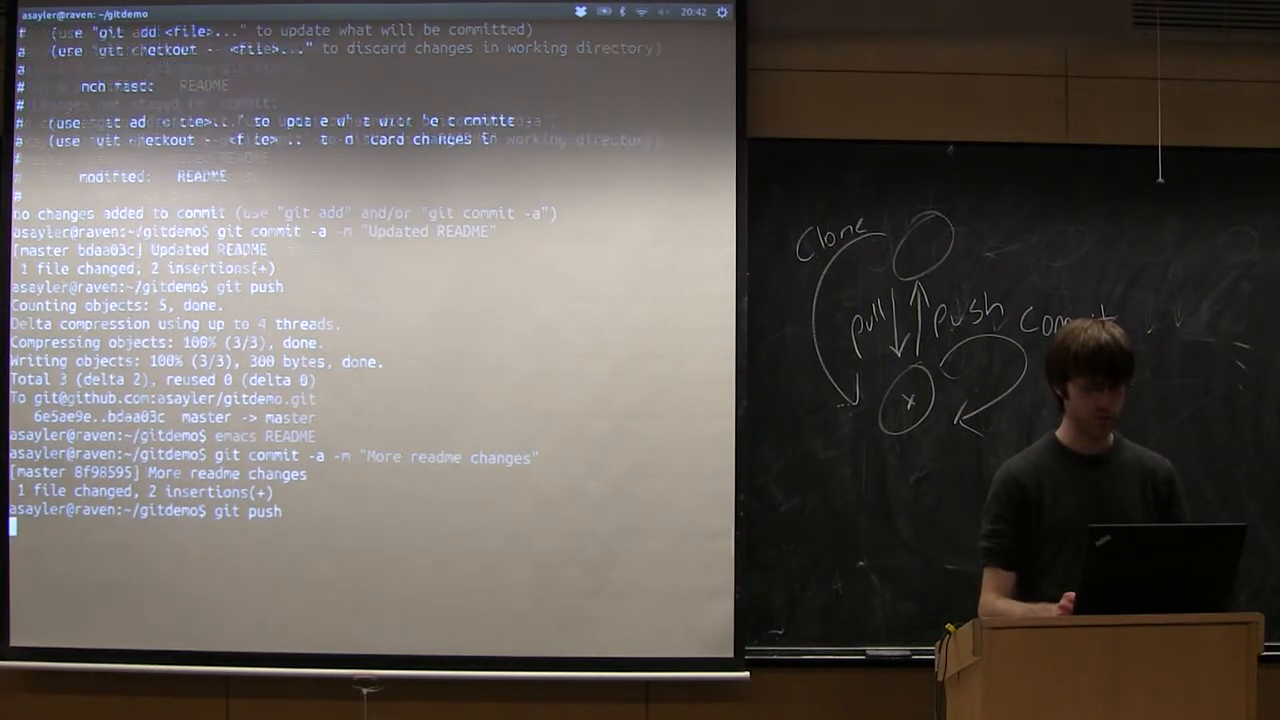
{"action": "key", "text": "Return"}
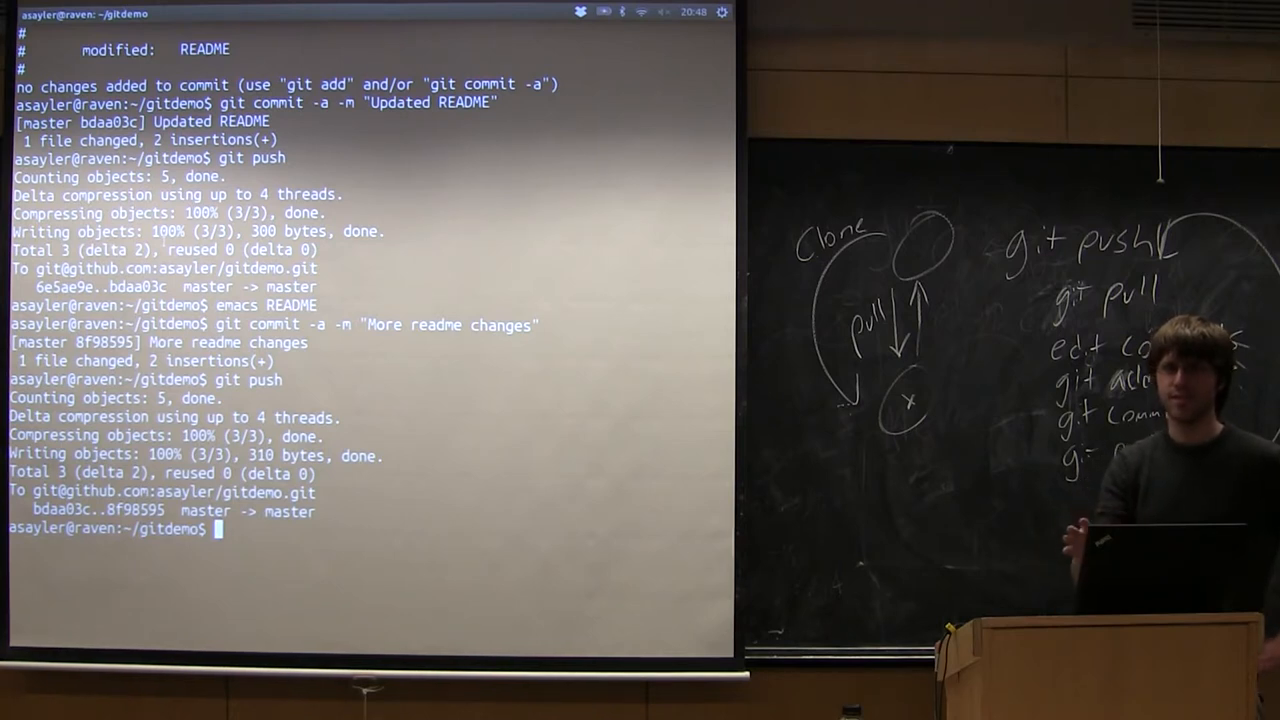
- Pull the remote changes with git pull and open the conflicted README in Emacs
{"action": "type", "text": "git"}
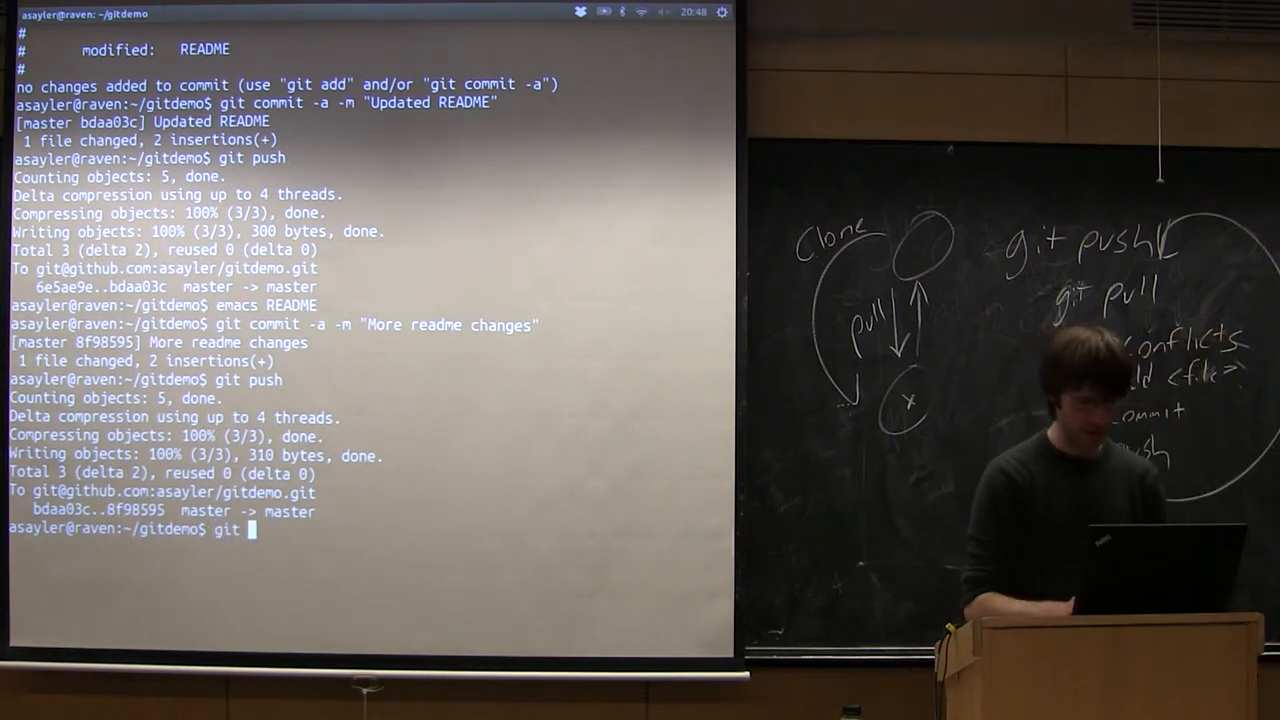
{"action": "type", "text": "pull"}
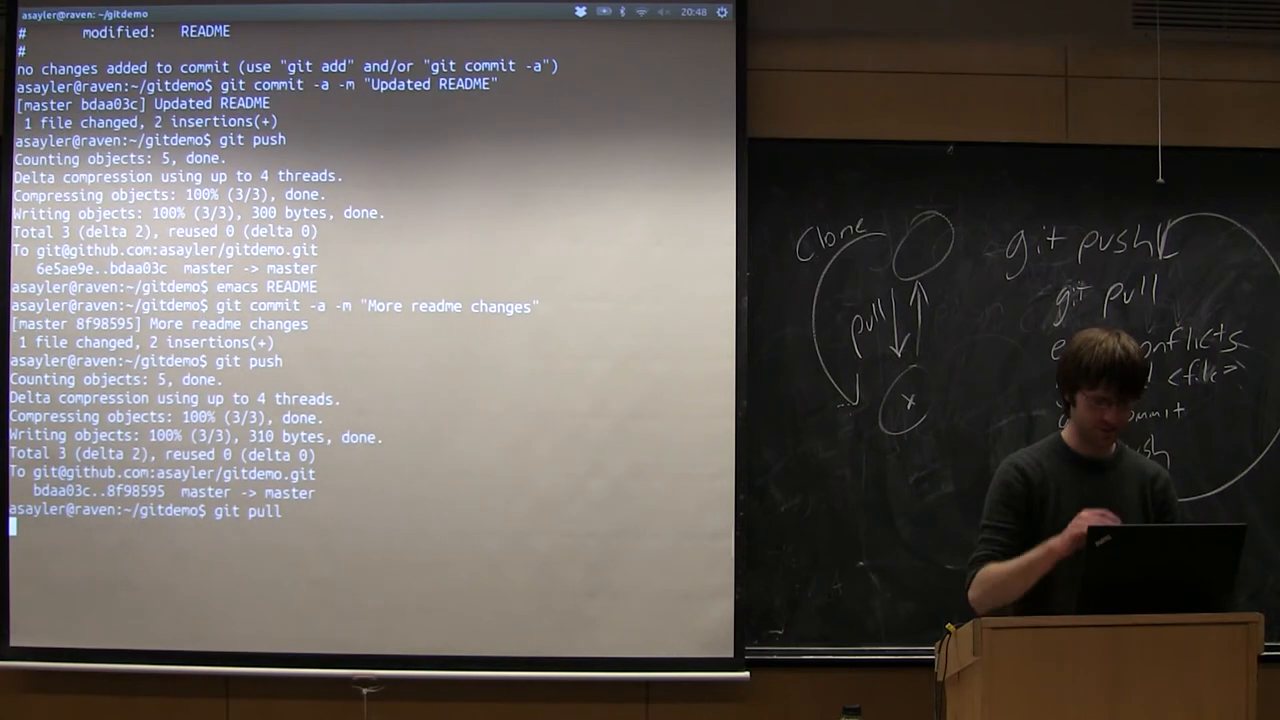
{"action": "key", "text": "Return"}
{"action": "type", "text": "emacs RE"}
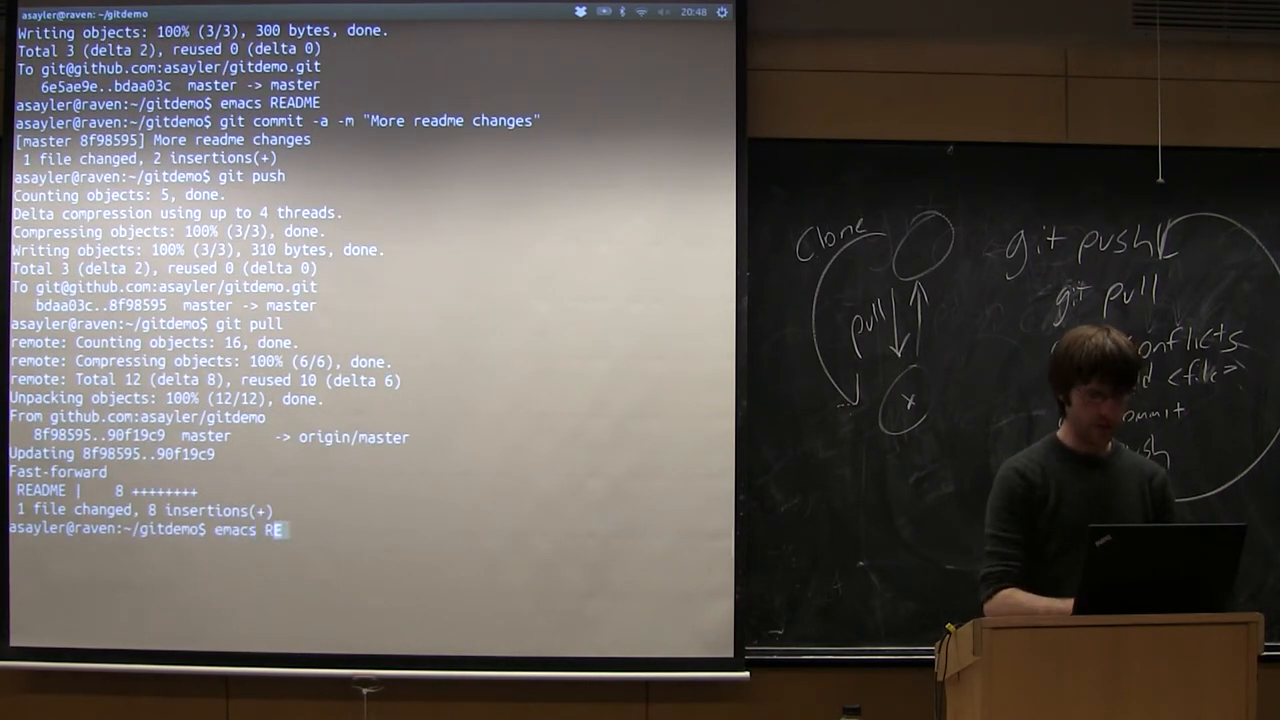
{"action": "key", "text": "Return"}
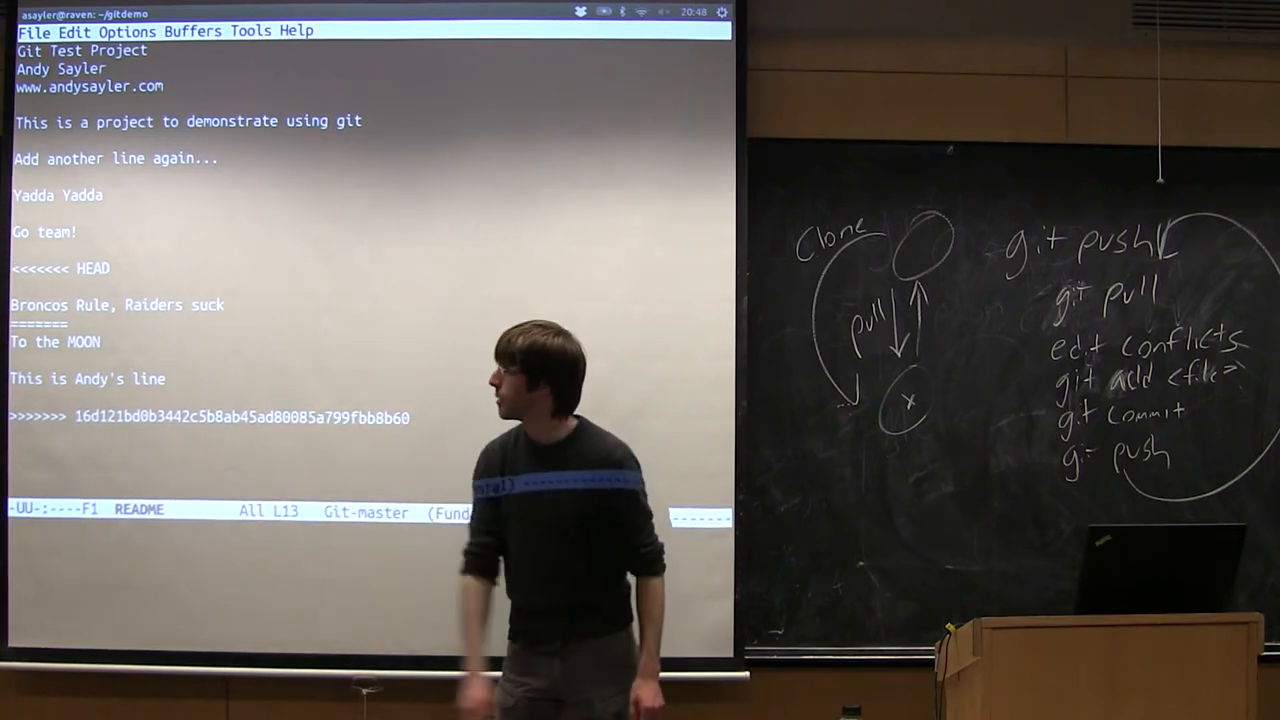
- Save README in Emacs and exit to the gitdemo terminal prompt
{"action": "key", "text": "Down"}
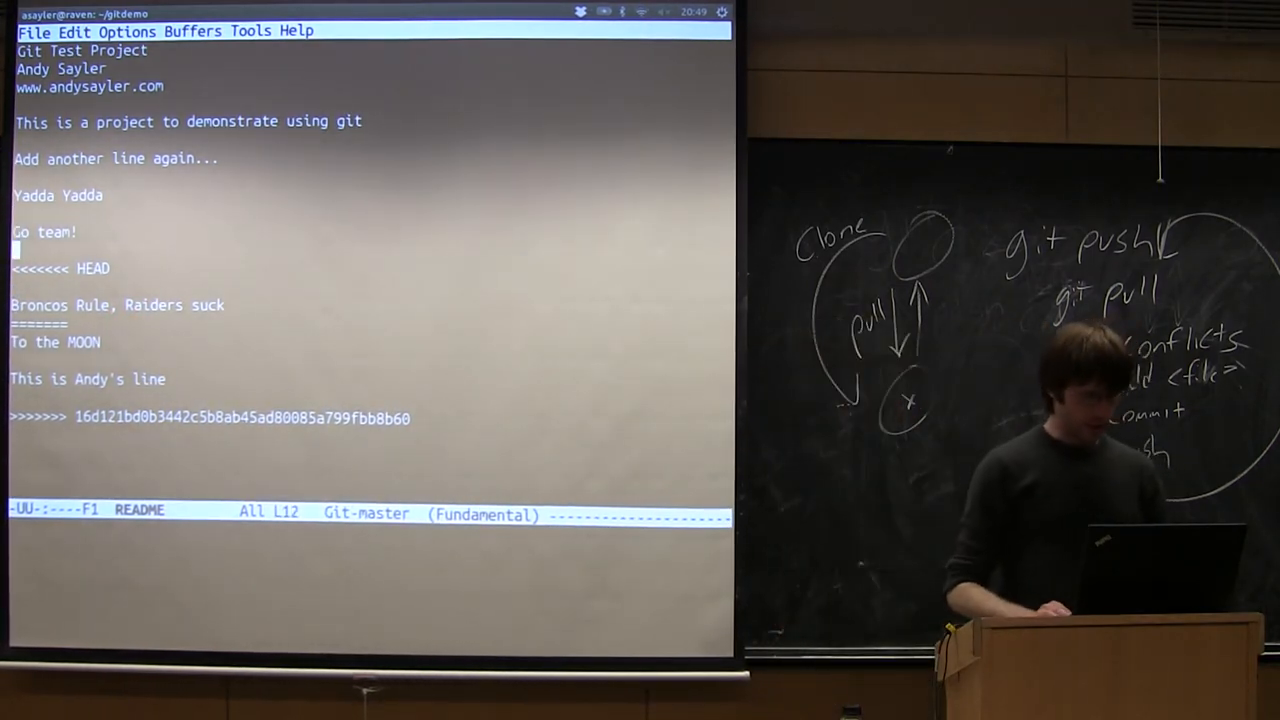
{"action": "key", "text": "down"}
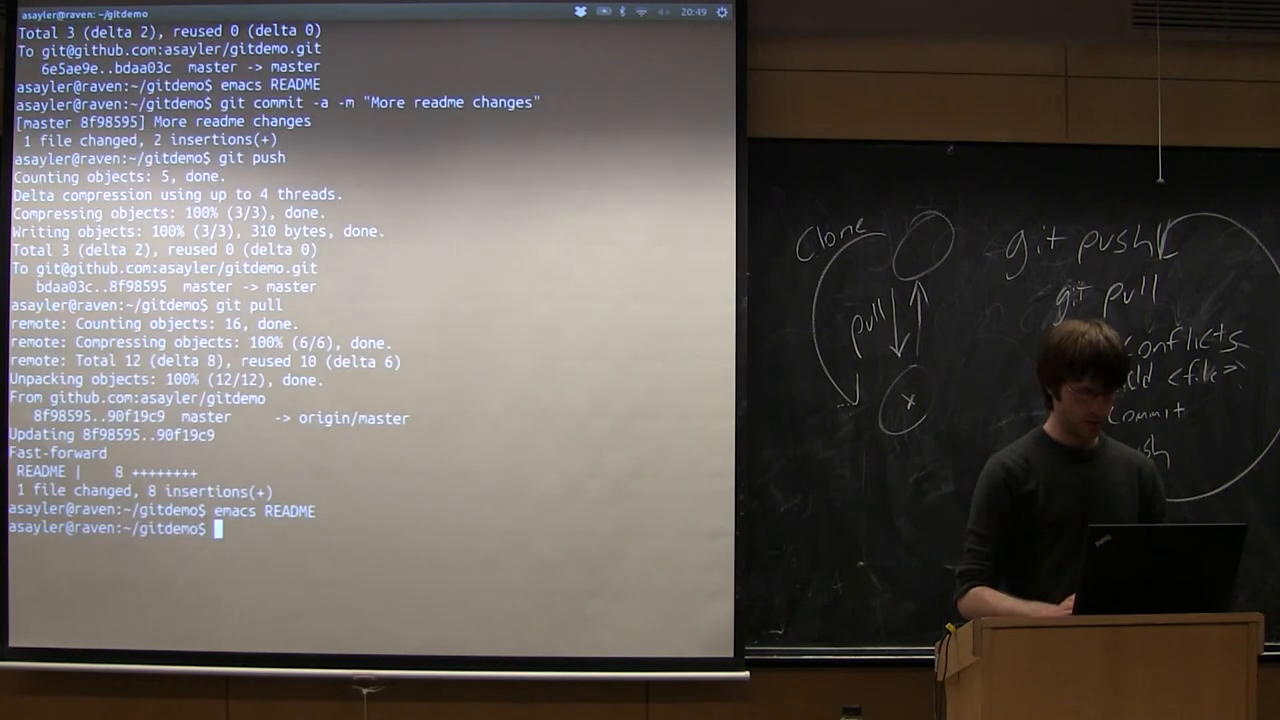
- Check git status and commit all changes with the message "Fixed conflict"
{"action": "type", "text": "git status"}
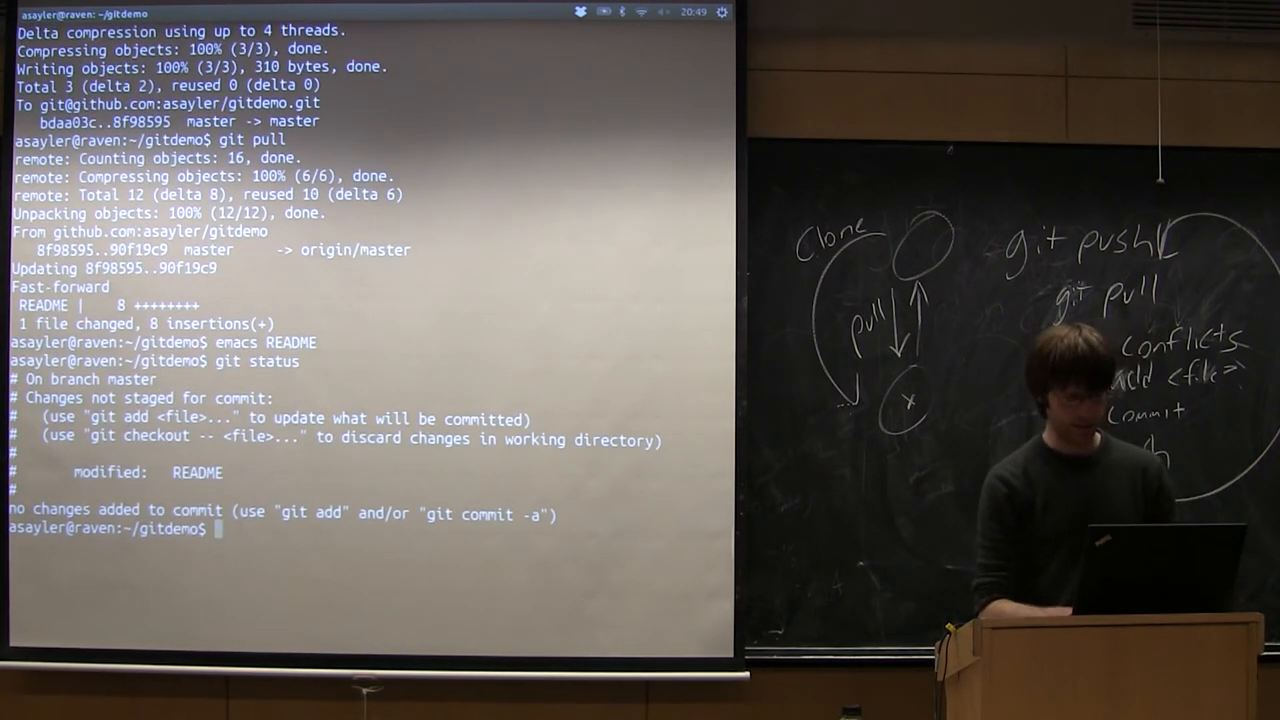
{"action": "type", "text": "git"}
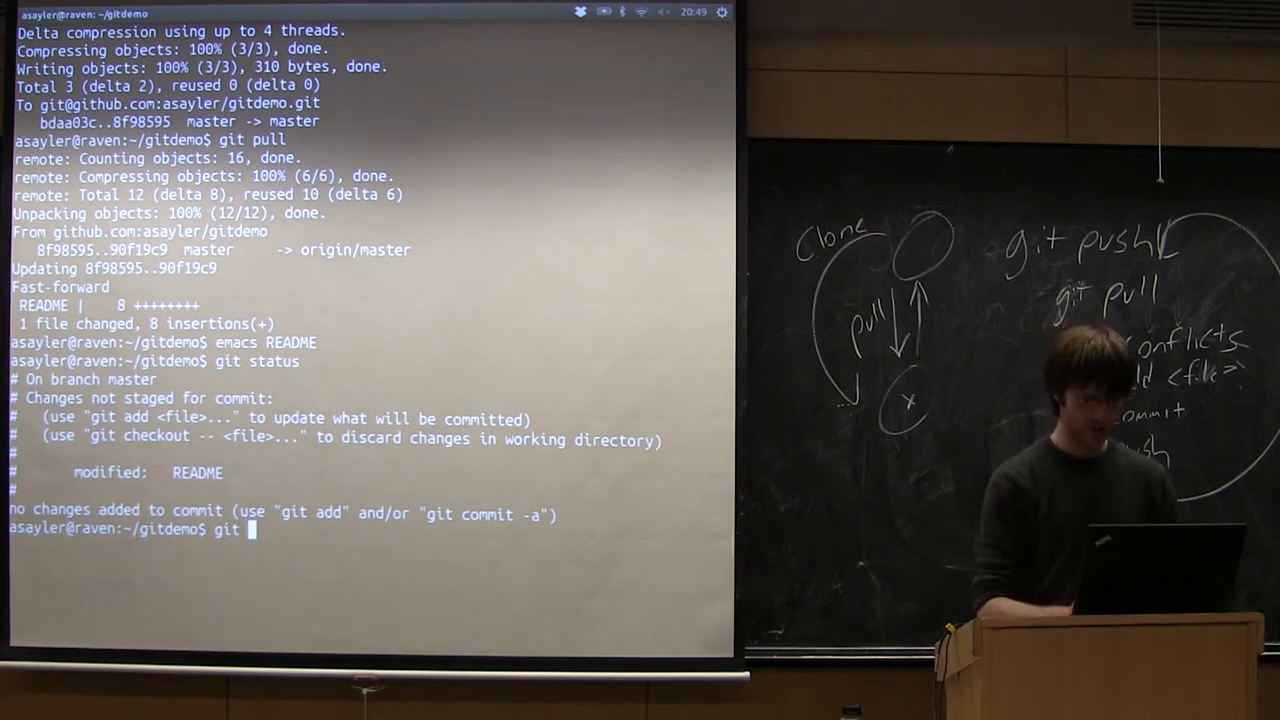
{"action": "type", "text": "commit -a -m \"\""}
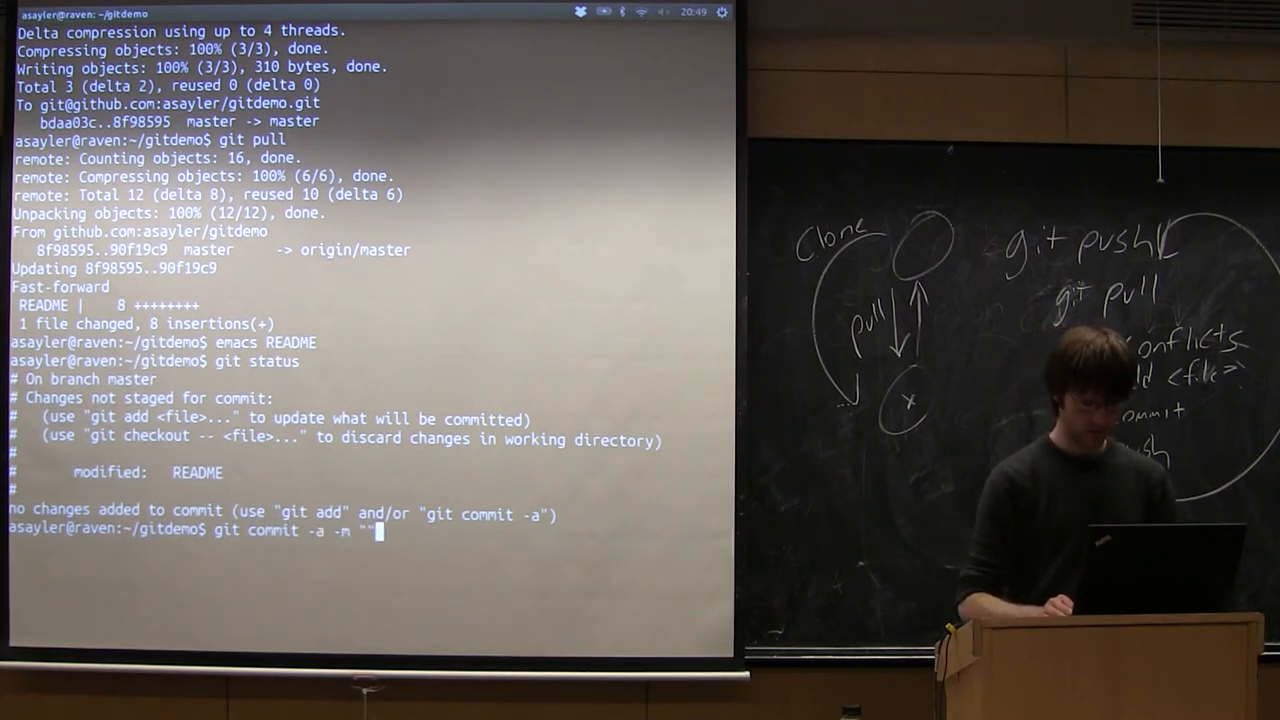
{"action": "type", "text": "Fixed con"}
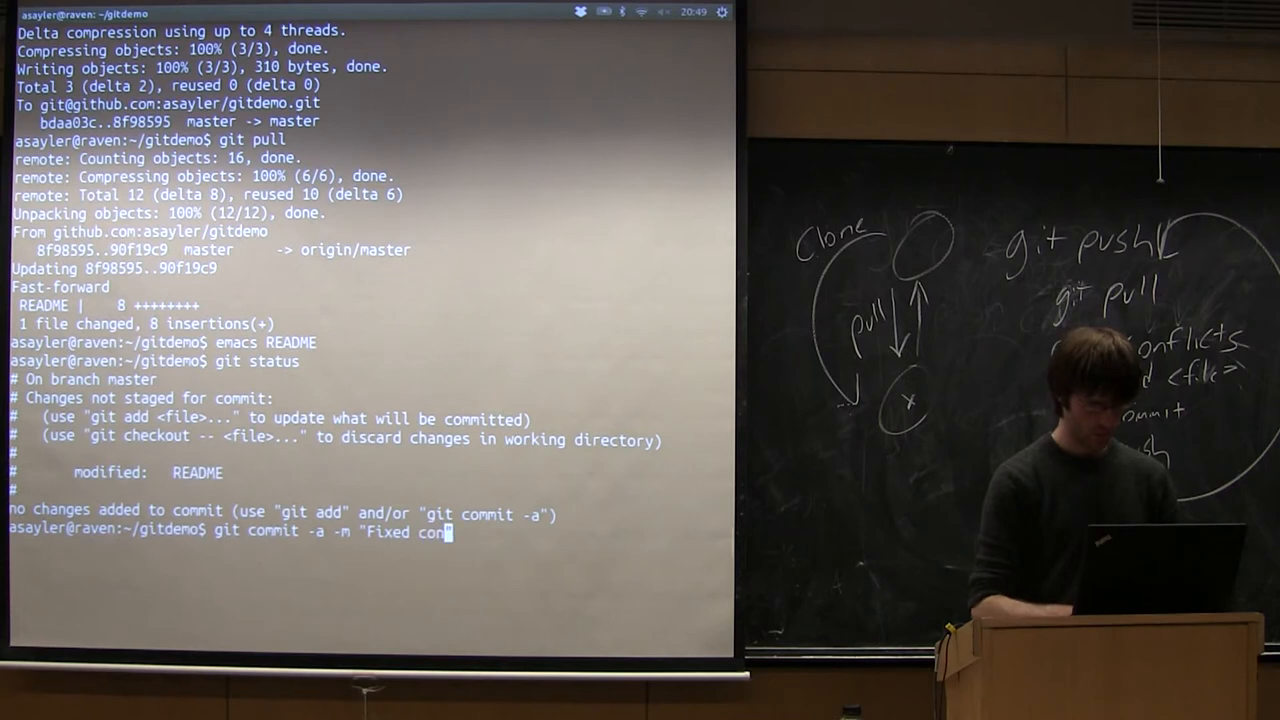
{"action": "type", "text": "flict\""}
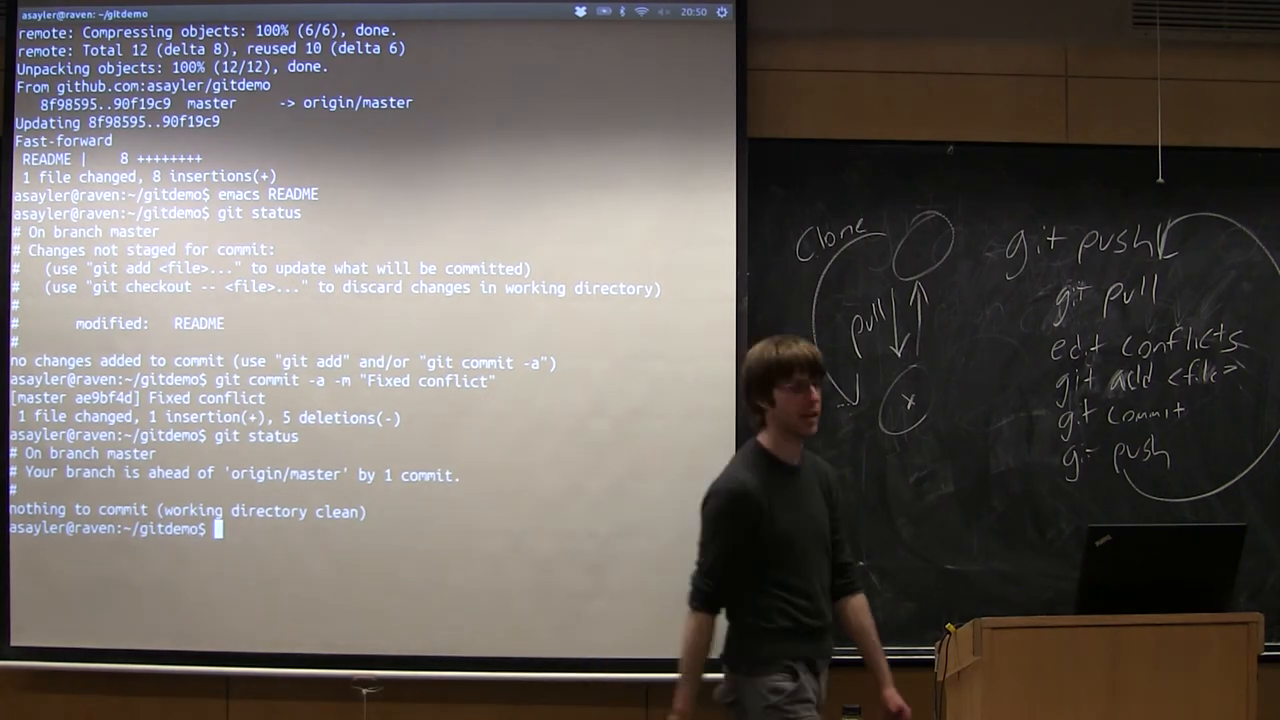
- Push to GitHub, then run git pull after the non-fast-forward rejection
{"action": "type", "text": "git push"}
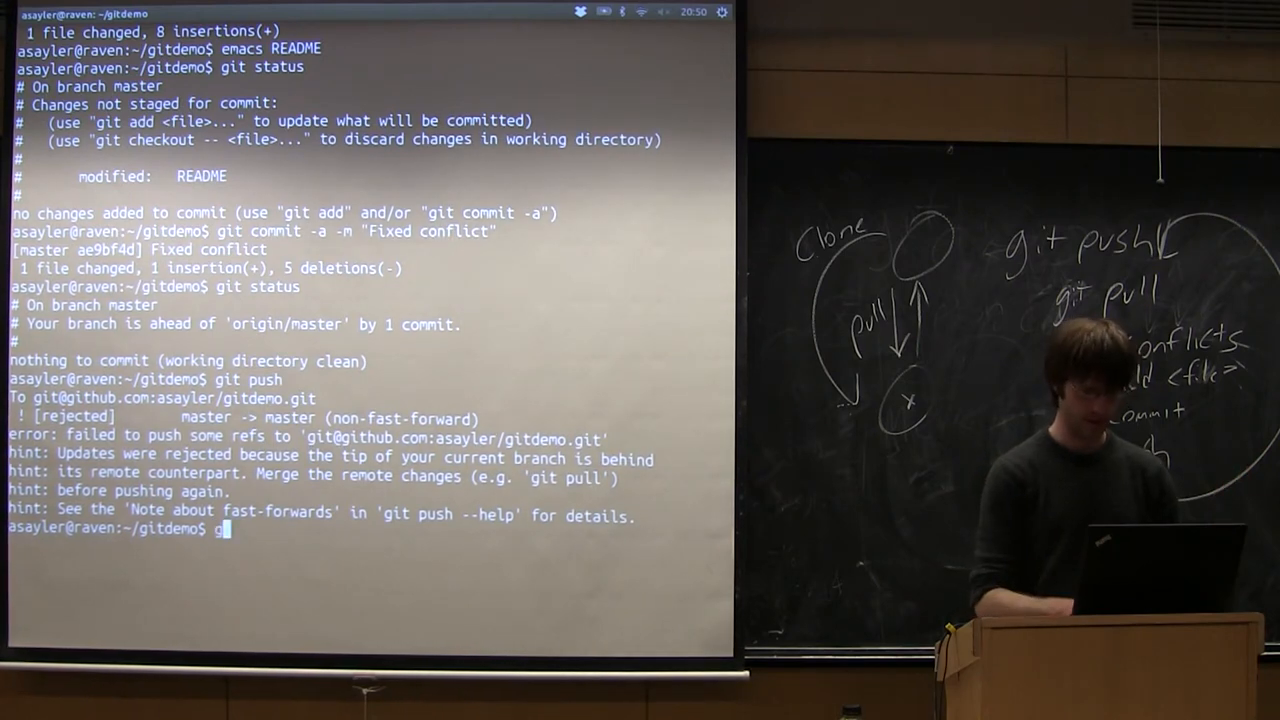
{"action": "type", "text": "it pull"}
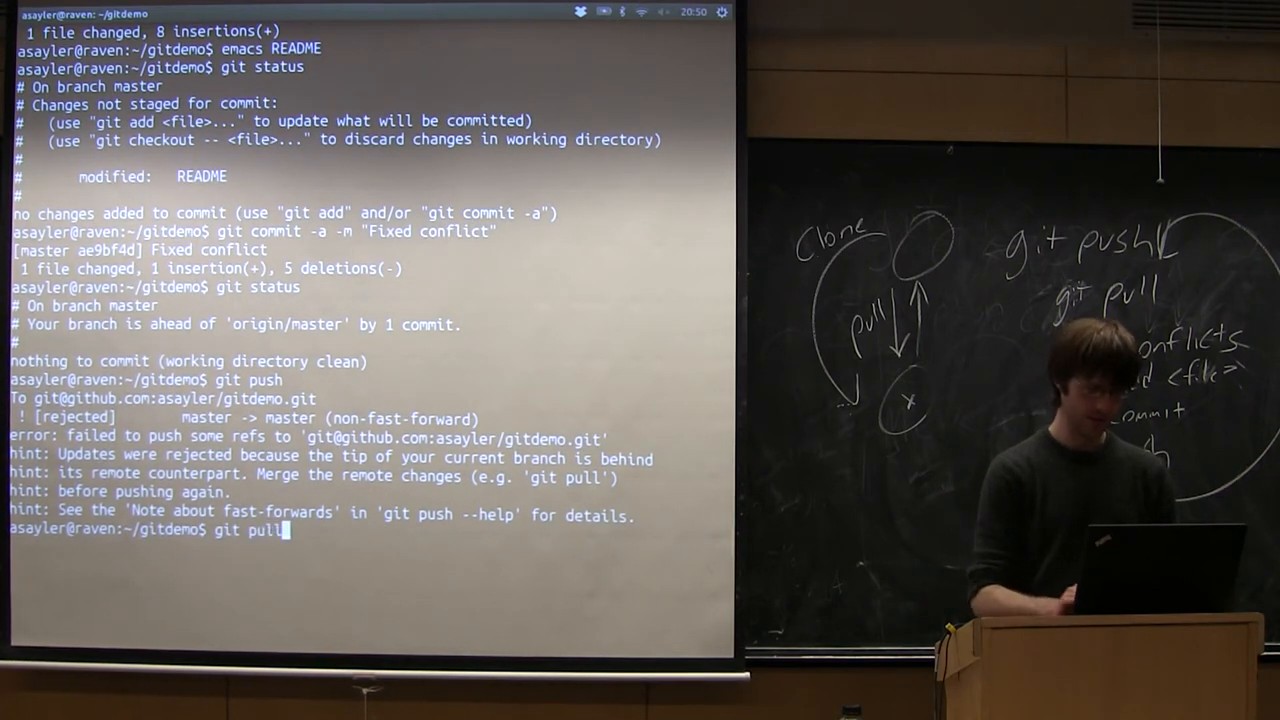
{"action": "key", "text": "Return"}
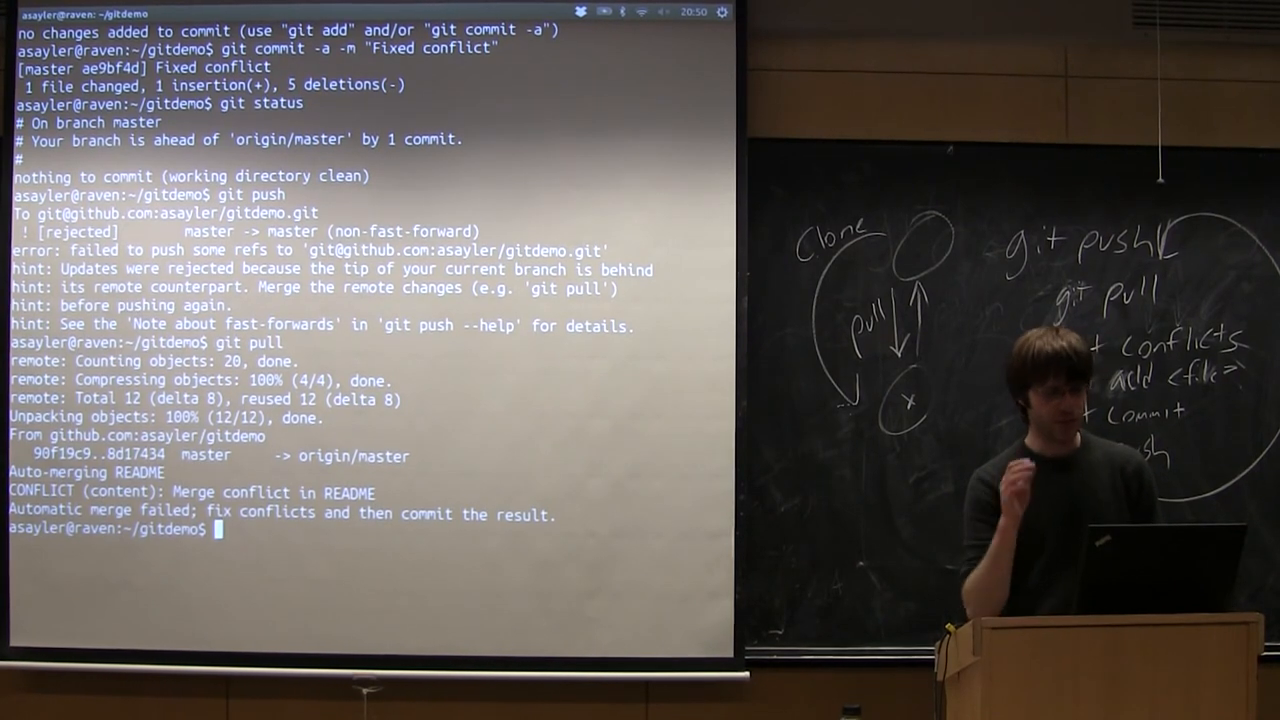
- Open README in Emacs to resolve the new merge conflict
{"action": "type", "text": "em"}
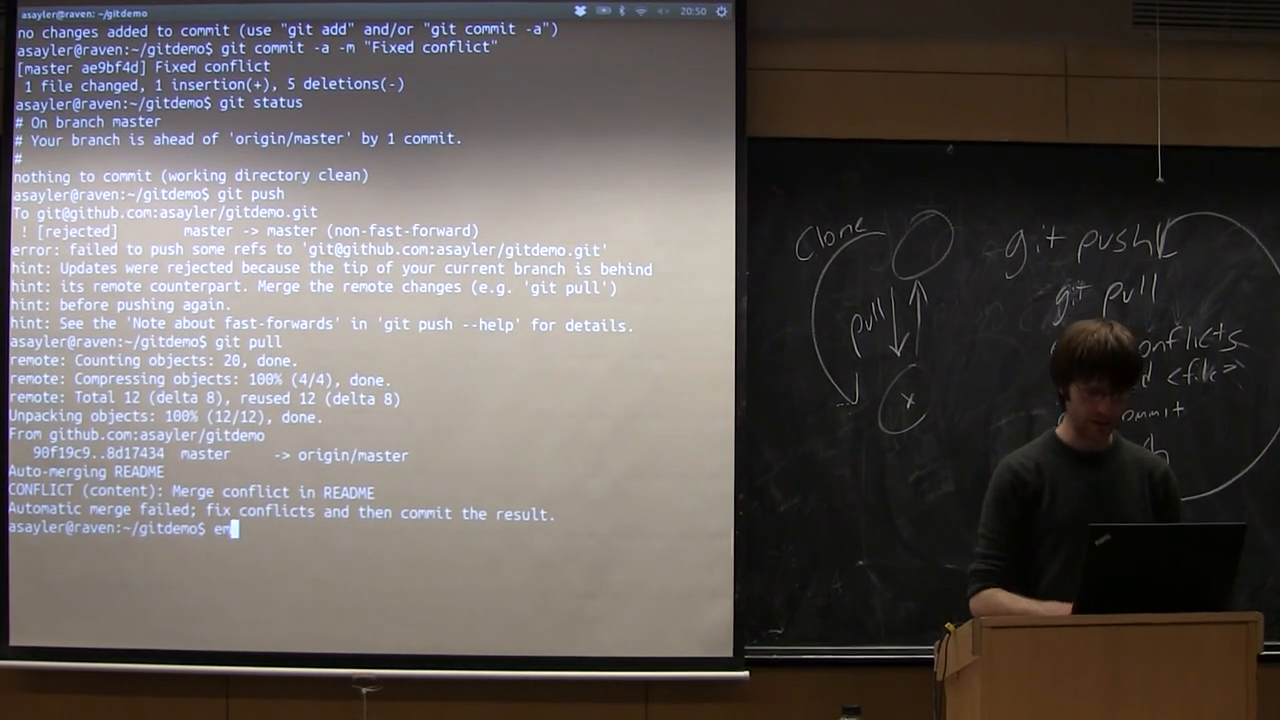
{"action": "key", "text": "Return"}
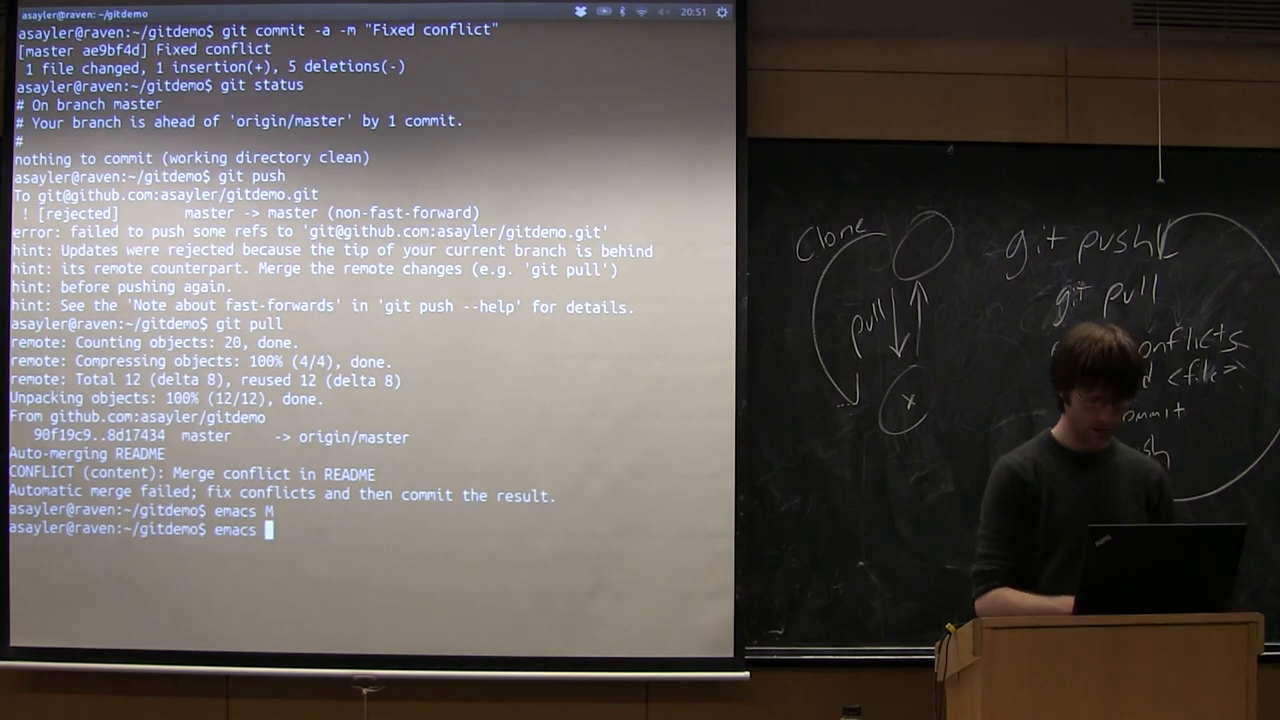
{"action": "key", "text": "Return"}
{"action": "type", "text": "git"}
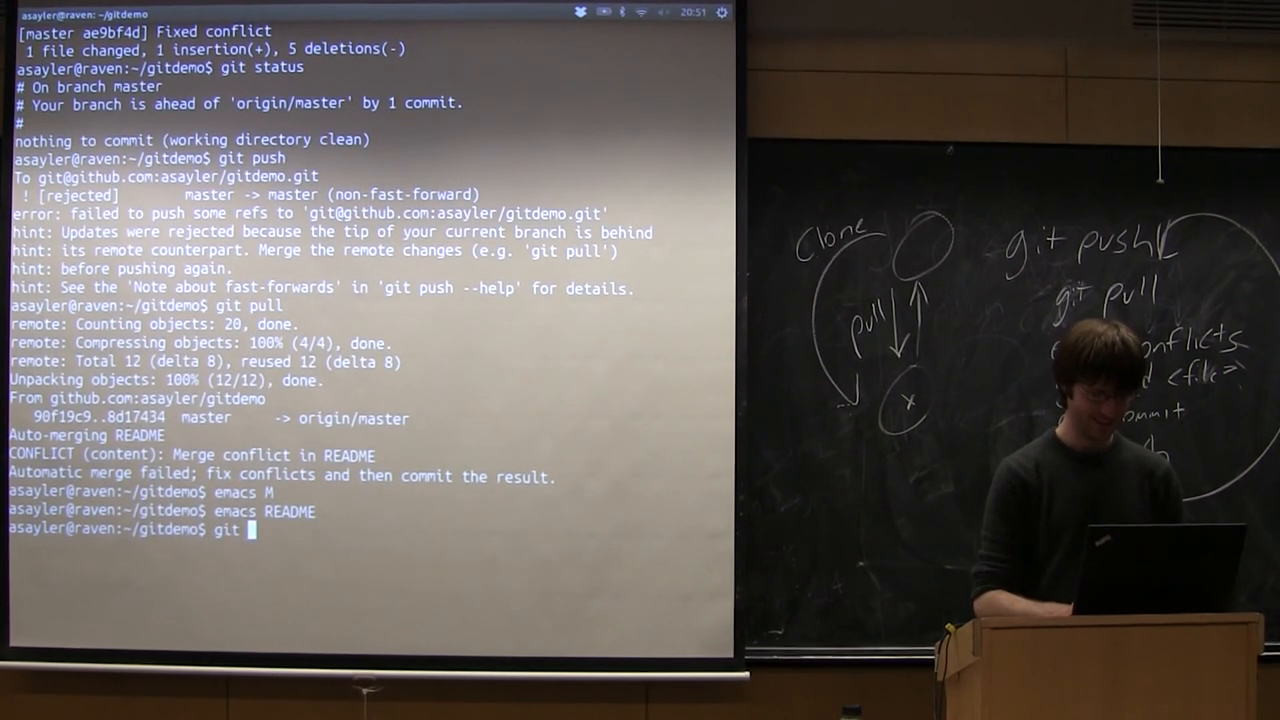
- Stage README, commit it as "Fixed conflicts", and push to GitHub
{"action": "type", "text": "add README"}
{"action": "type", "text": "git co"}
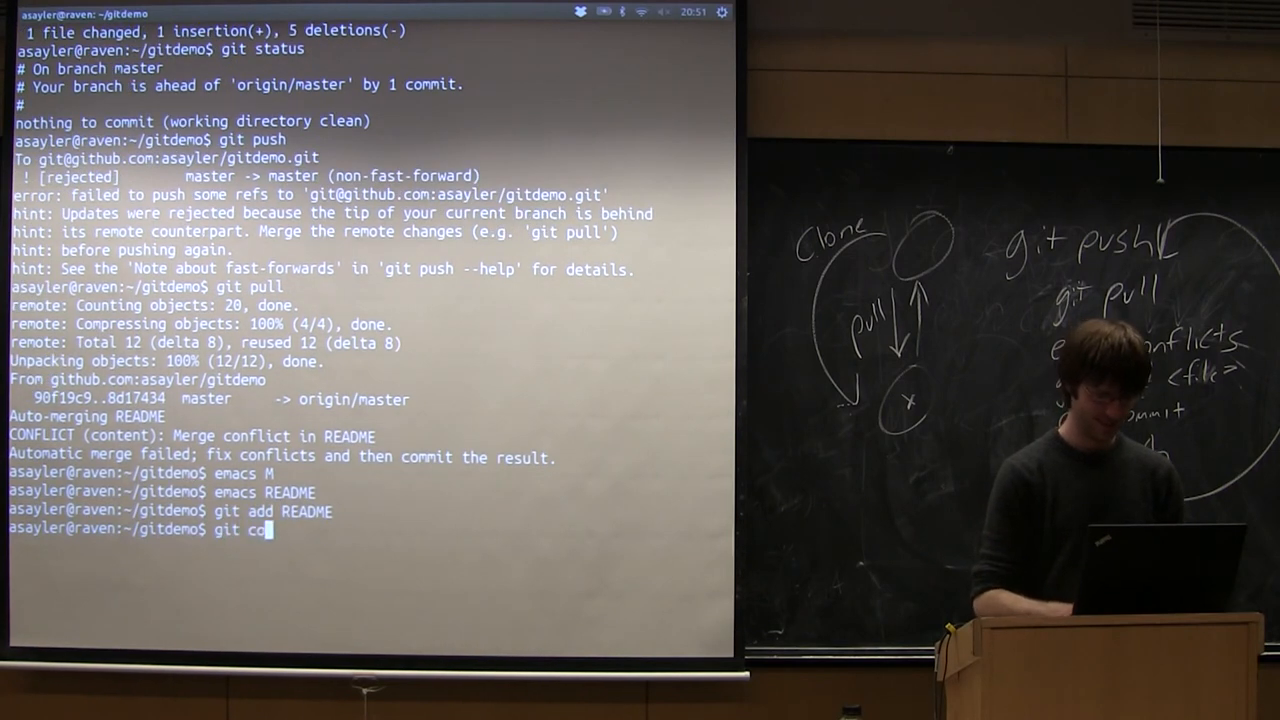
{"action": "type", "text": "mmit -m \""}
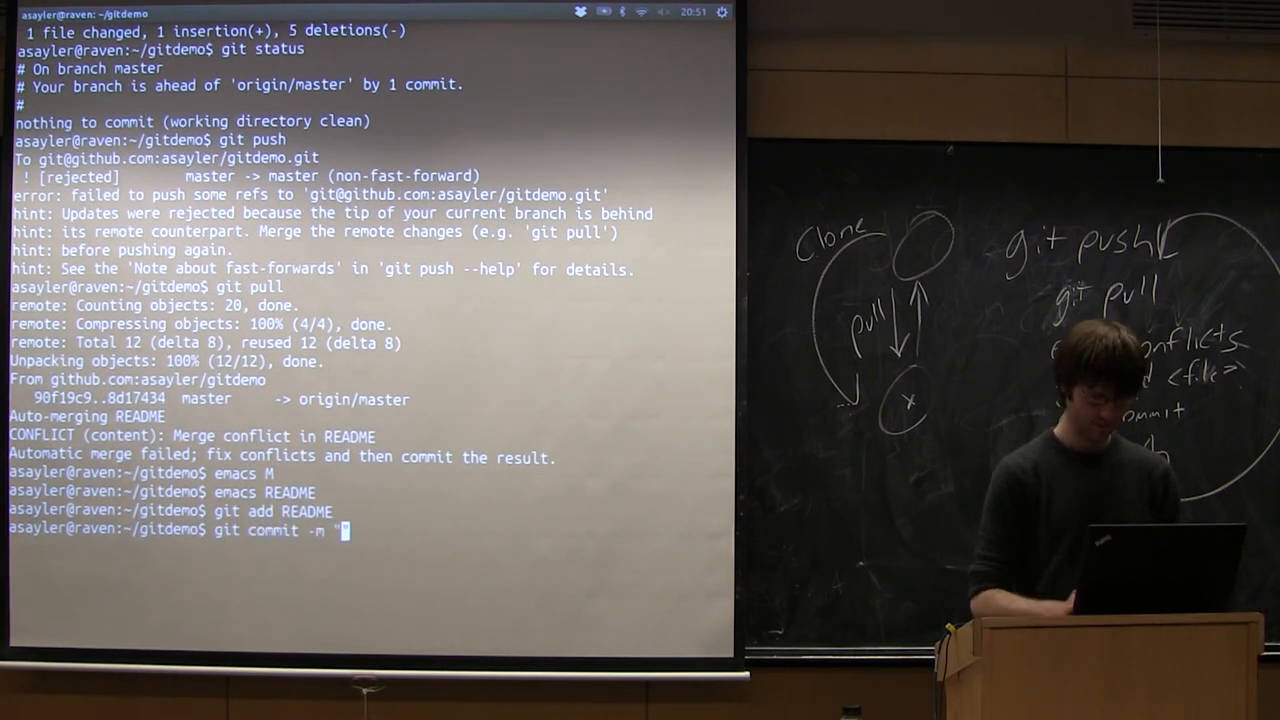
{"action": "type", "text": "Fixed conflict"}
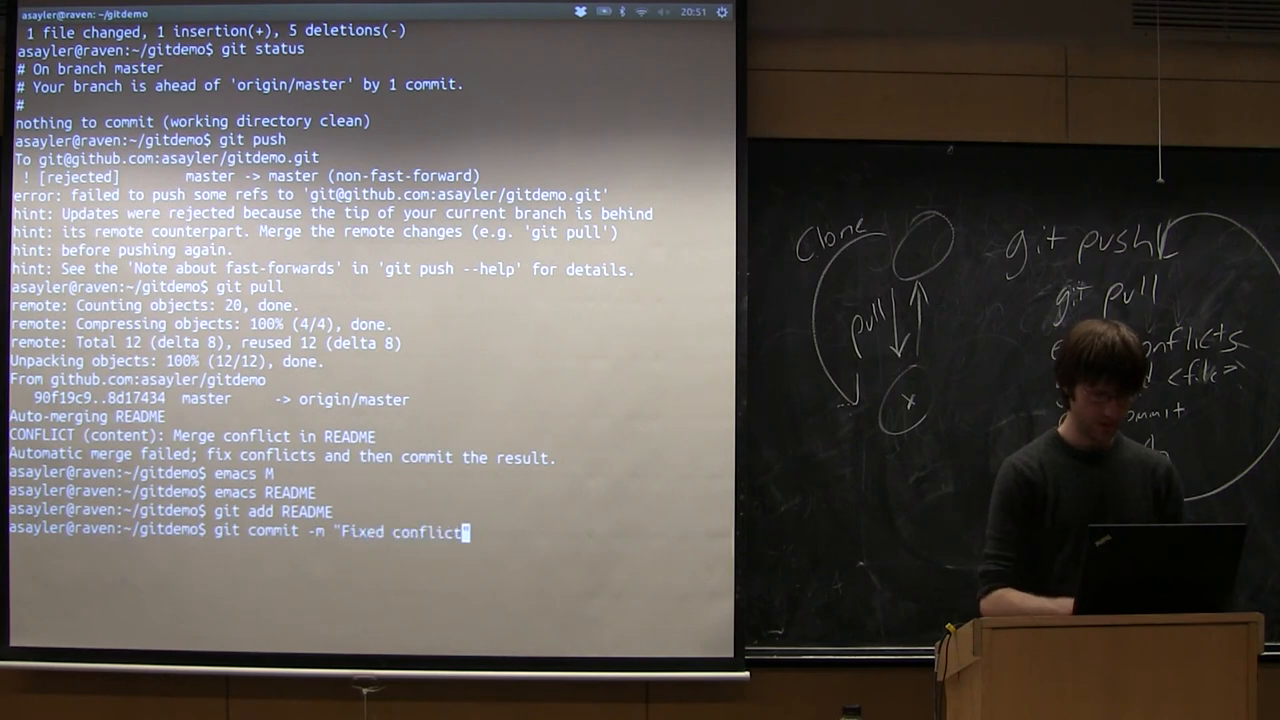
{"action": "key", "text": "Return"}
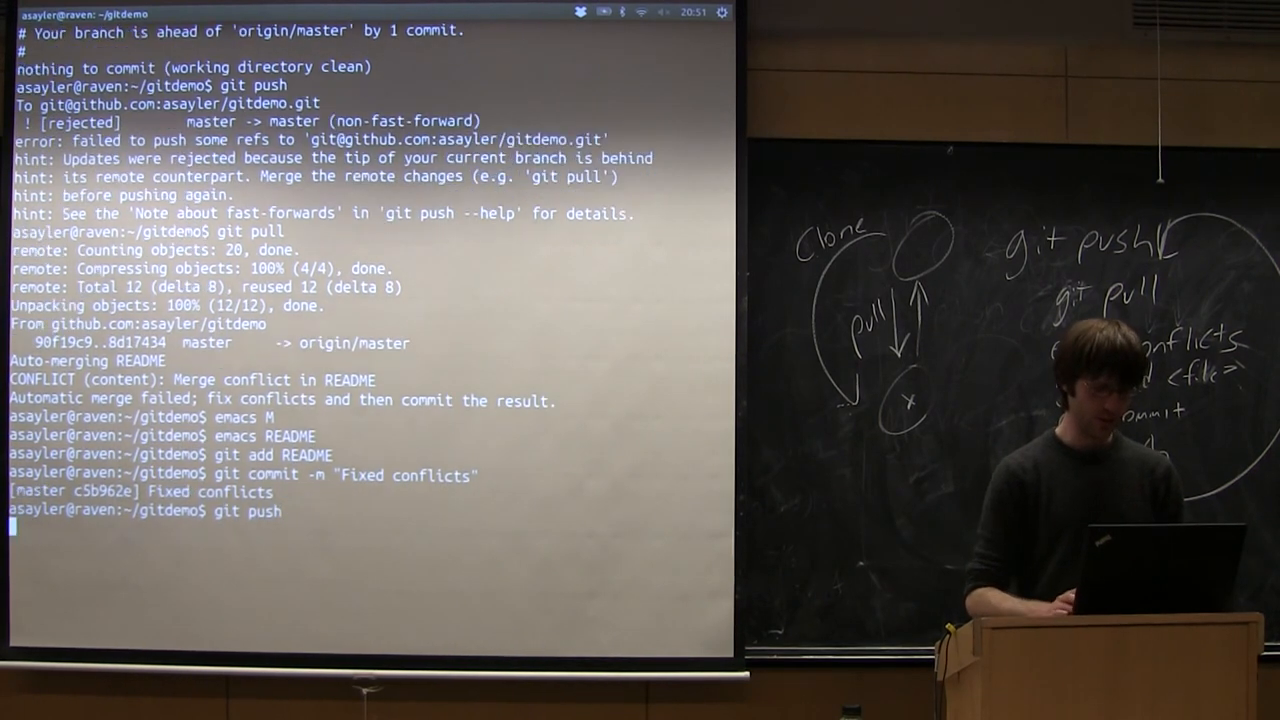
{"action": "key", "text": "Return"}
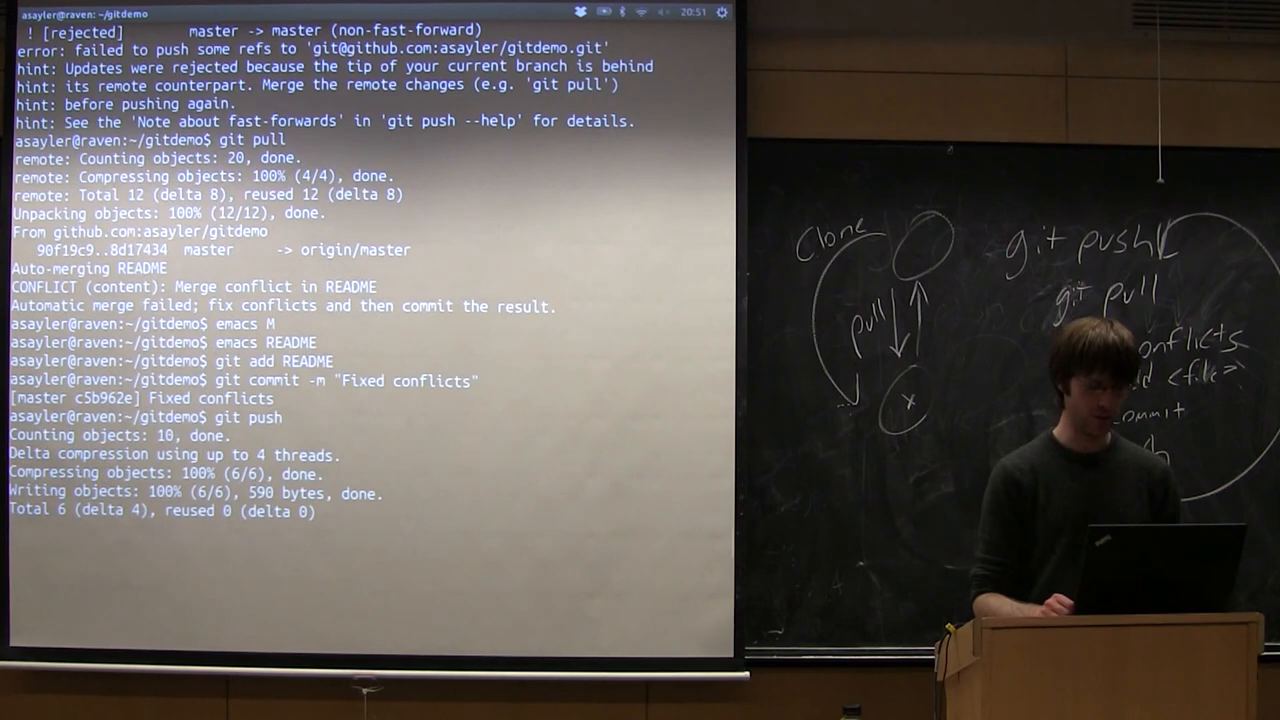